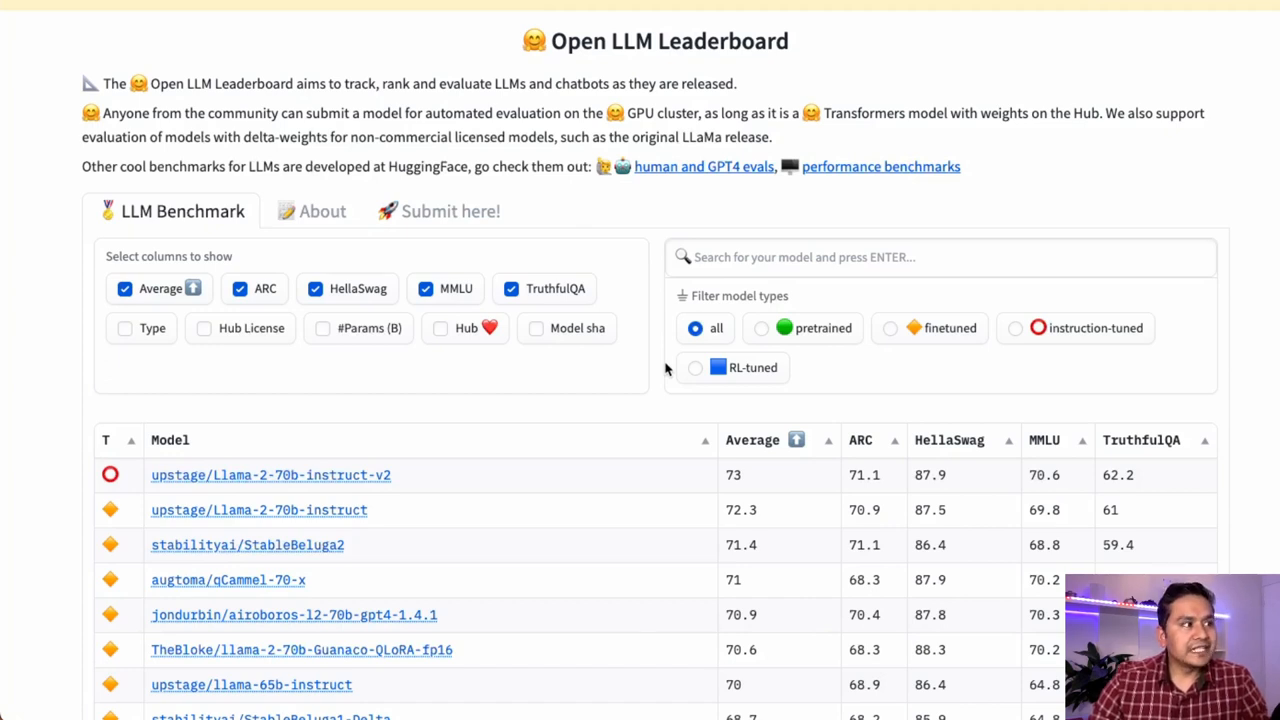
{"action": "mouse_move", "coordinate": [202, 497]}
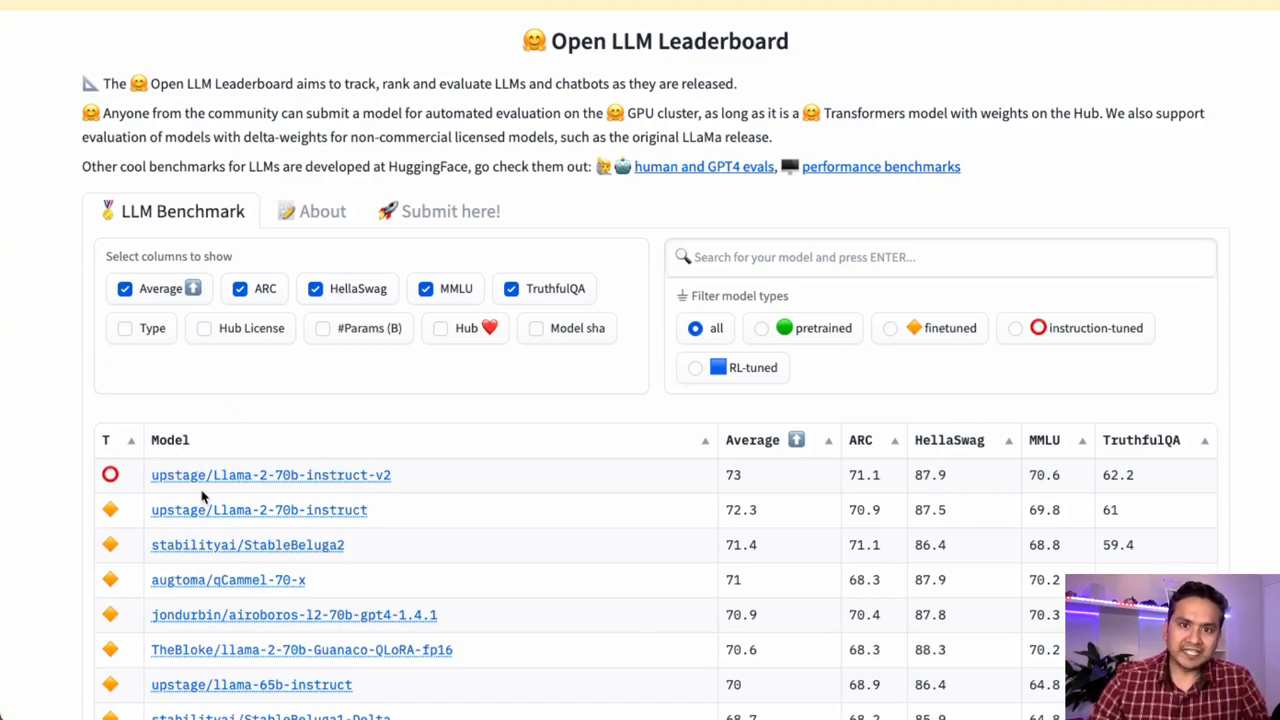
{"action": "mouse_move", "coordinate": [323, 480]}
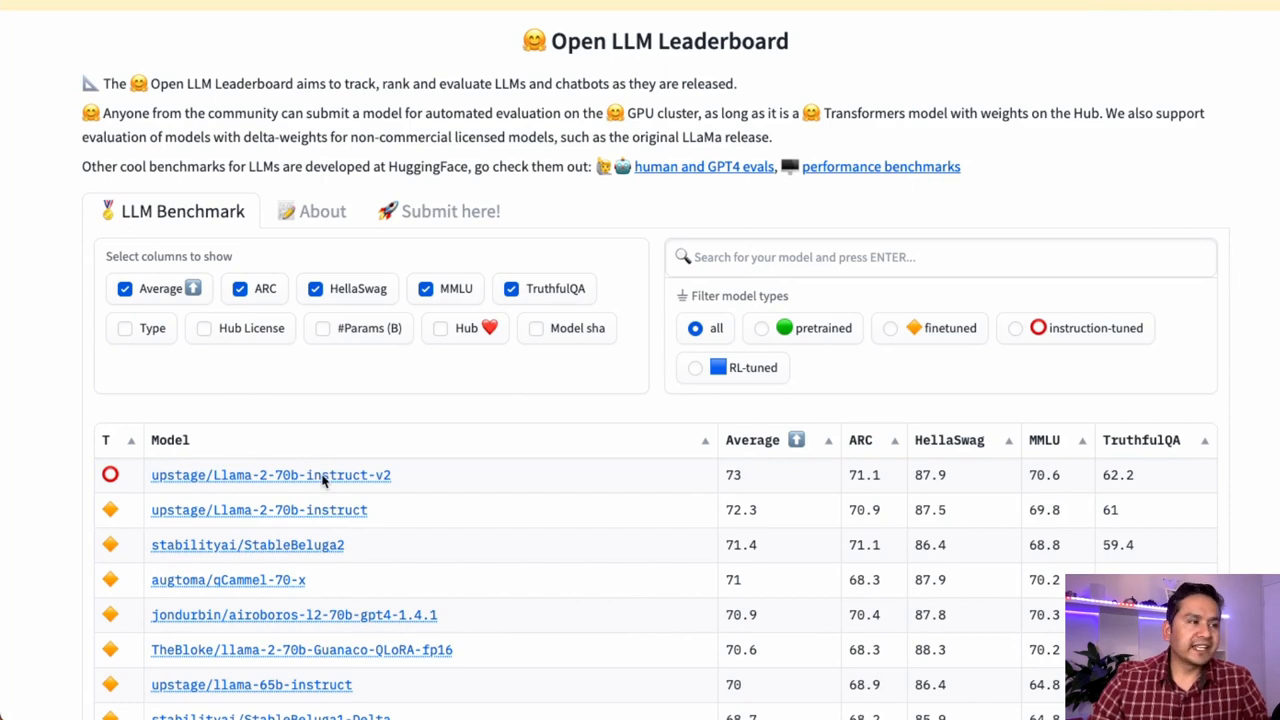
{"action": "mouse_move", "coordinate": [362, 435]}
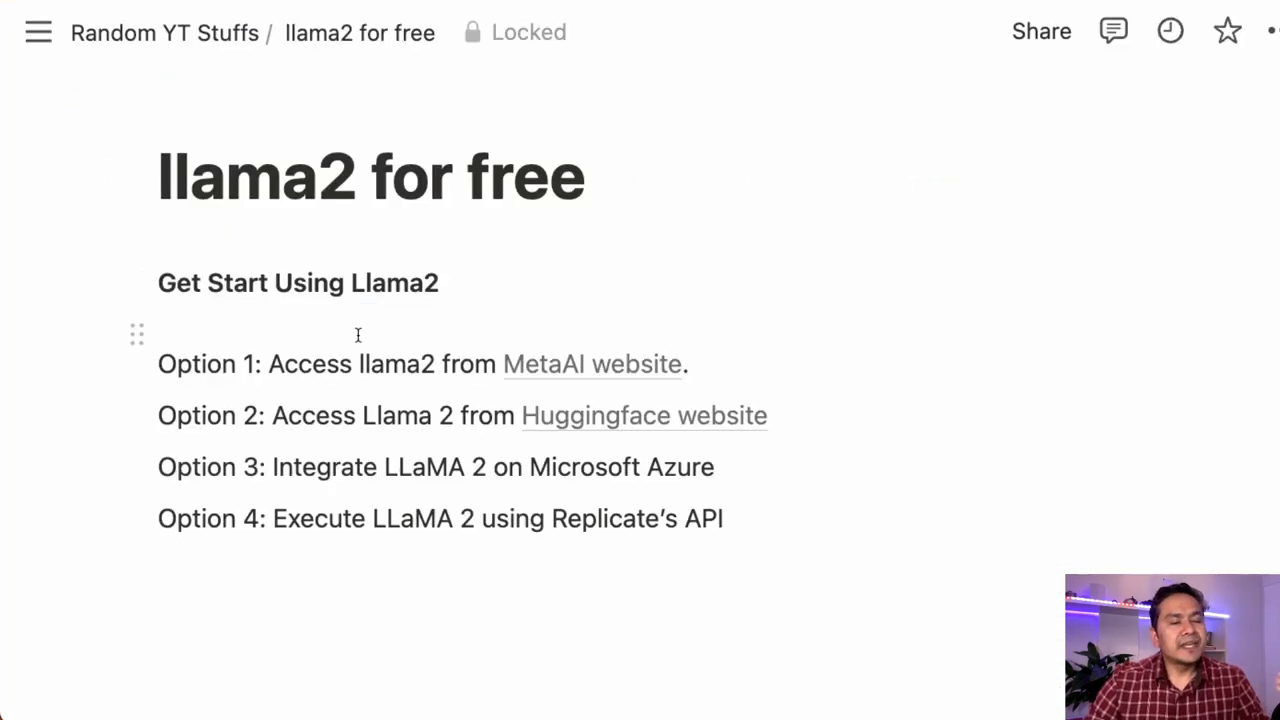
{"action": "mouse_move", "coordinate": [357, 415]}
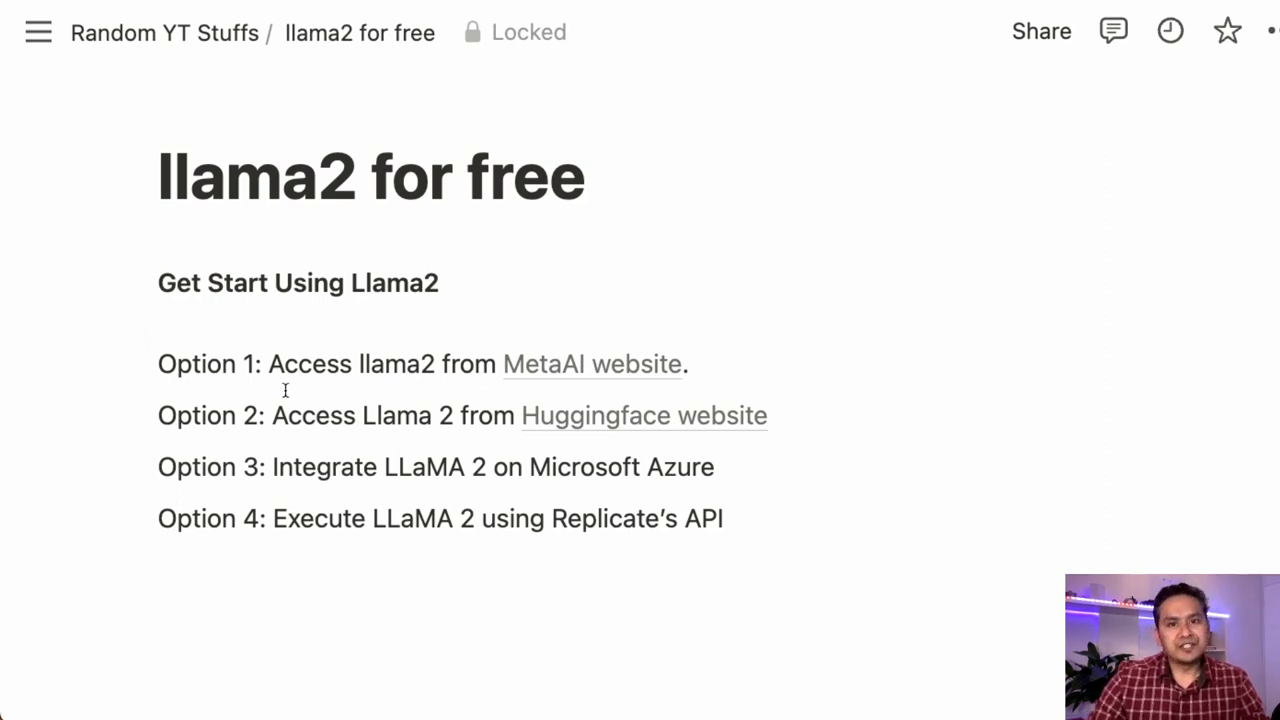
{"action": "mouse_move", "coordinate": [470, 363]}
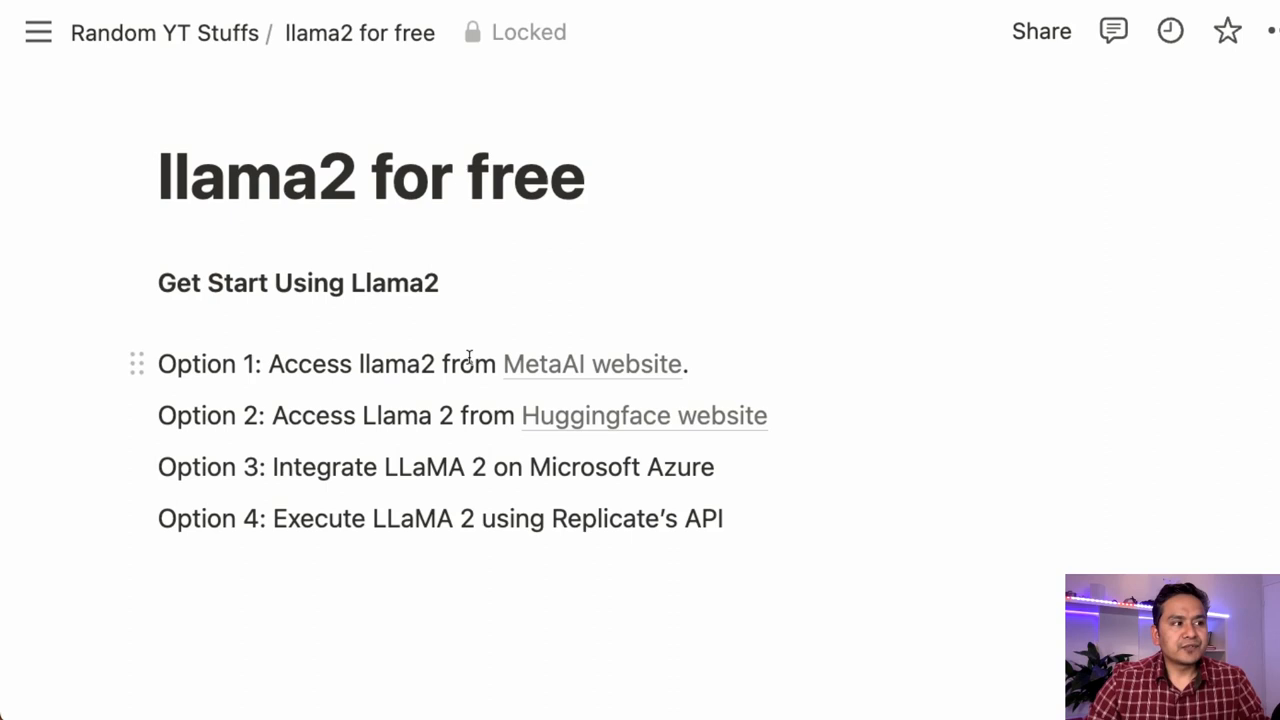
{"action": "mouse_move", "coordinate": [378, 433]}
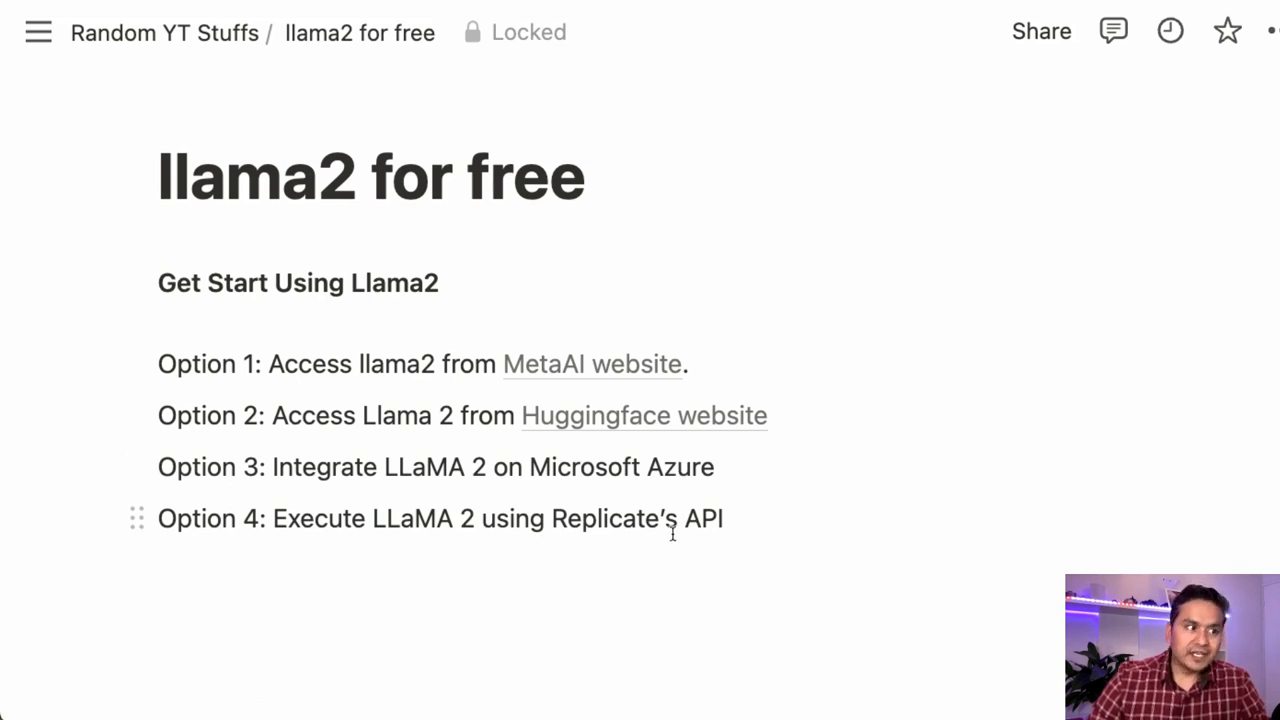
{"action": "mouse_move", "coordinate": [750, 519]}
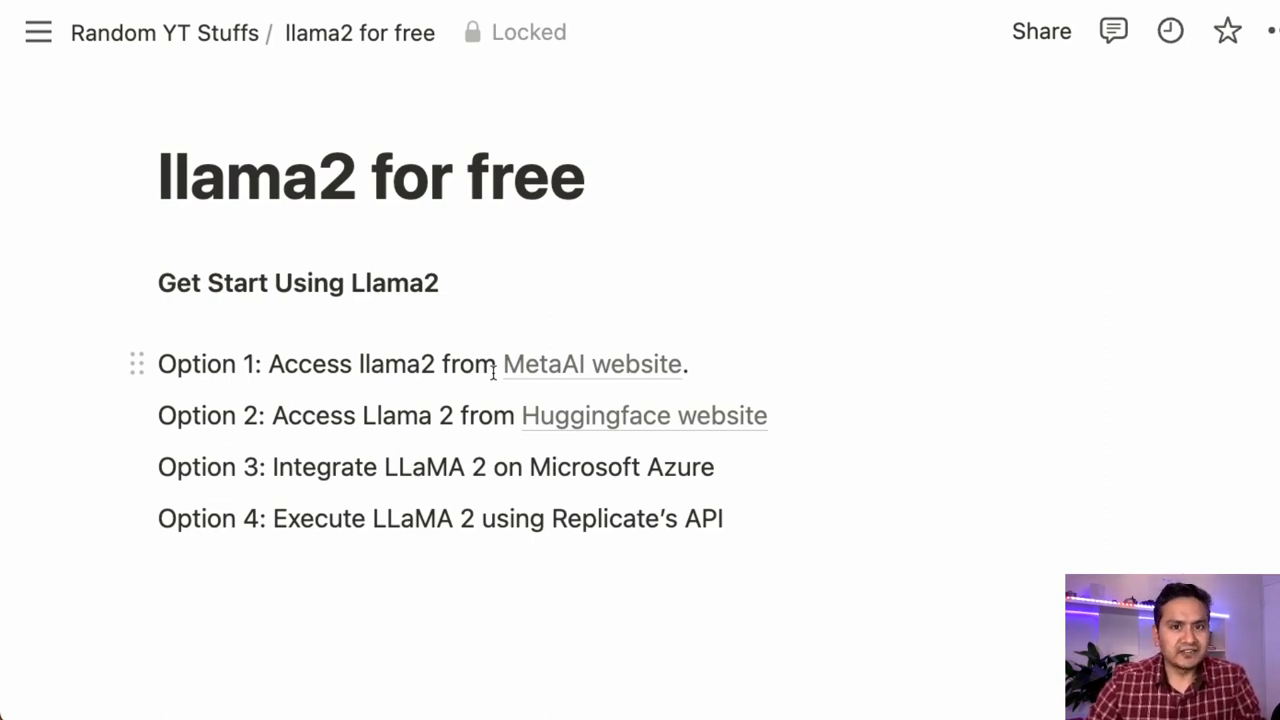
{"action": "mouse_move", "coordinate": [567, 543]}
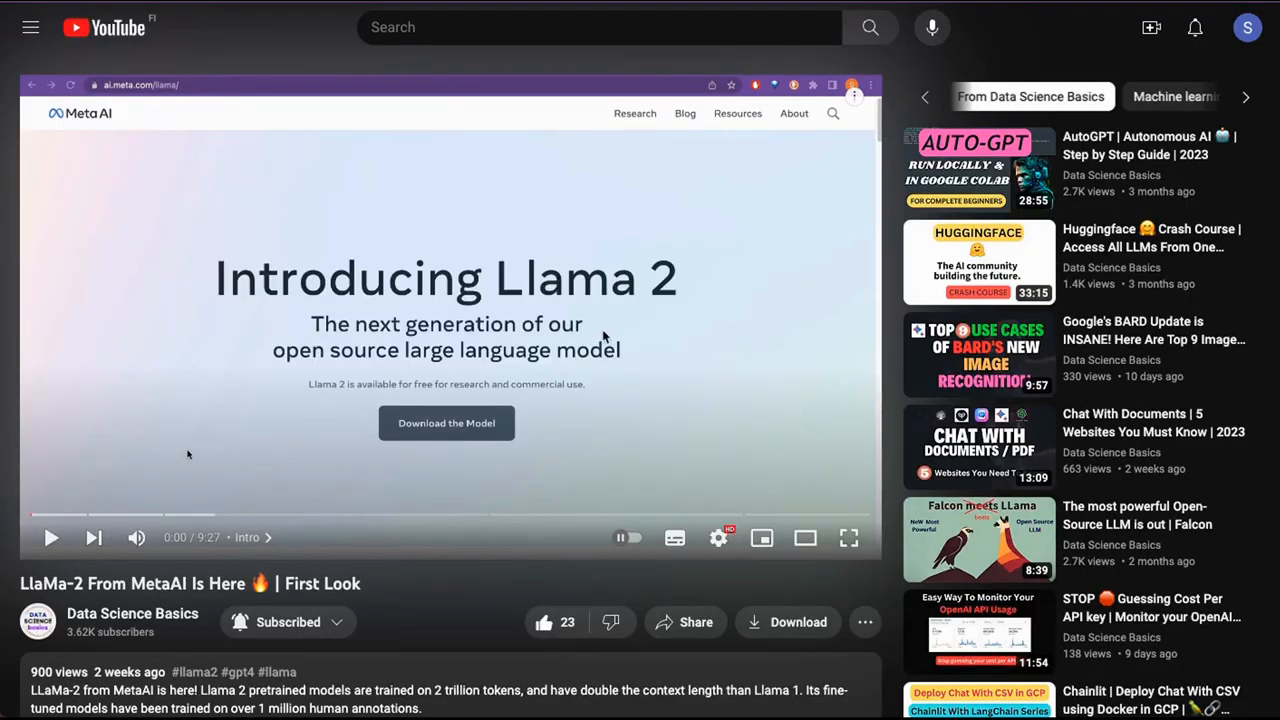
{"action": "mouse_move", "coordinate": [398, 400]}
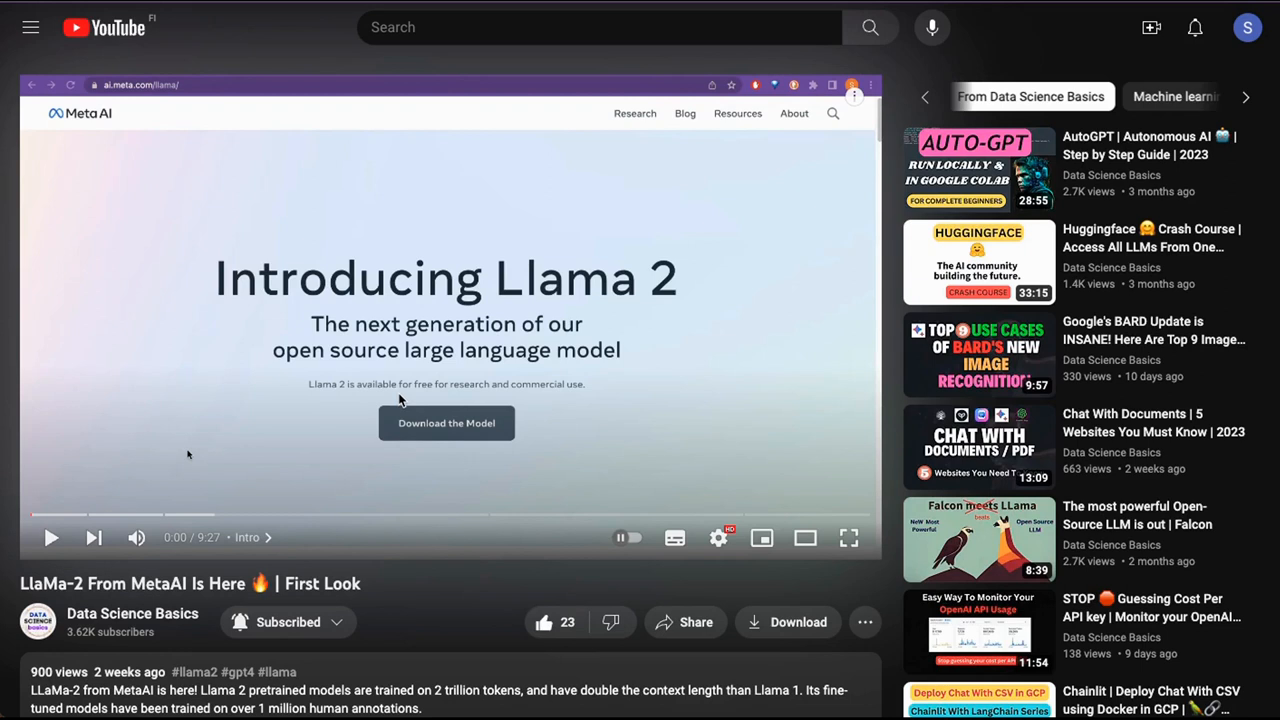
{"action": "mouse_move", "coordinate": [513, 345]}
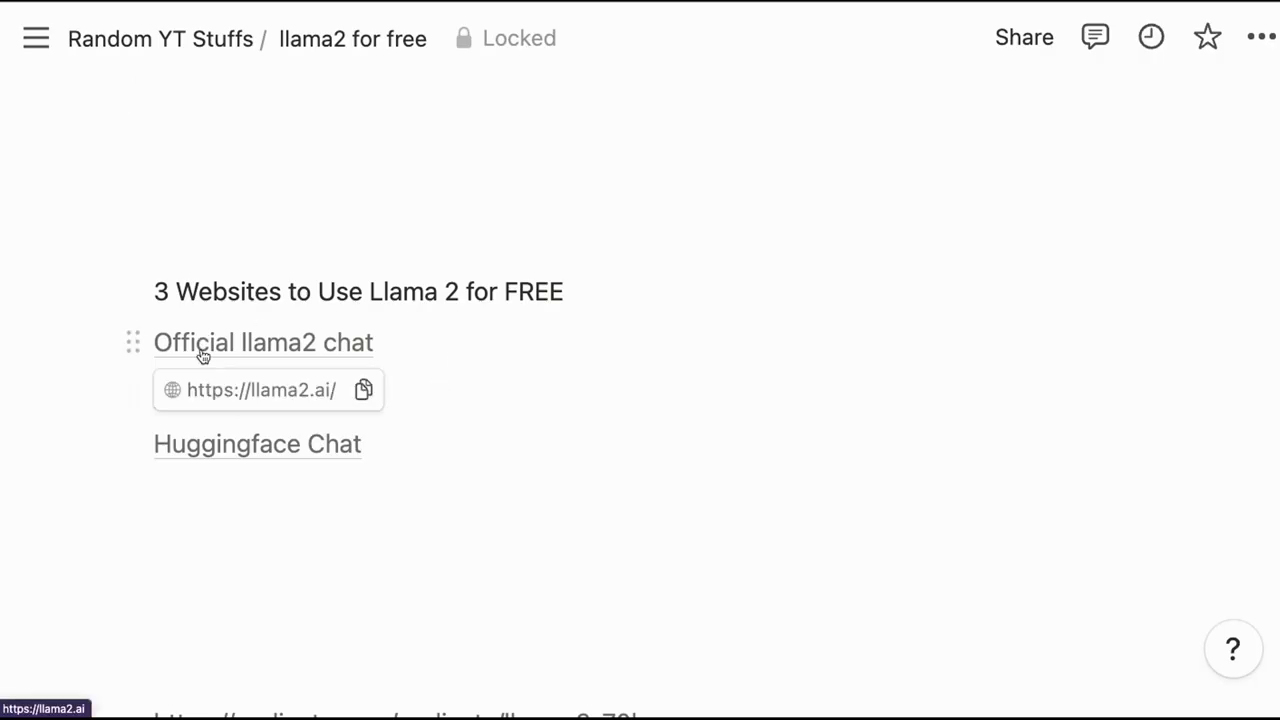
{"action": "mouse_move", "coordinate": [281, 358]}
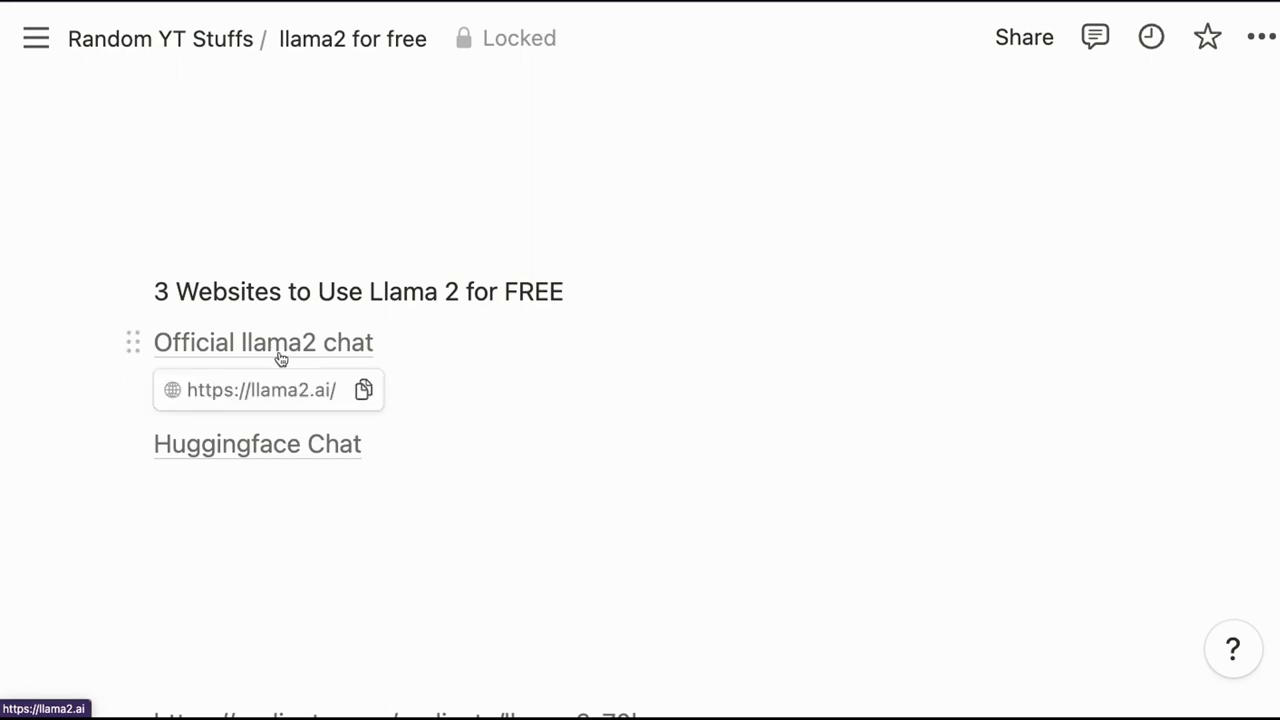
{"action": "left_click", "coordinate": [262, 389]}
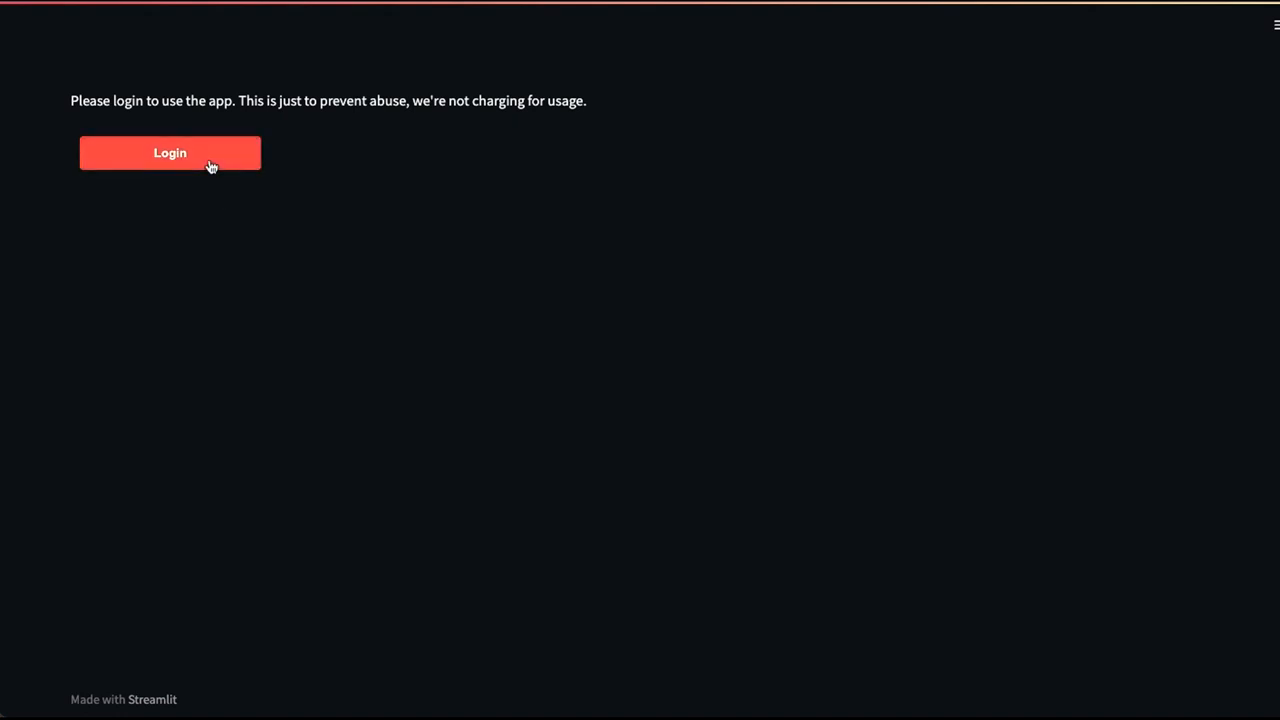
Log in to llama2.ai via GitHub, authorizing the app and accepting the a16z consent
{"action": "left_click", "coordinate": [170, 153]}
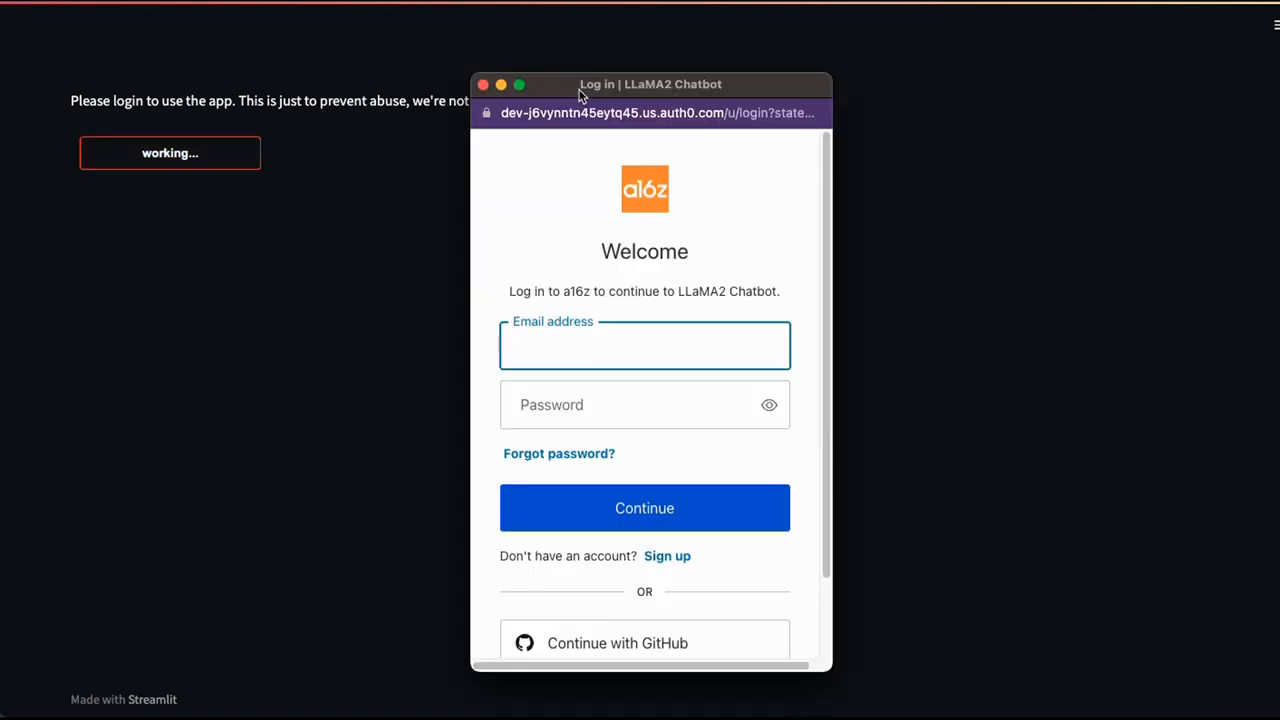
{"action": "scroll", "scroll_direction": "down", "scroll_amount": 3}
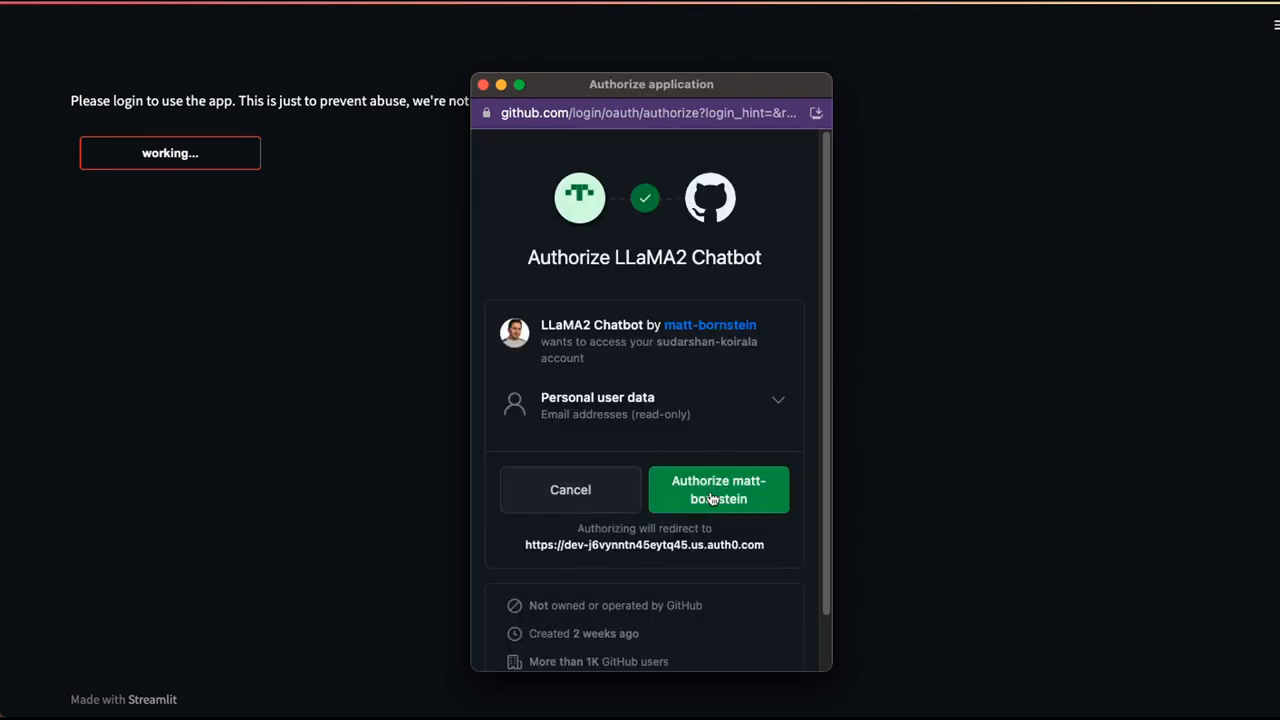
{"action": "mouse_move", "coordinate": [675, 450]}
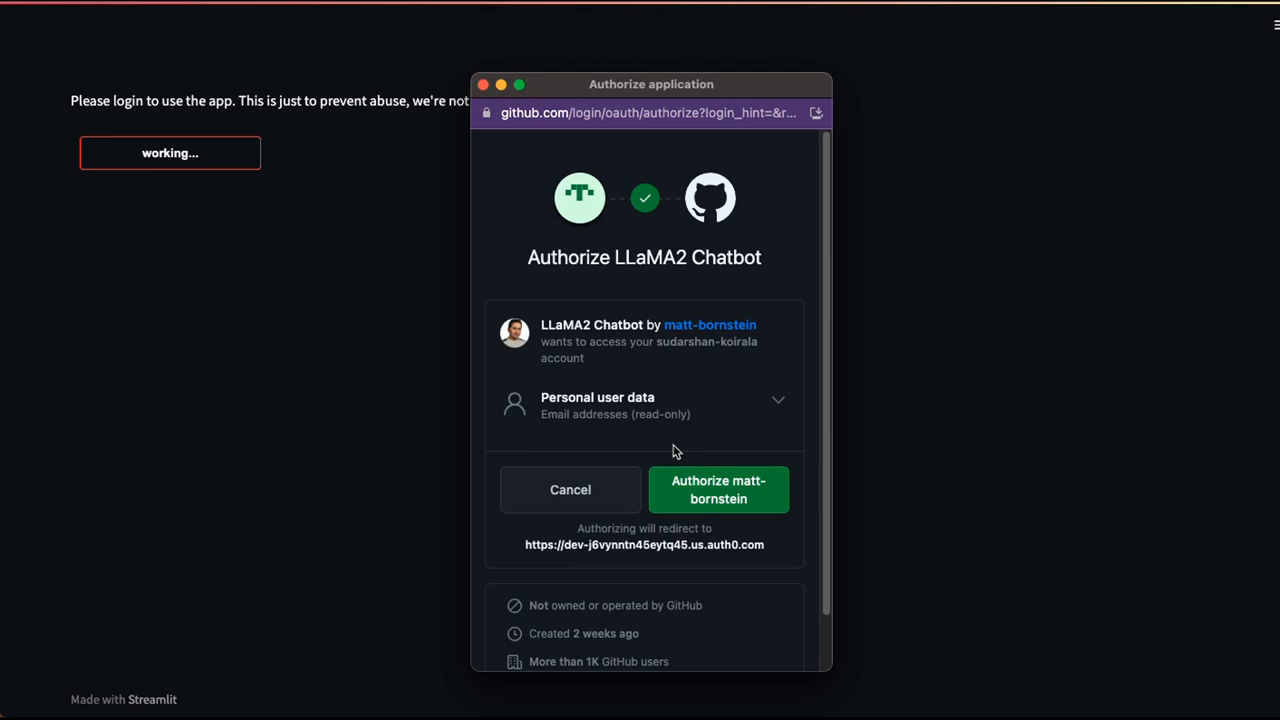
{"action": "left_click", "coordinate": [718, 489]}
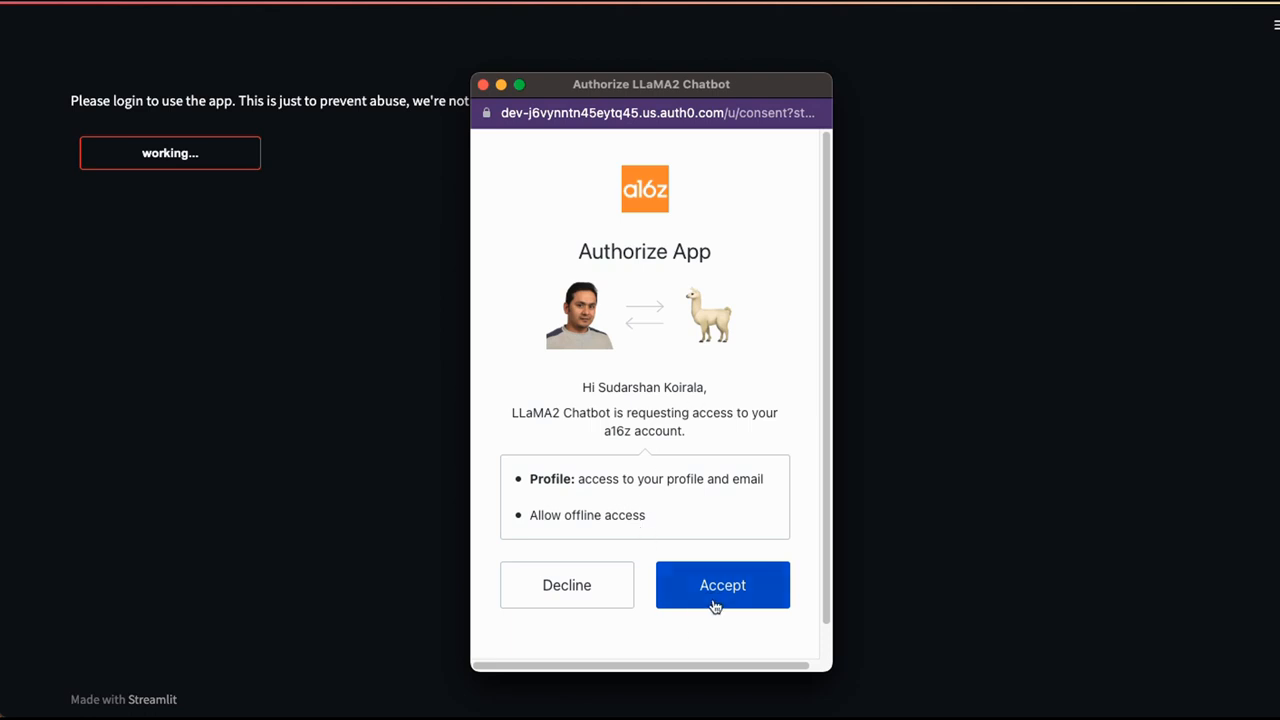
{"action": "left_click", "coordinate": [722, 585]}
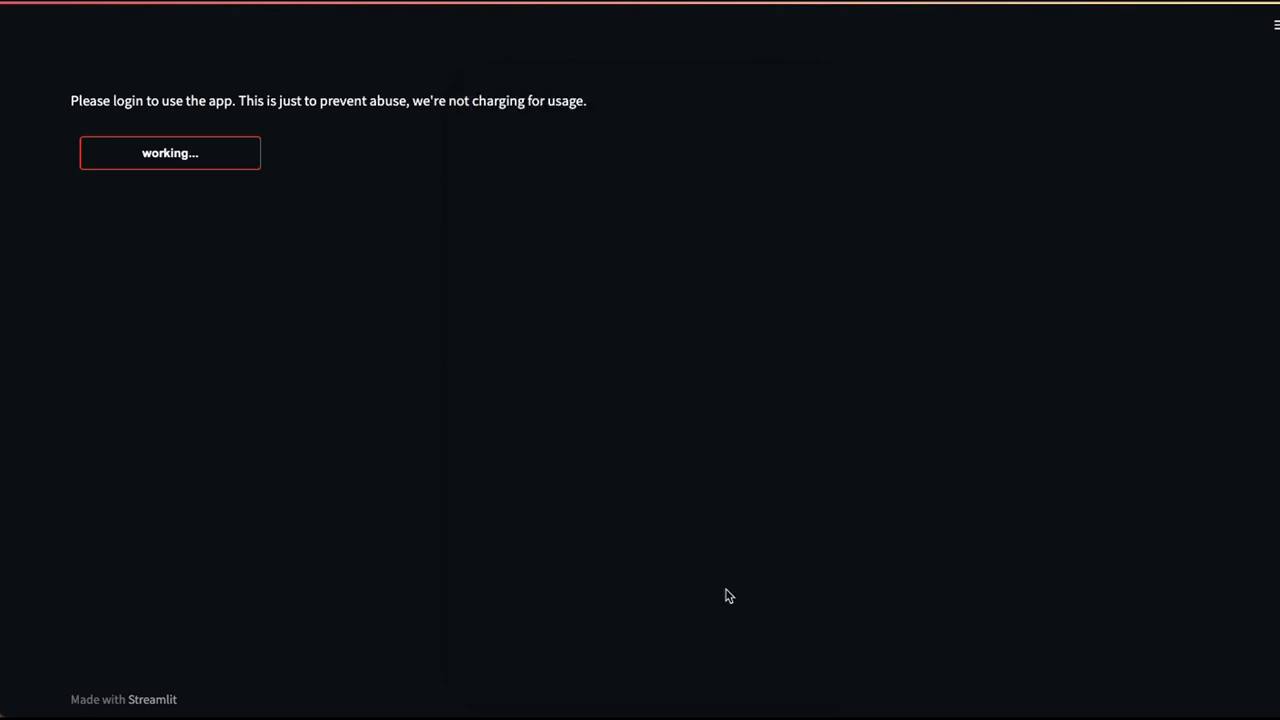
{"action": "left_click", "coordinate": [170, 152]}
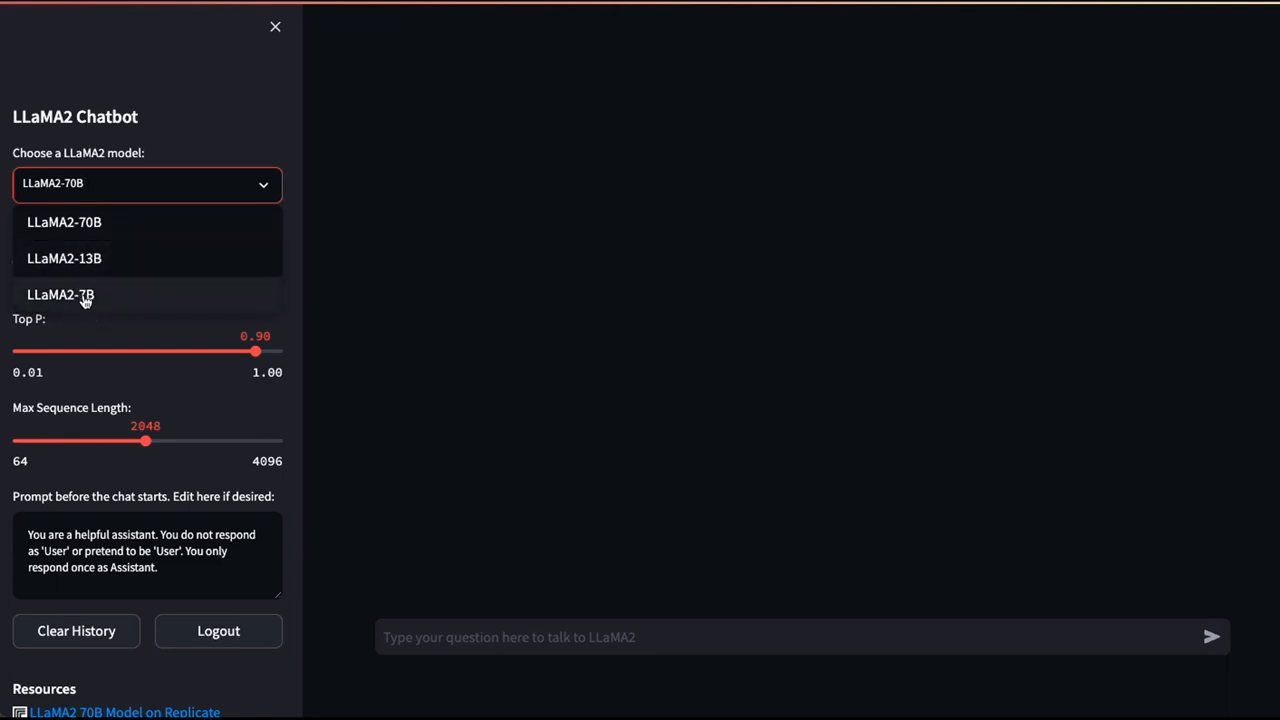
{"action": "mouse_move", "coordinate": [64, 221]}
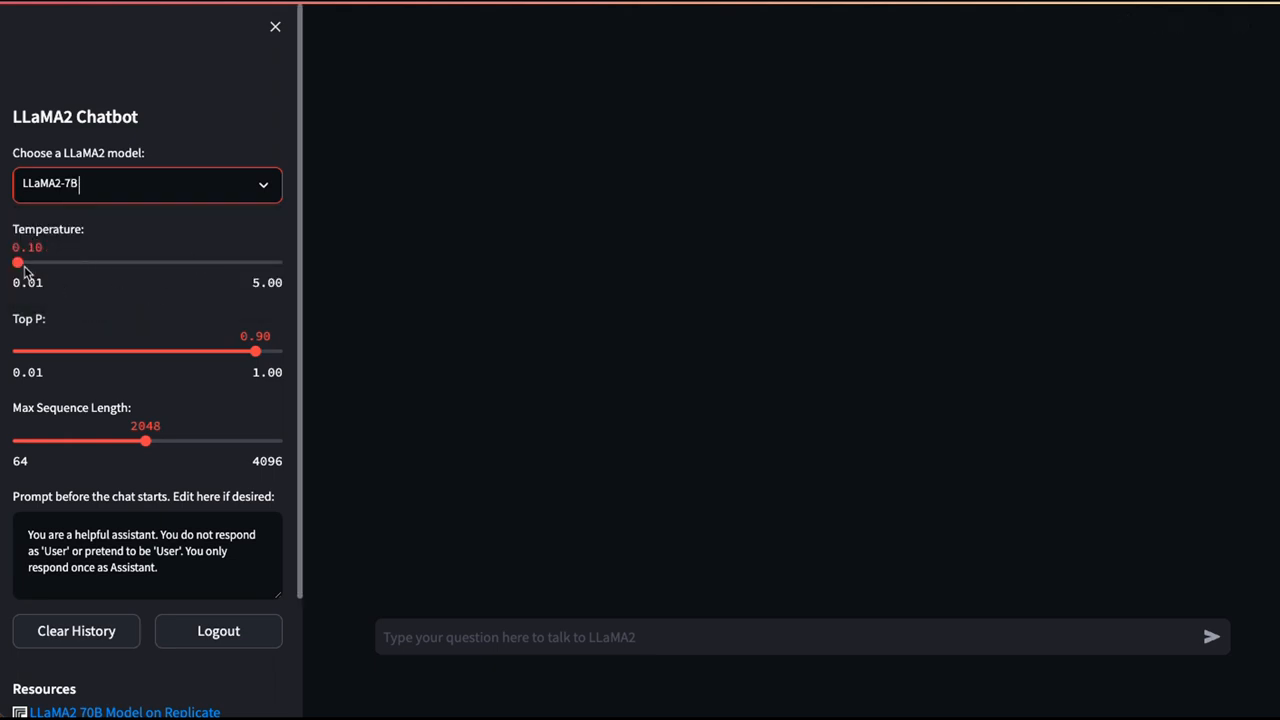
Set Temperature to 0.73 and Max Sequence Length to 3408, keeping the default system prompt
{"action": "left_click_drag", "start_coordinate": [17, 262], "coordinate": [80, 262]}
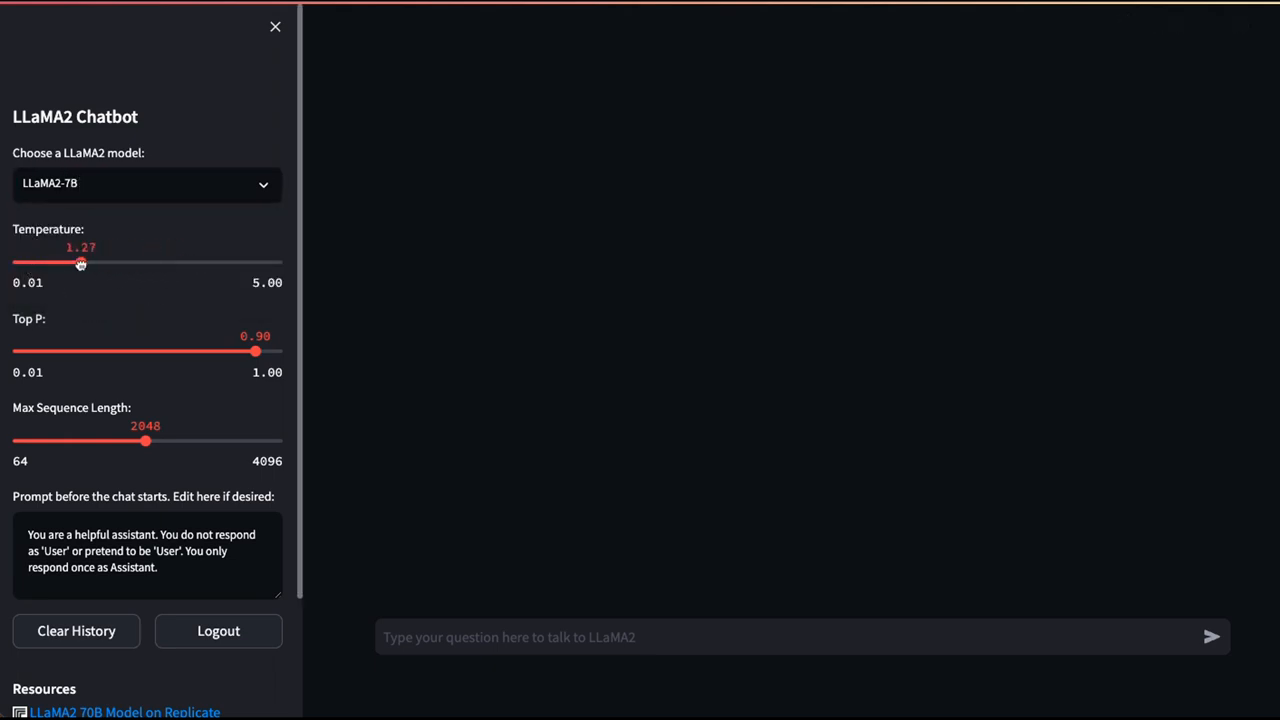
{"action": "left_click_drag", "start_coordinate": [80, 262], "coordinate": [150, 262]}
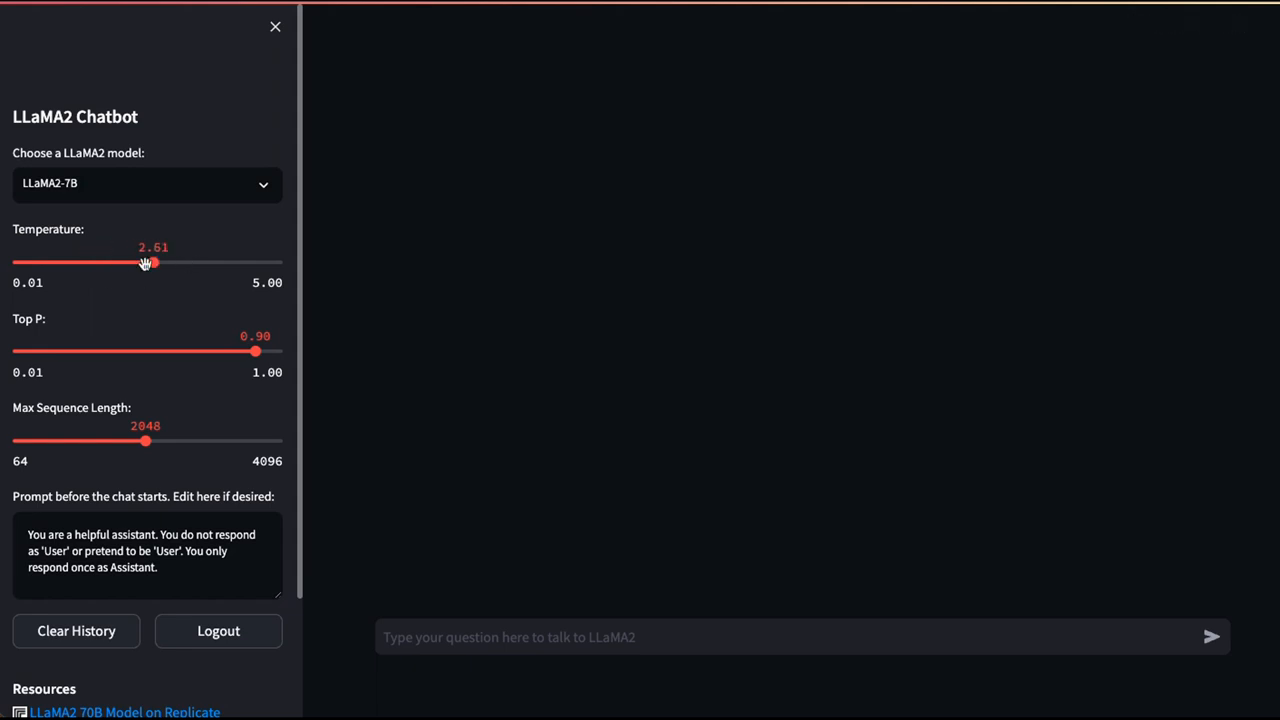
{"action": "left_click_drag", "start_coordinate": [149, 262], "coordinate": [53, 262]}
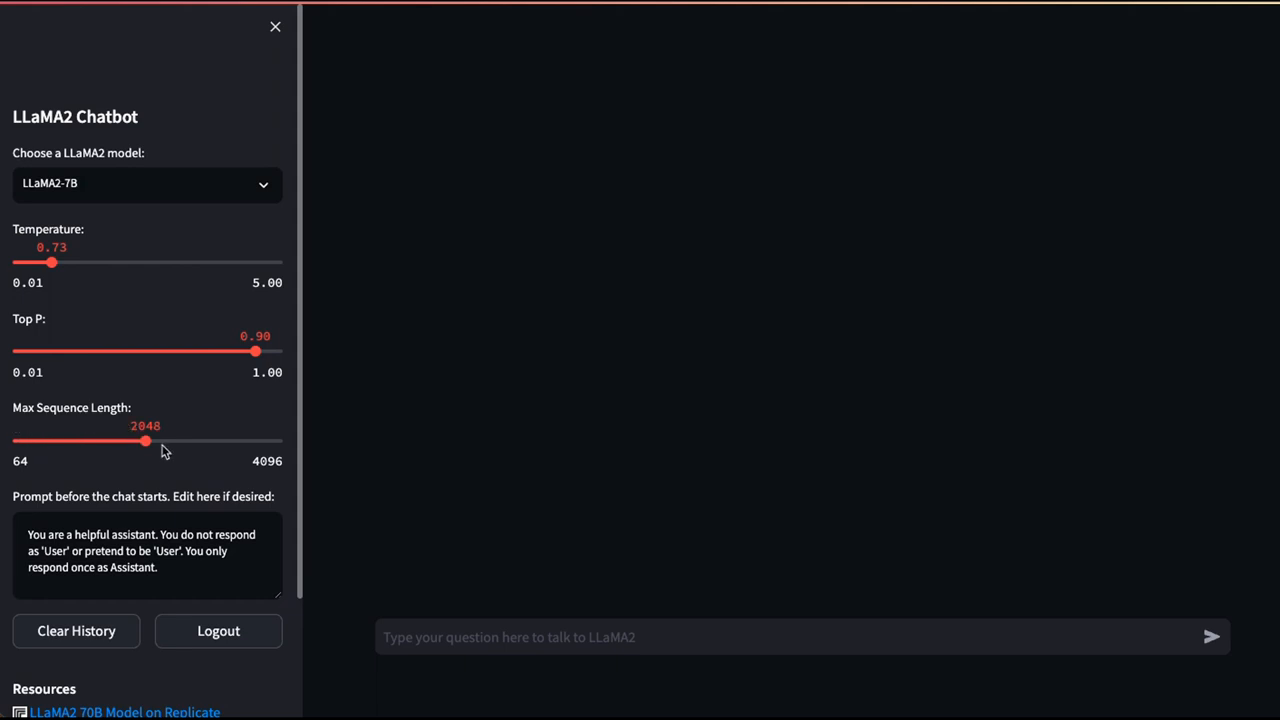
{"action": "left_click_drag", "start_coordinate": [145, 440], "coordinate": [237, 440]}
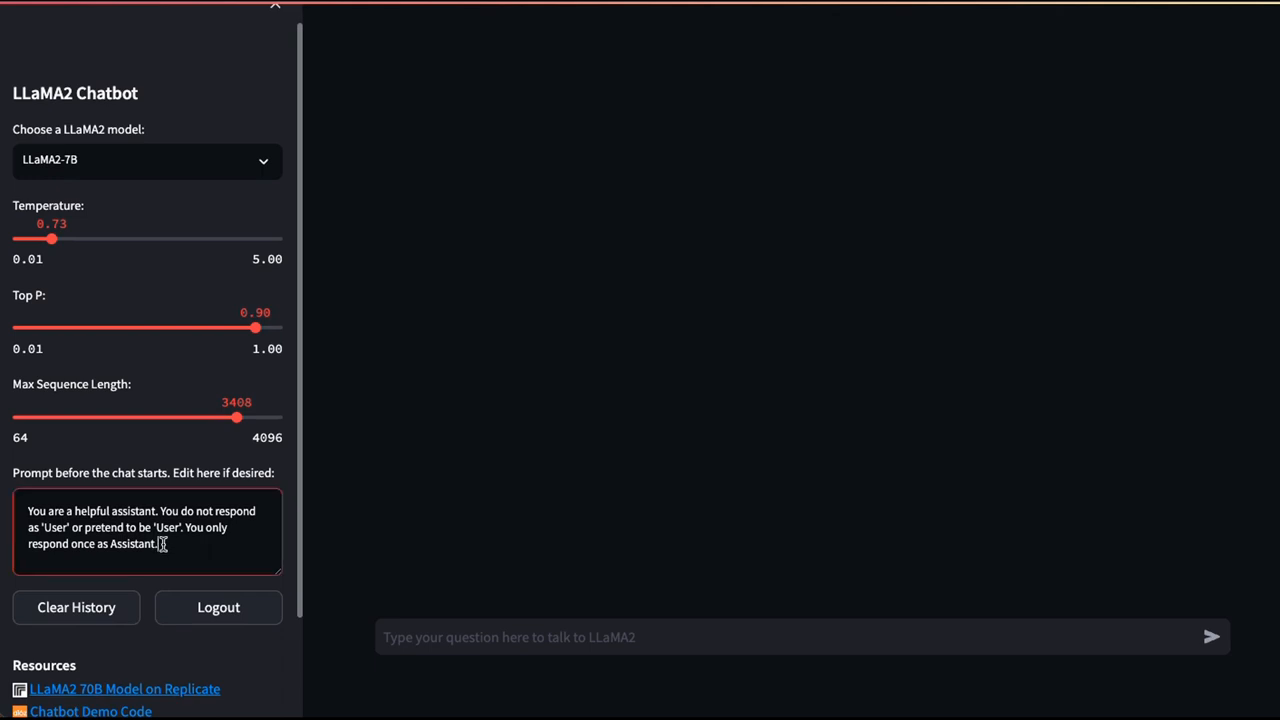
{"action": "key", "text": "ctrl+a"}
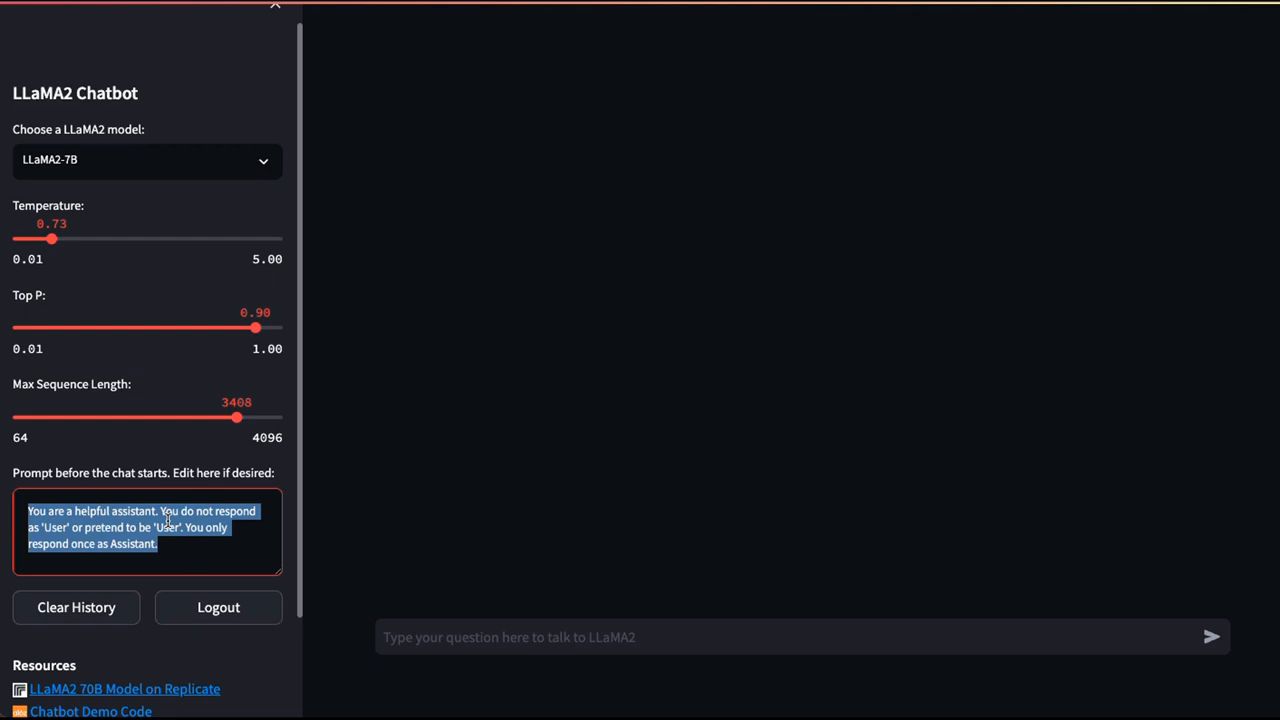
{"action": "scroll", "scroll_direction": "down", "scroll_amount": 3}
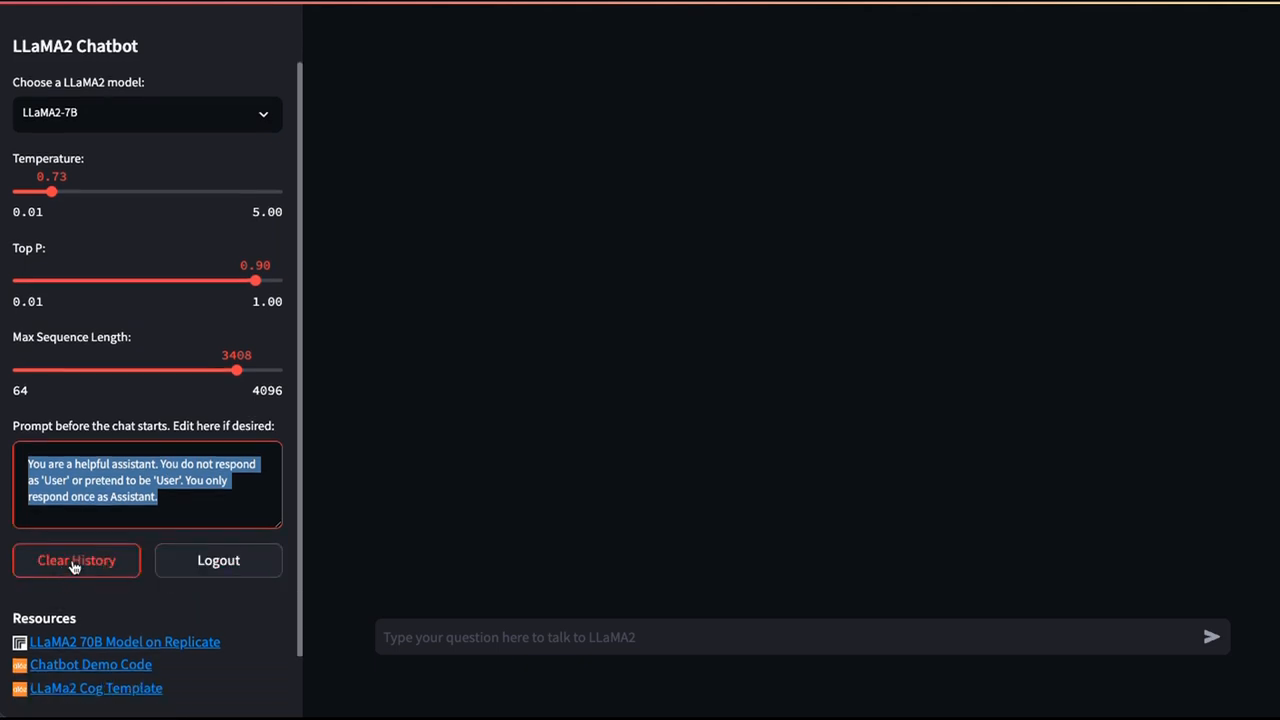
{"action": "mouse_move", "coordinate": [83, 680]}
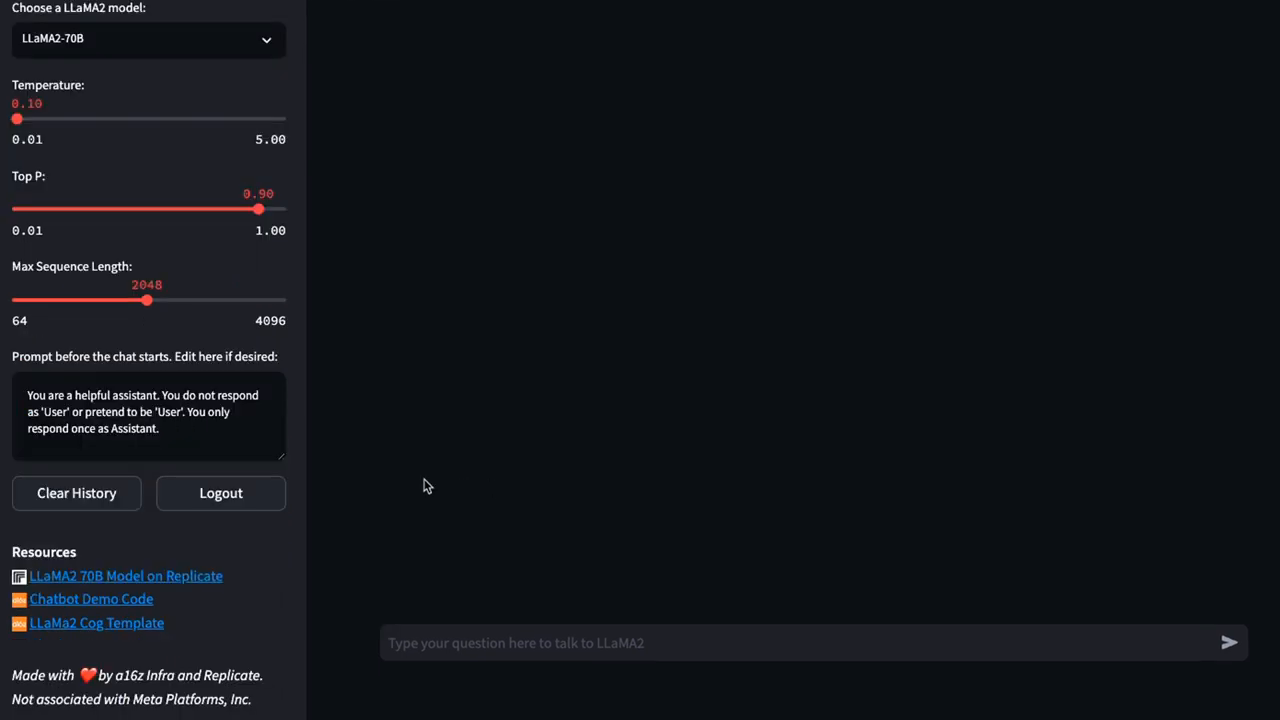
{"action": "left_click", "coordinate": [518, 643]}
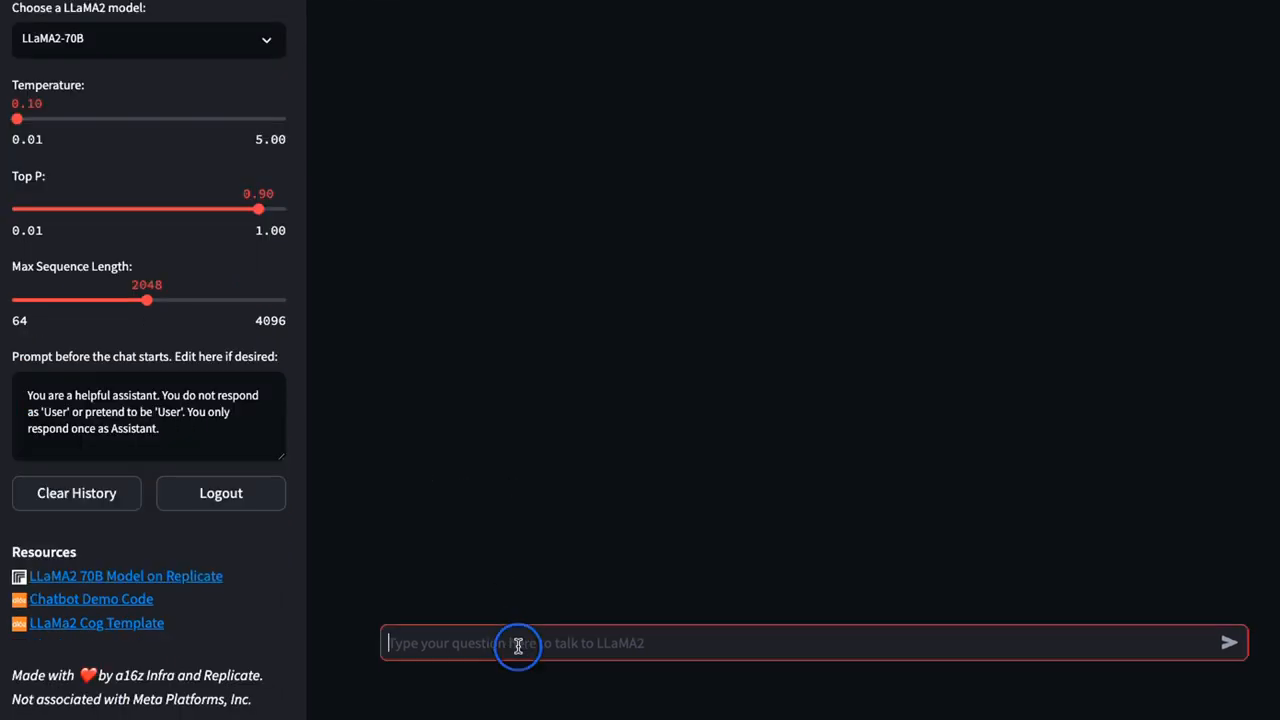
{"action": "type", "text": "what is l"}
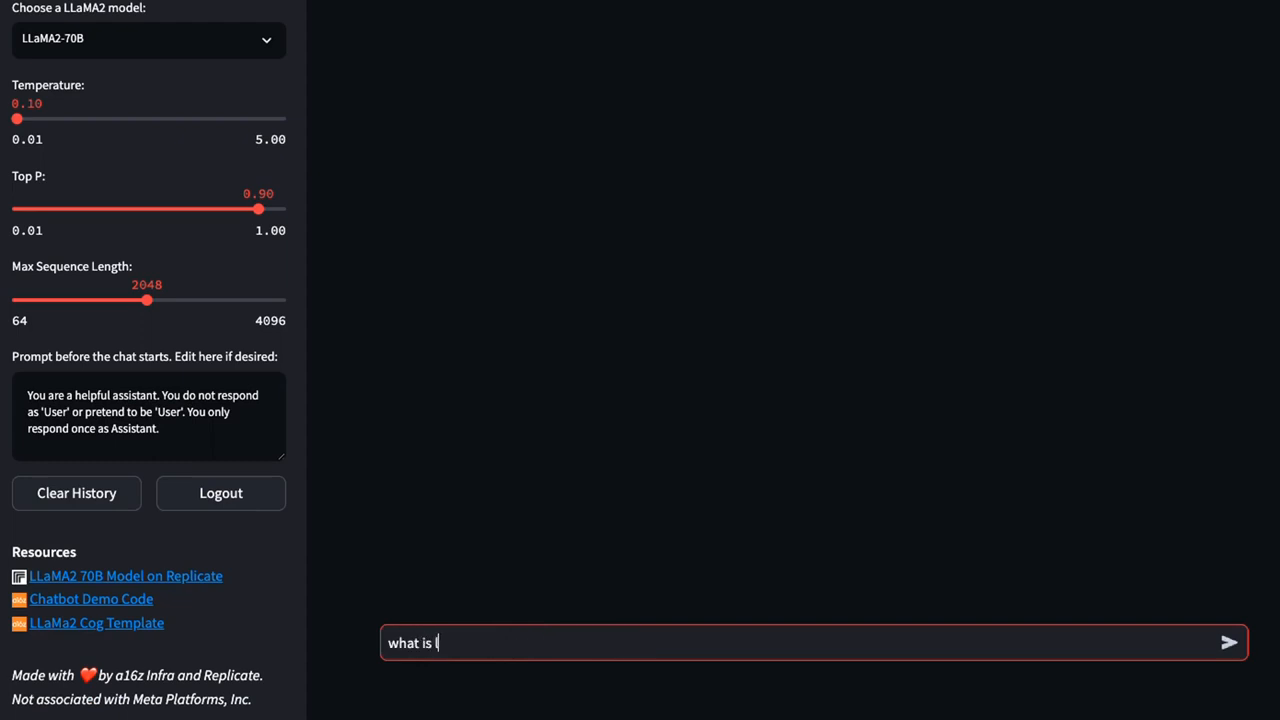
{"action": "type", "text": "lama"}
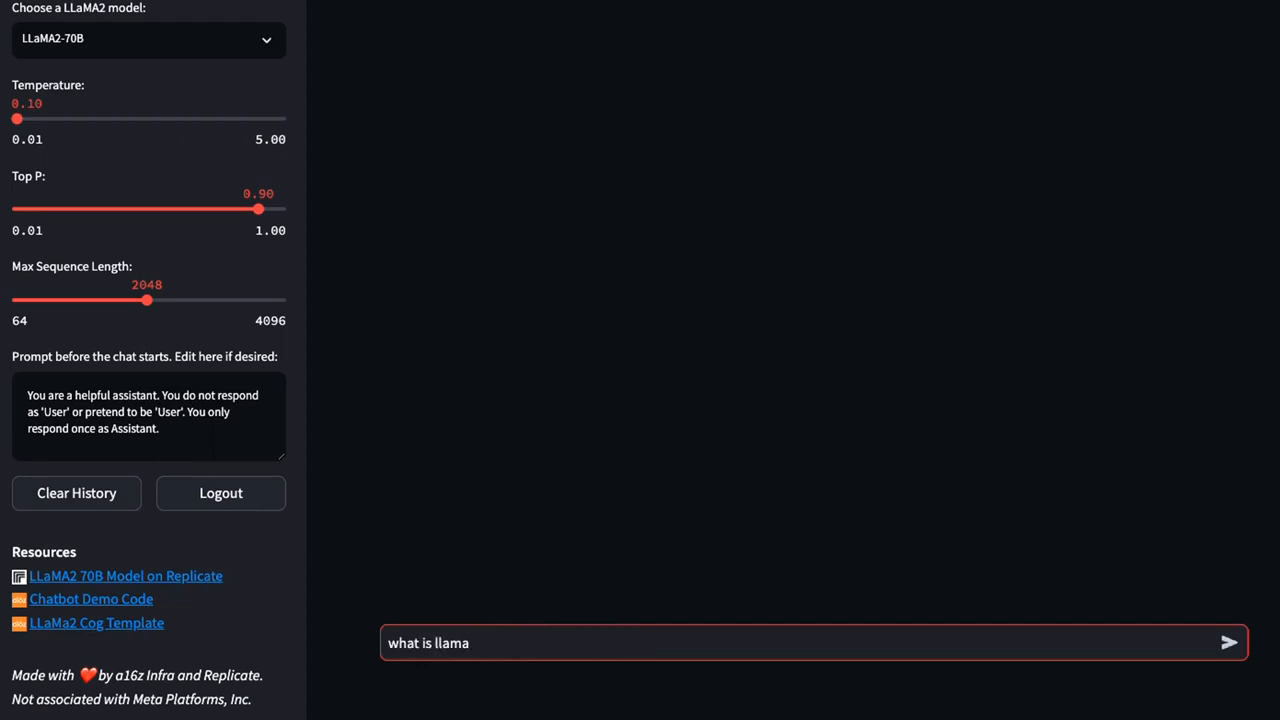
{"action": "left_click", "coordinate": [1228, 643]}
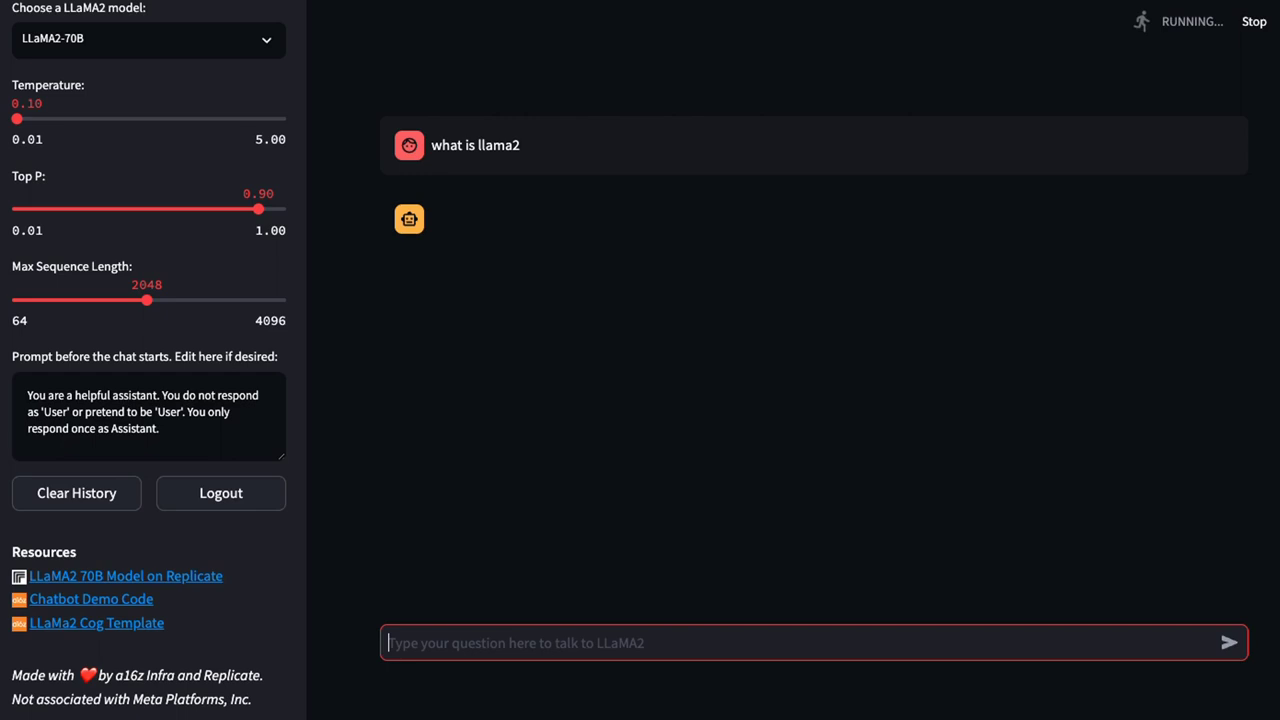
{"action": "mouse_move", "coordinate": [533, 448]}
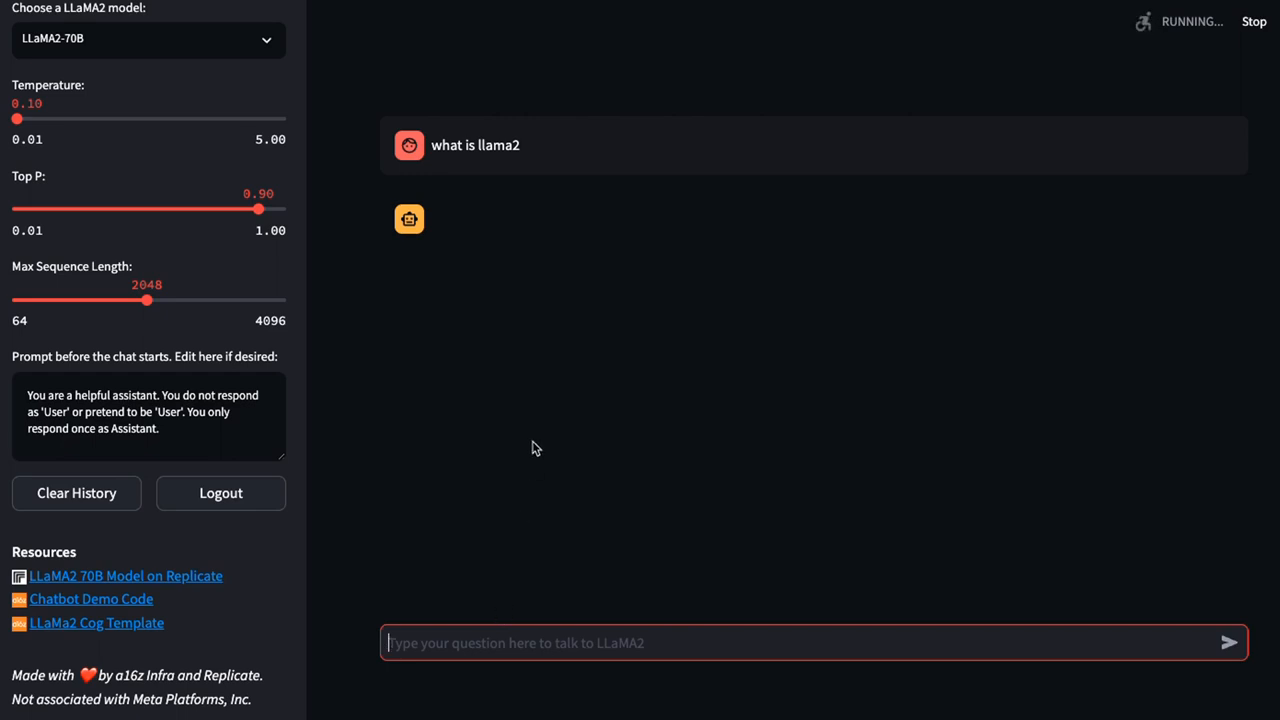
{"action": "mouse_move", "coordinate": [700, 343]}
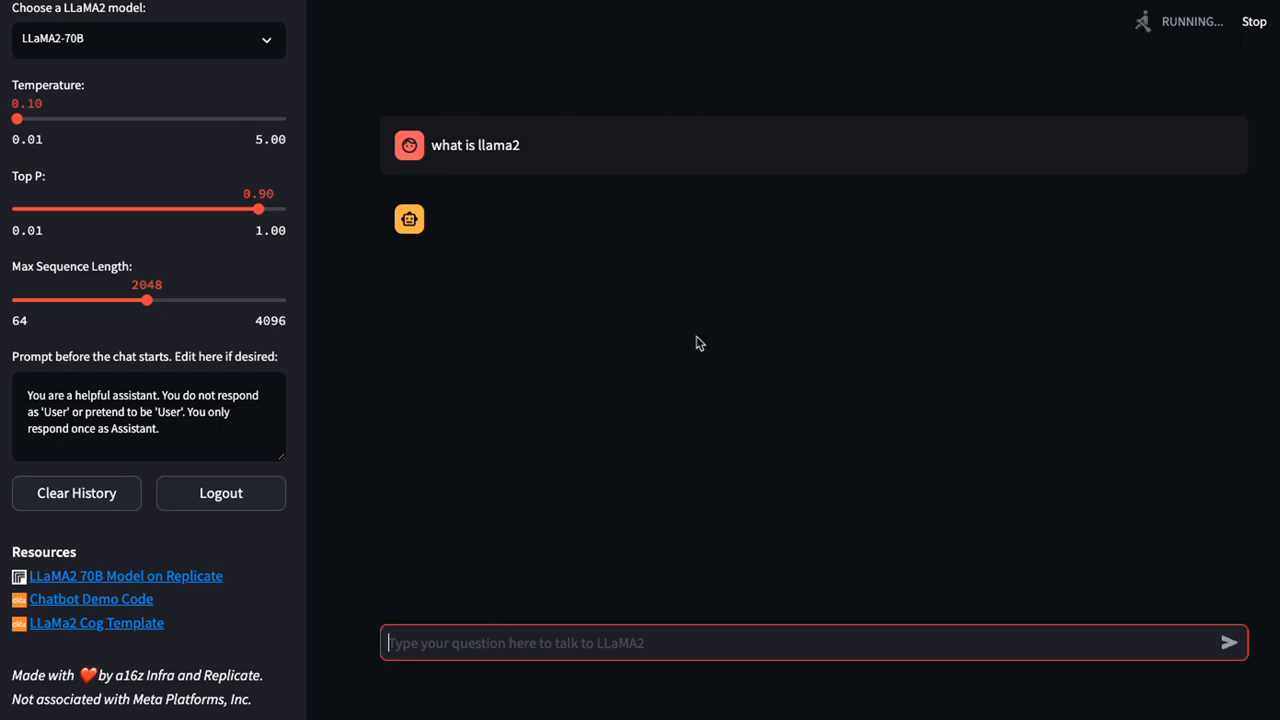
{"action": "mouse_move", "coordinate": [658, 385]}
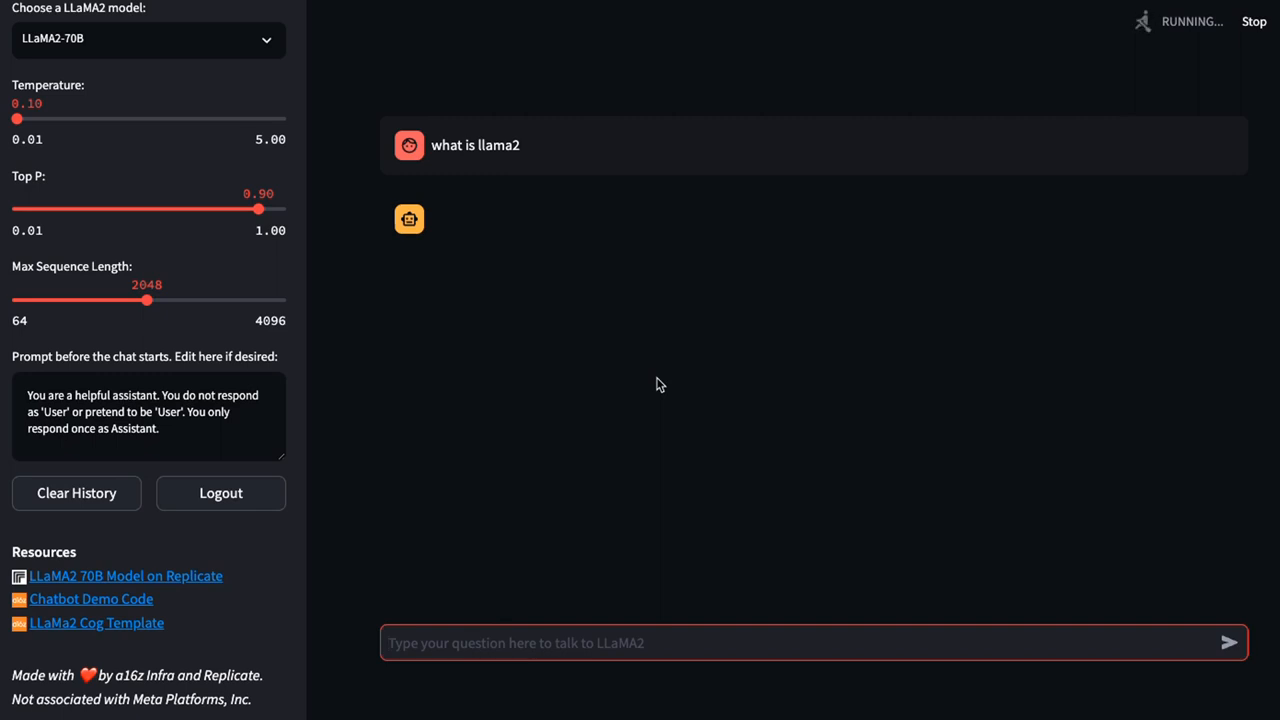
{"action": "mouse_move", "coordinate": [490, 283]}
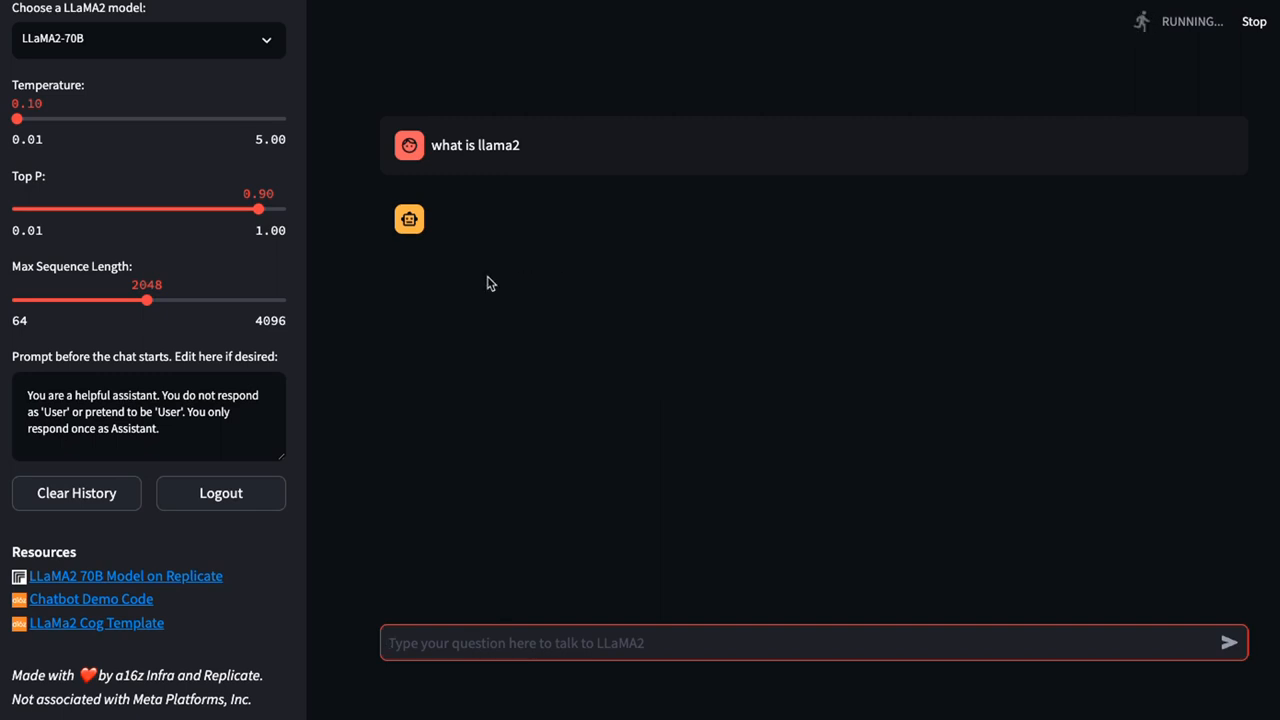
{"action": "mouse_move", "coordinate": [452, 313]}
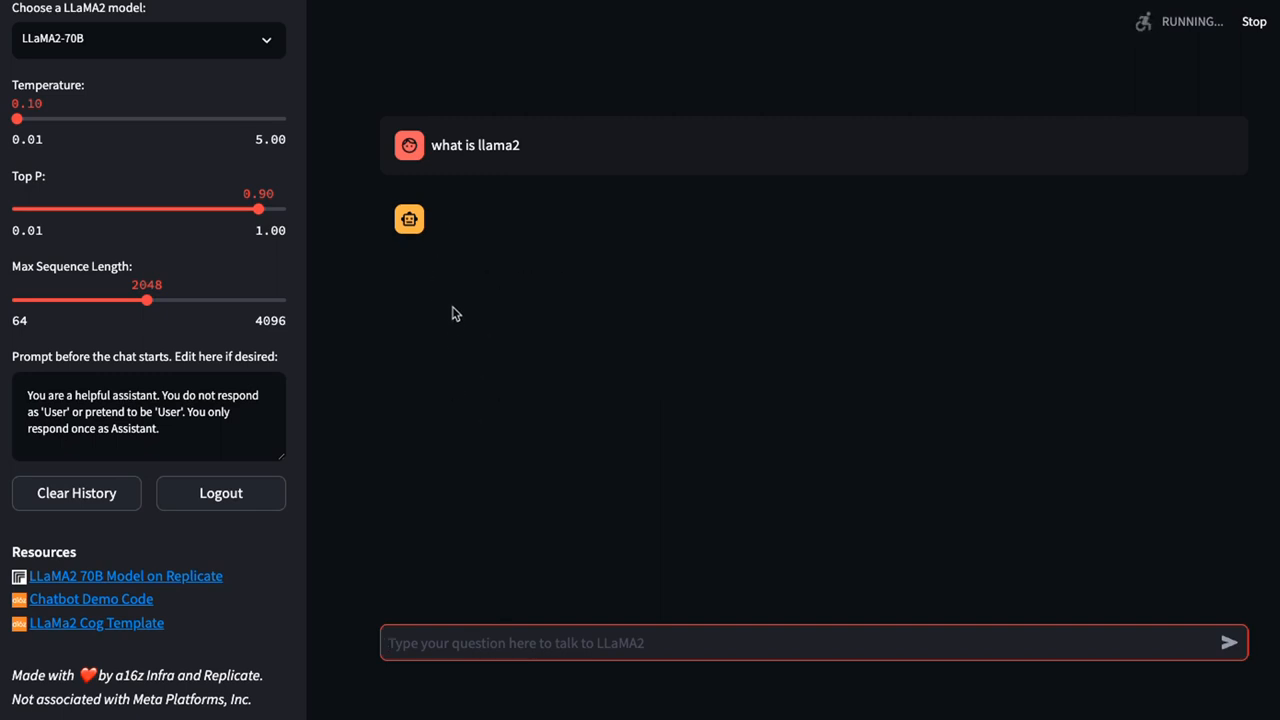
{"action": "mouse_move", "coordinate": [432, 177]}
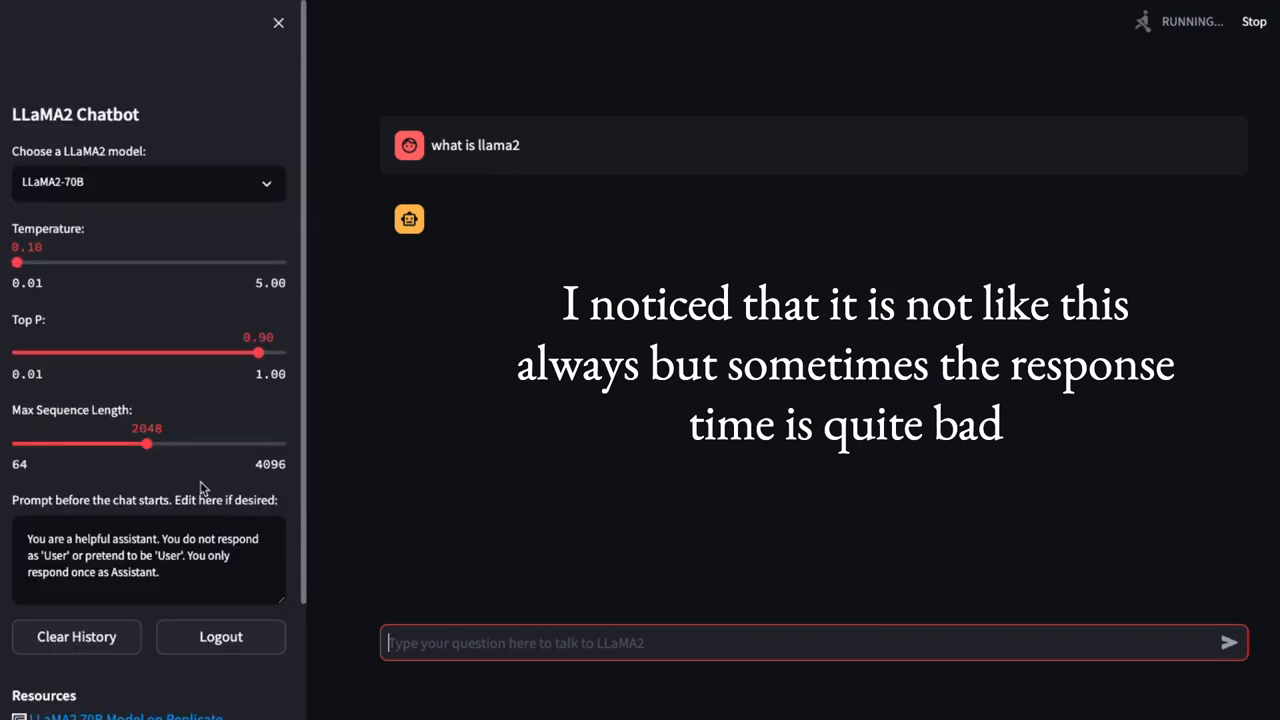
{"action": "mouse_move", "coordinate": [510, 374]}
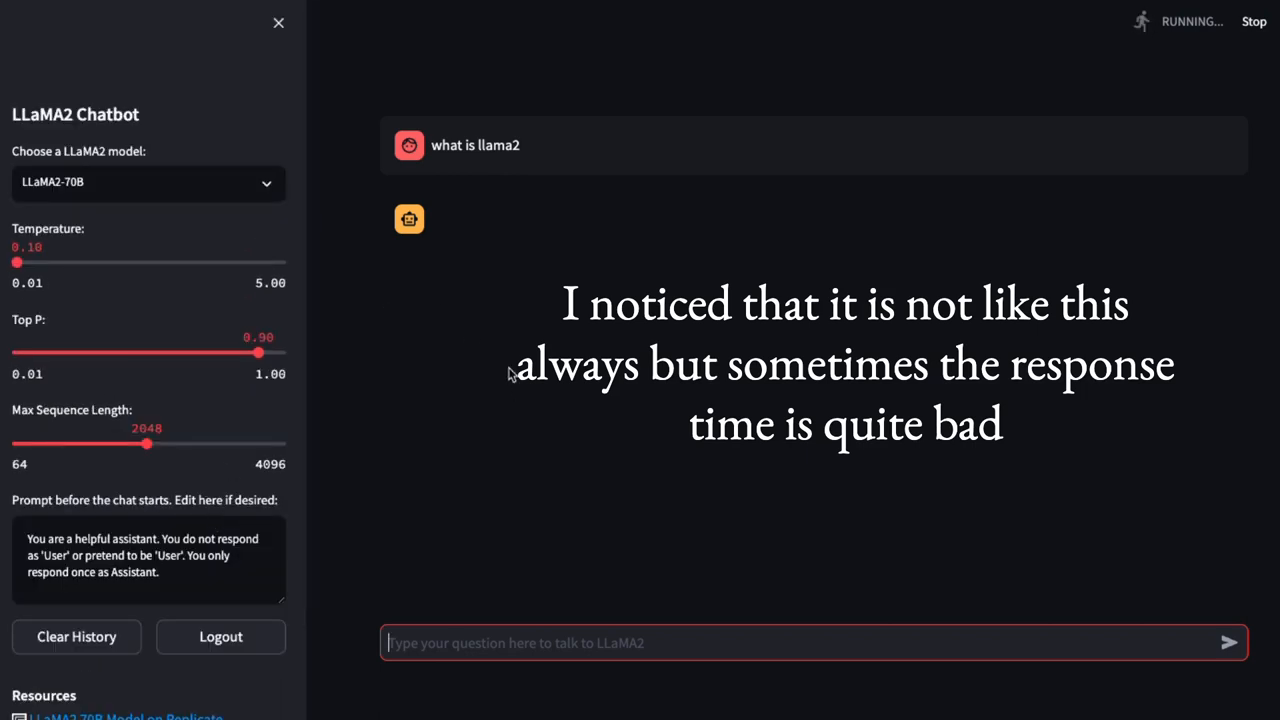
{"action": "mouse_move", "coordinate": [35, 10]}
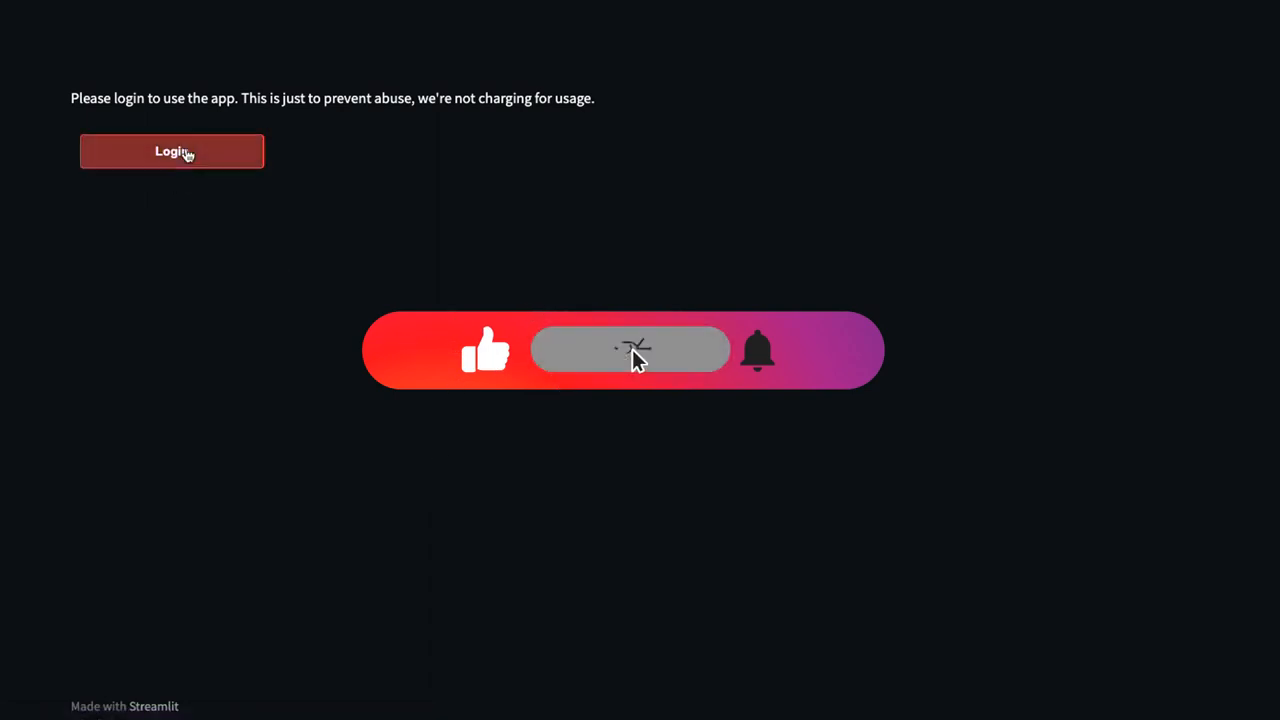
Log back in and resend 'what is llama2' to the 70B model
{"action": "left_click", "coordinate": [171, 151]}
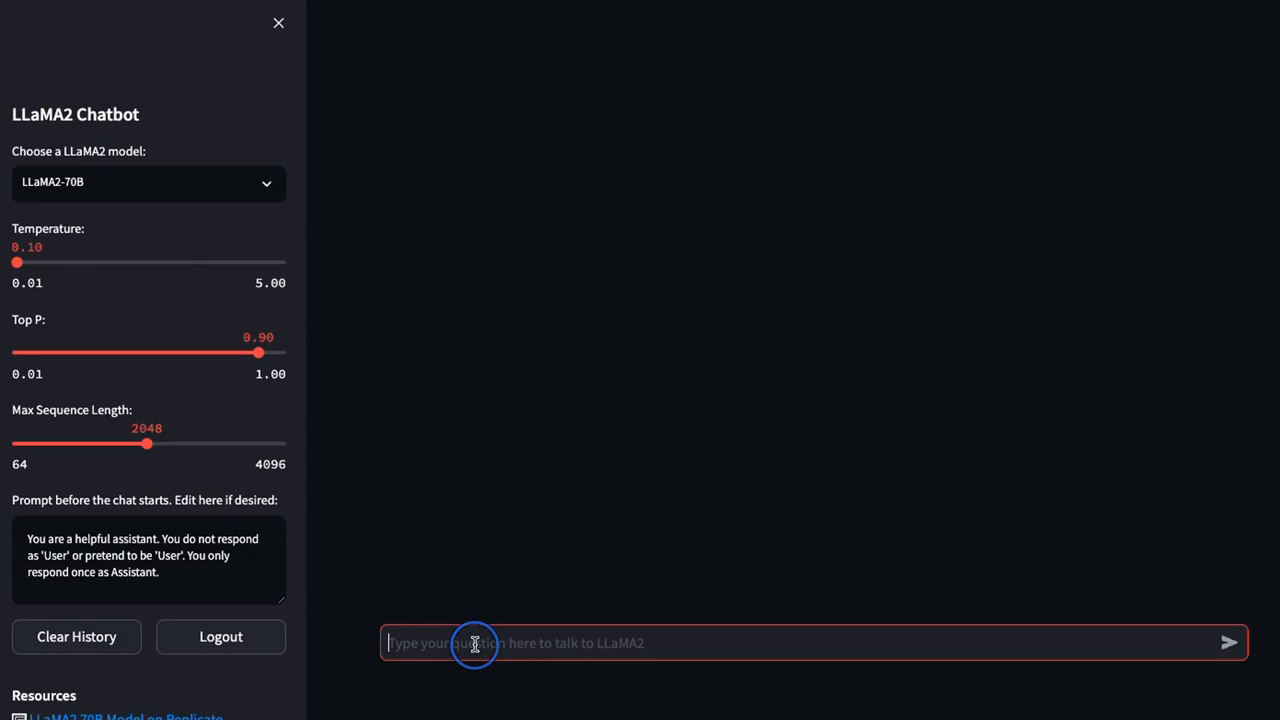
{"action": "type", "text": "what is llama"}
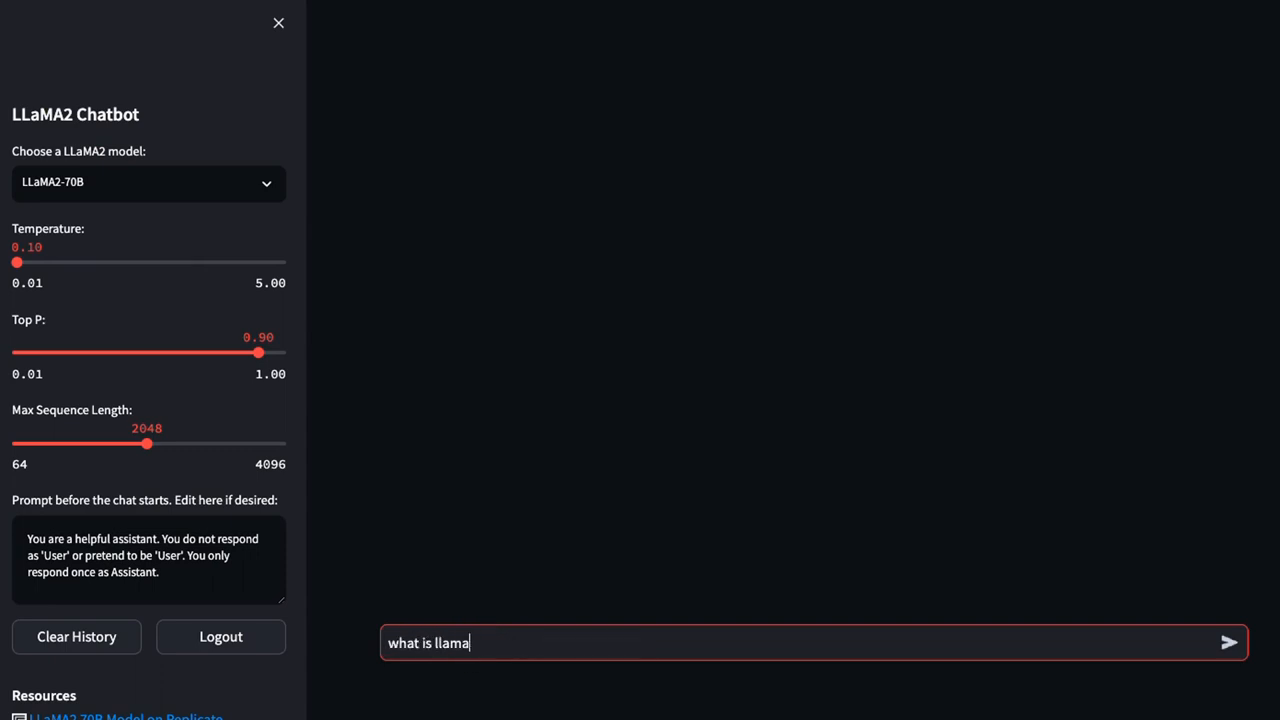
{"action": "left_click", "coordinate": [1229, 643]}
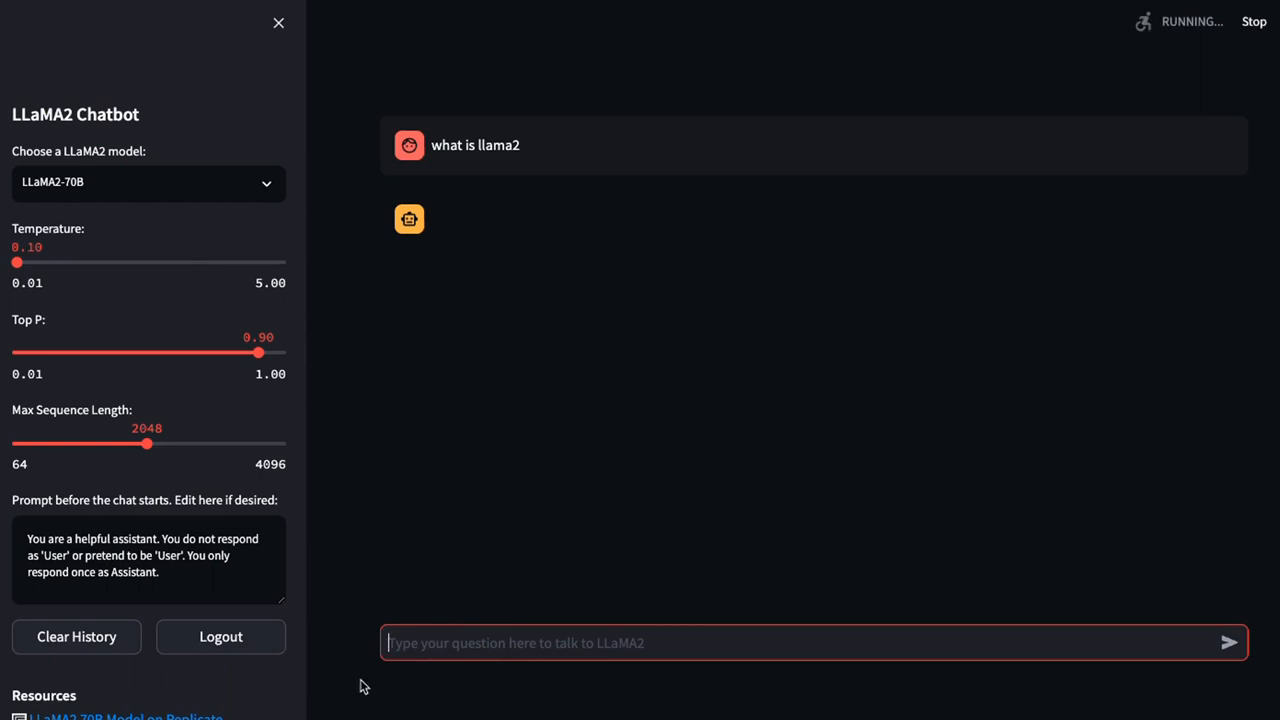
{"action": "mouse_move", "coordinate": [481, 602]}
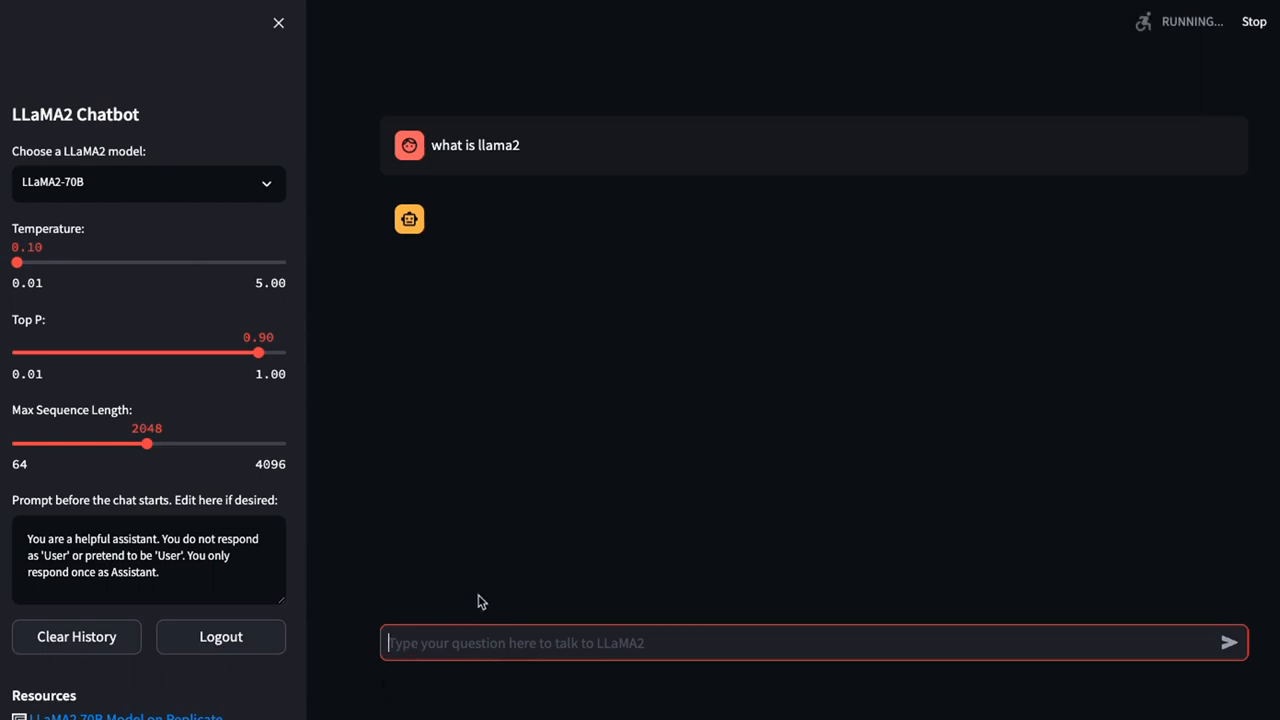
Switch the model to LLaMA2-7B and resubmit 'what is llama2'
{"action": "left_click", "coordinate": [148, 182]}
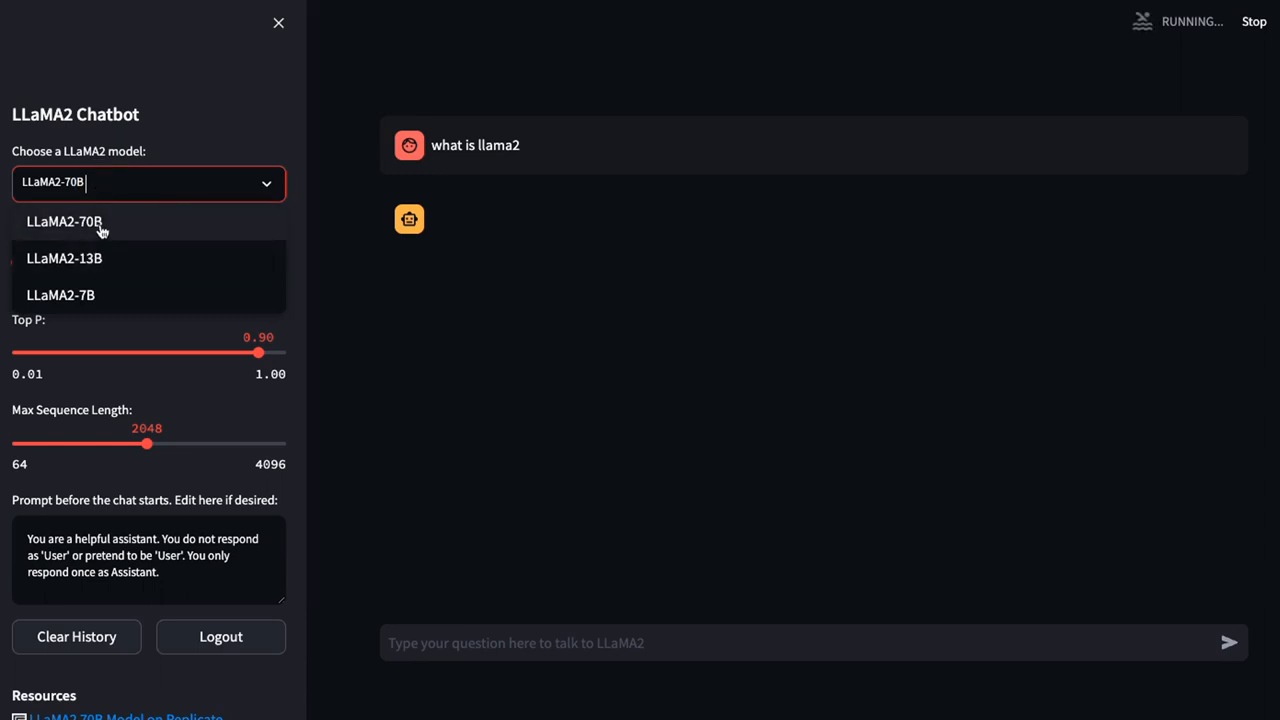
{"action": "left_click", "coordinate": [60, 294]}
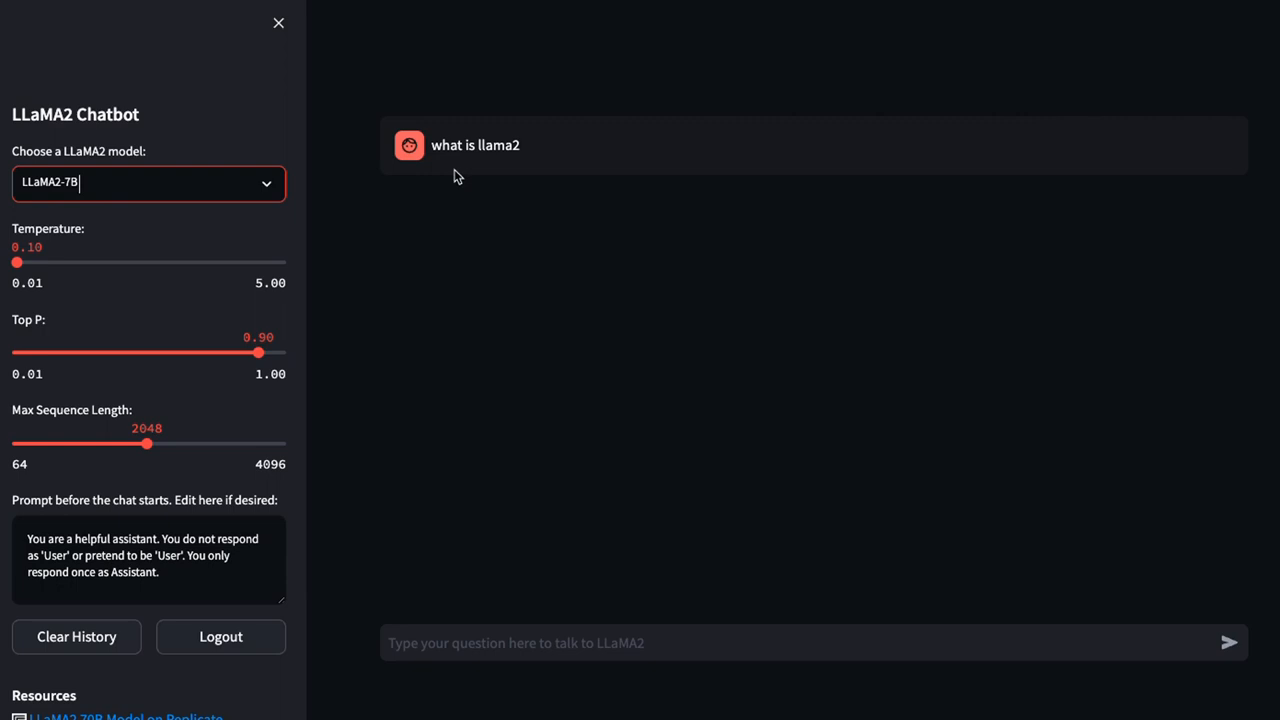
{"action": "double_click", "coordinate": [475, 145]}
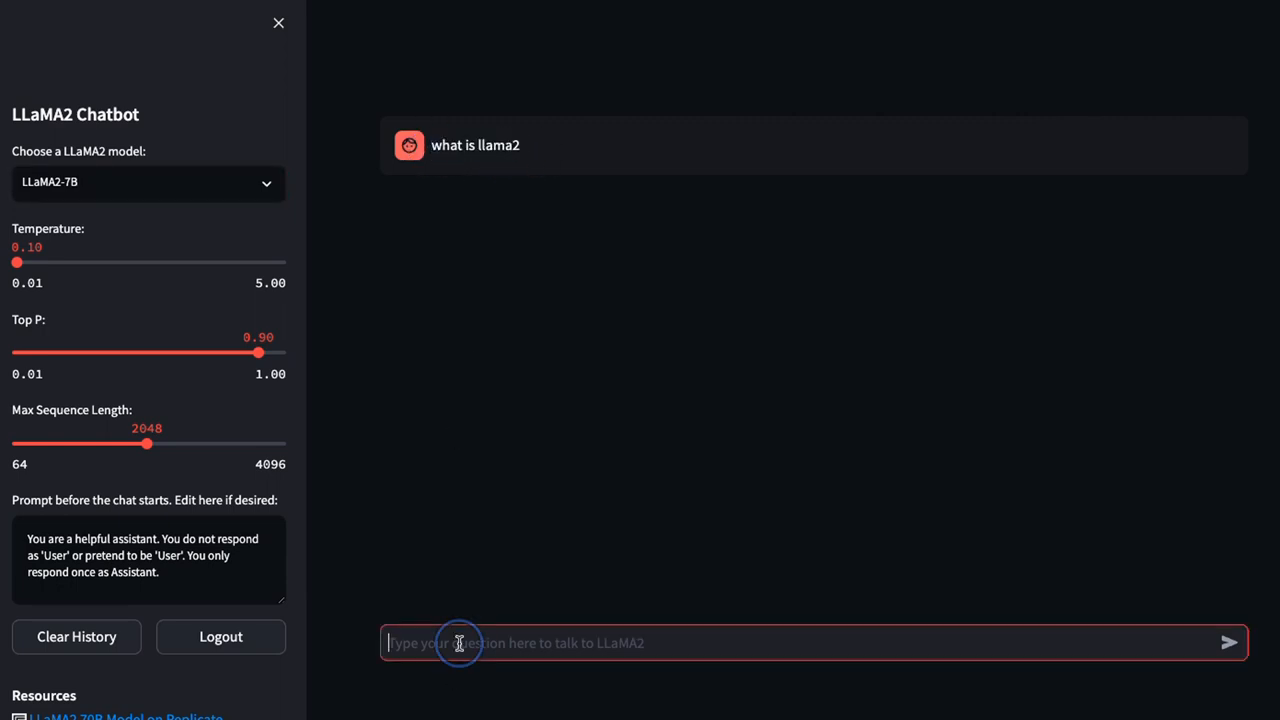
{"action": "left_click", "coordinate": [1228, 643]}
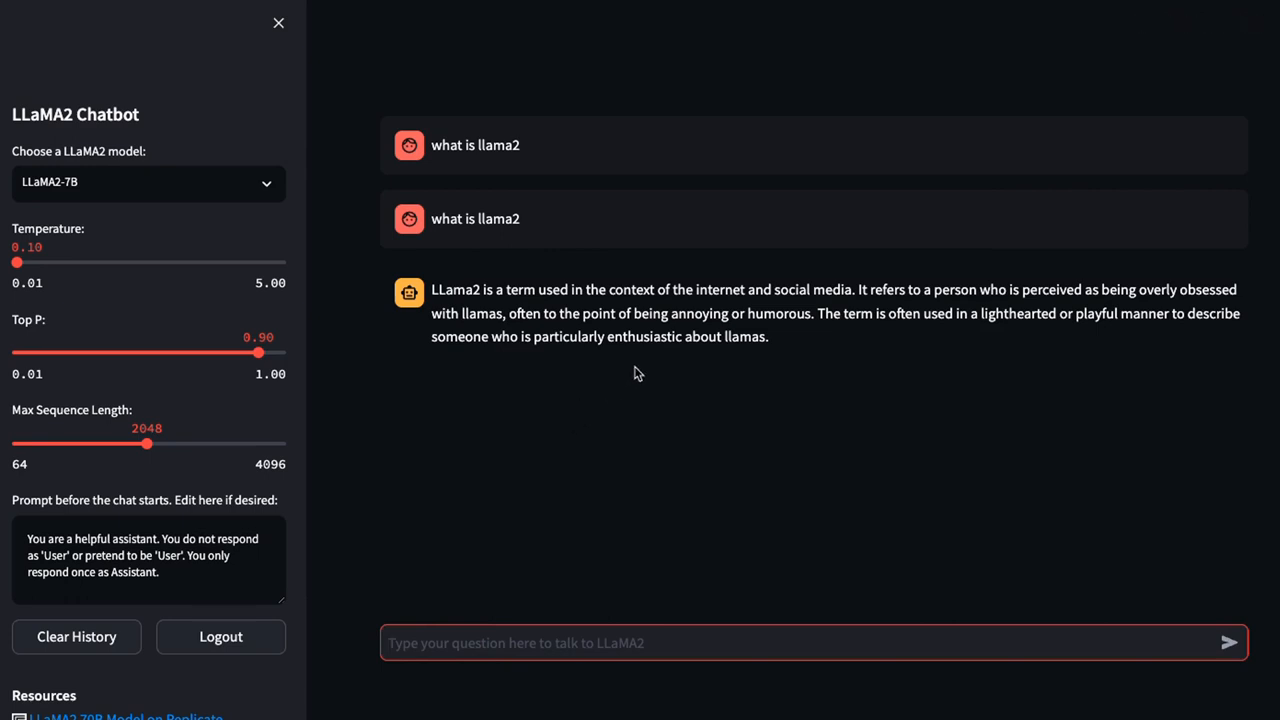
{"action": "mouse_move", "coordinate": [790, 366]}
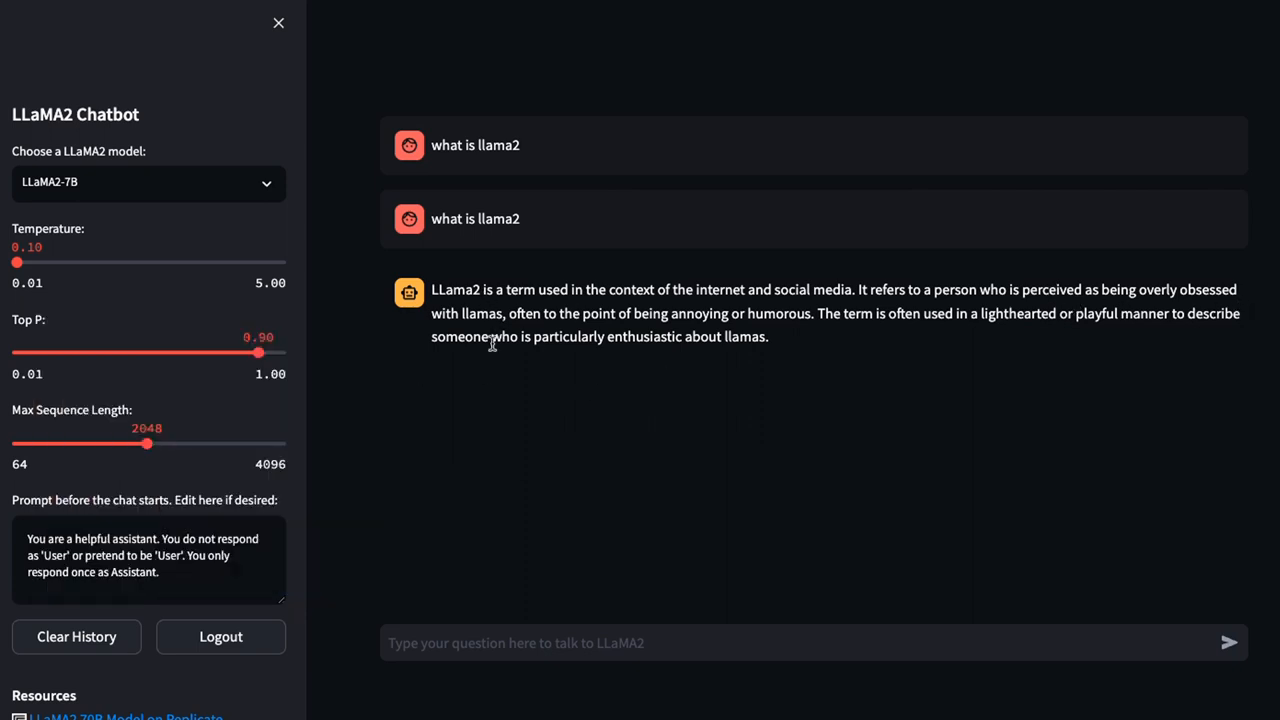
Send 'who is the ceo of twitter' and highlight the 'Jack Dorsey' reply
{"action": "left_click", "coordinate": [592, 643]}
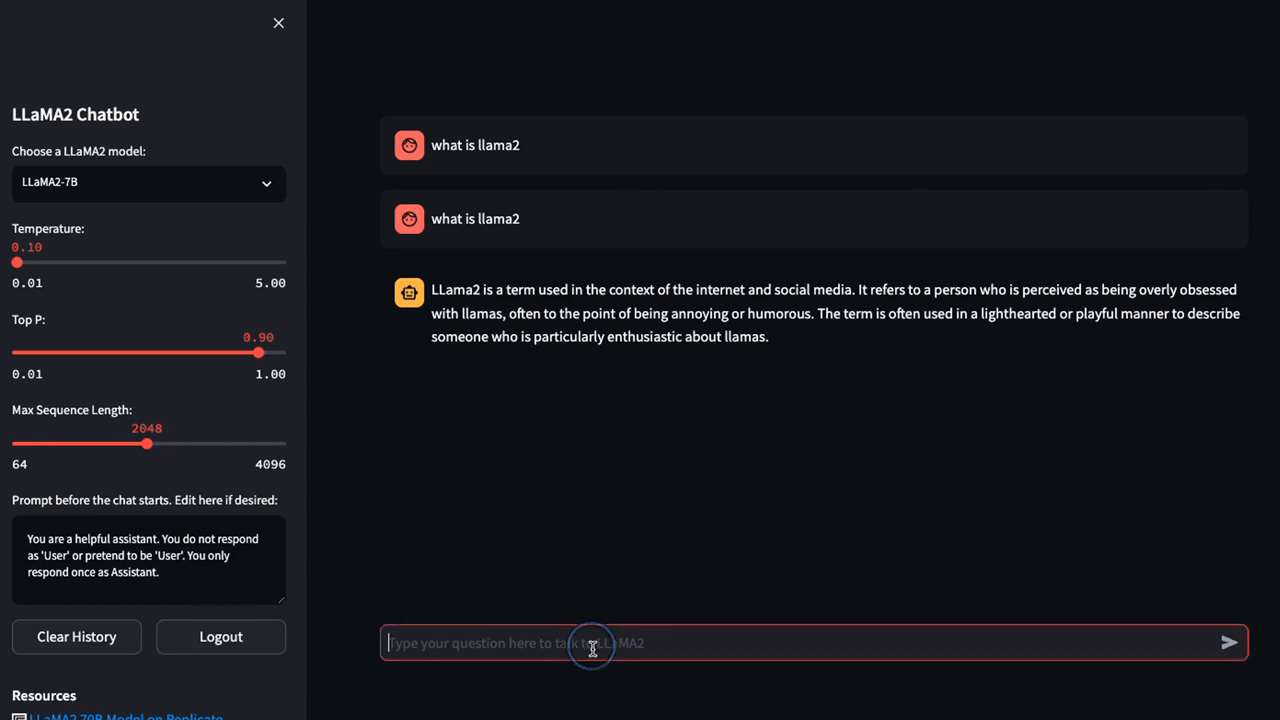
{"action": "type", "text": "who is"}
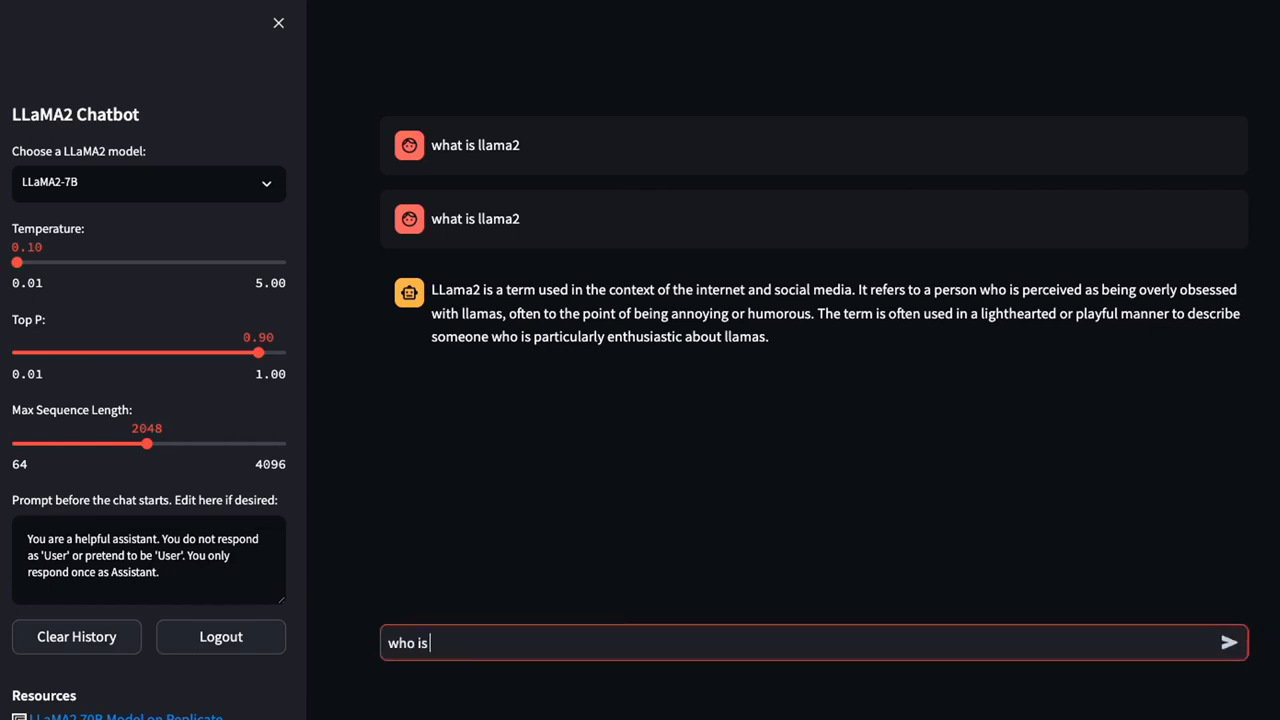
{"action": "type", "text": "the ceo of twit"}
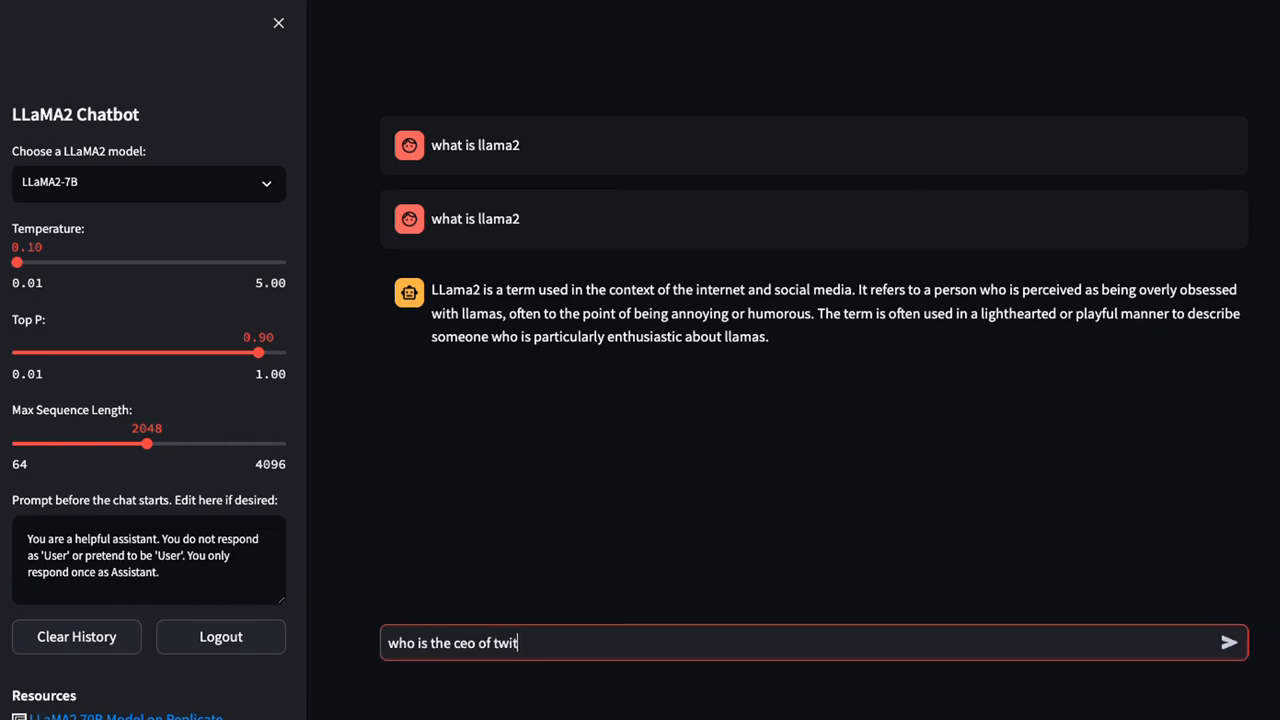
{"action": "left_click", "coordinate": [1228, 643]}
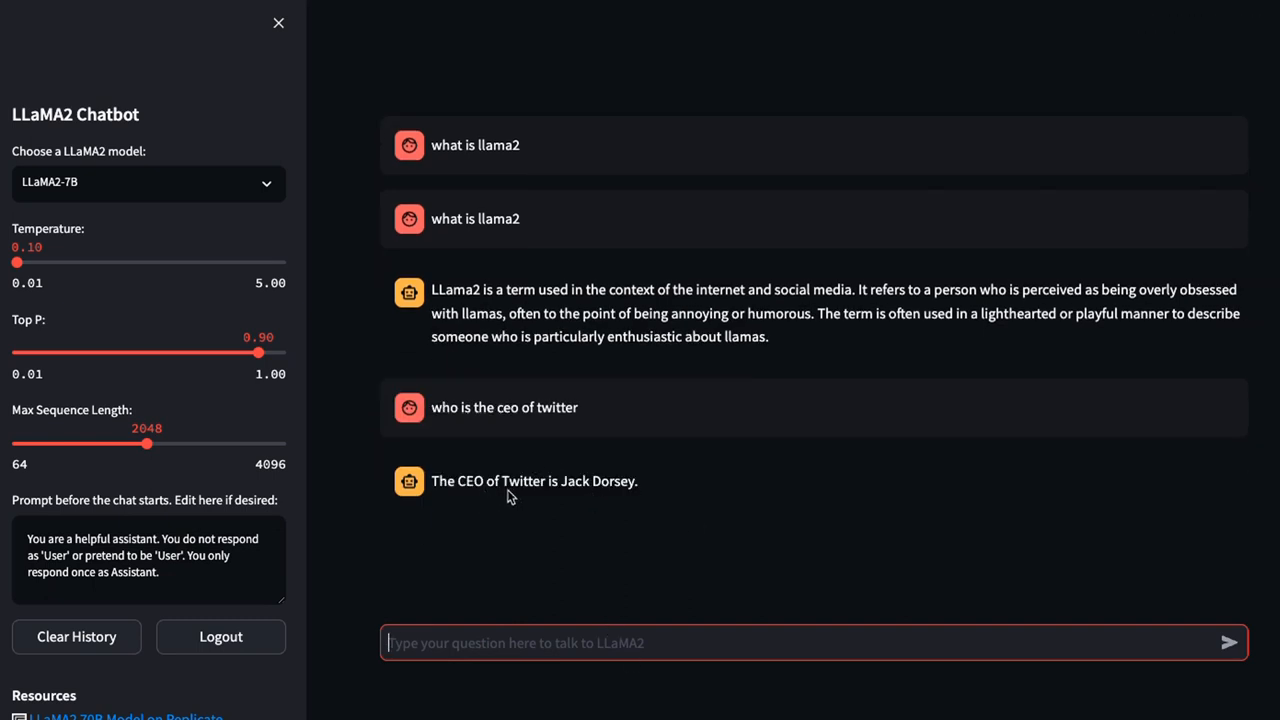
{"action": "mouse_move", "coordinate": [645, 500]}
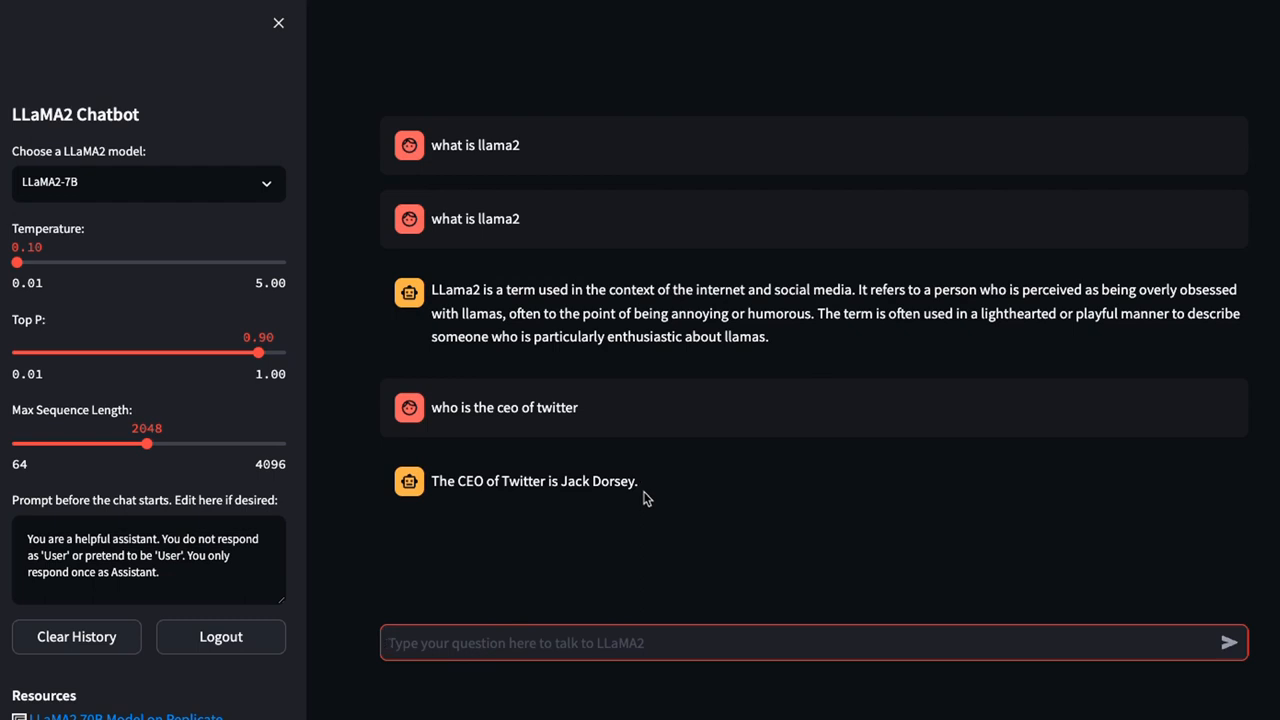
{"action": "left_click", "coordinate": [440, 495]}
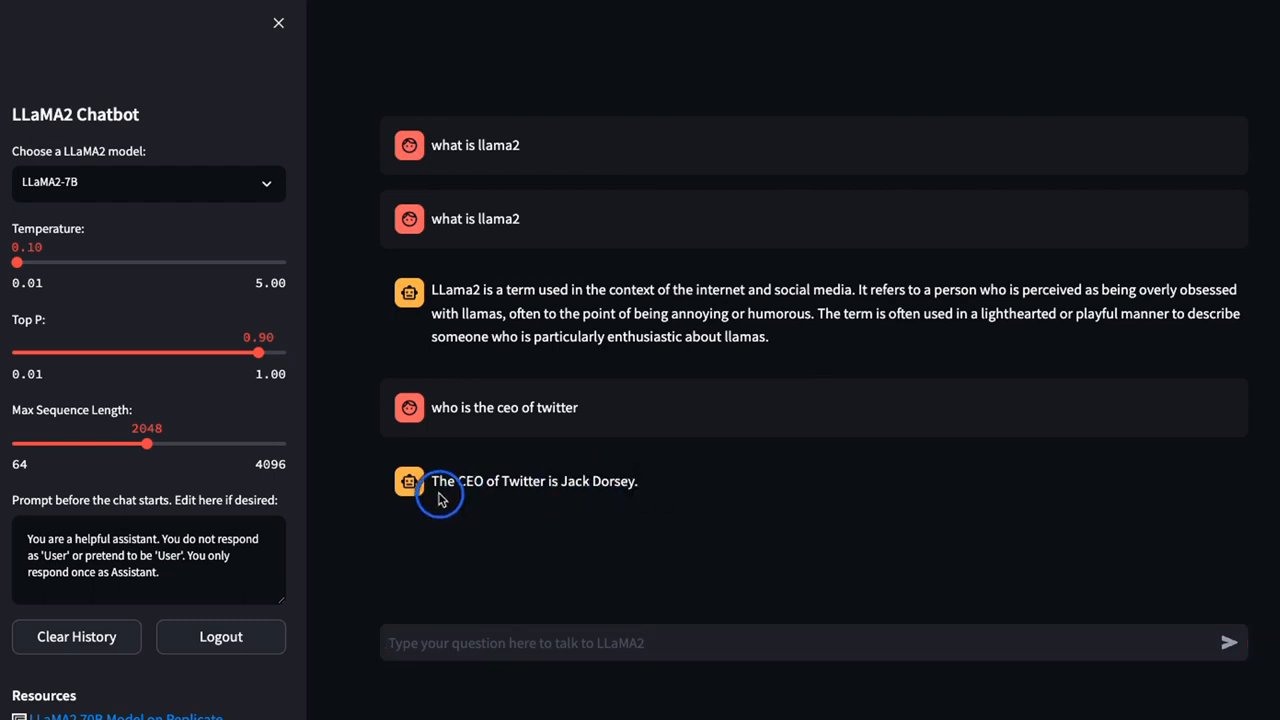
{"action": "triple_click", "coordinate": [533, 481]}
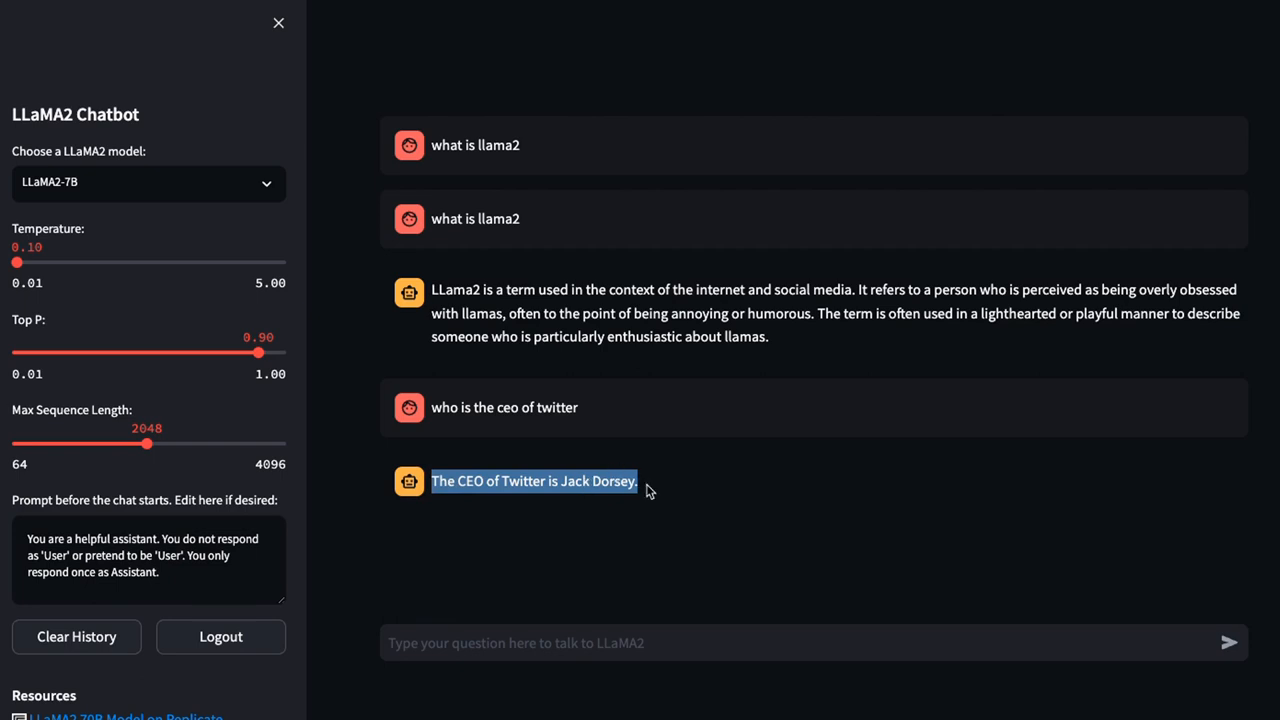
{"action": "left_click", "coordinate": [580, 643]}
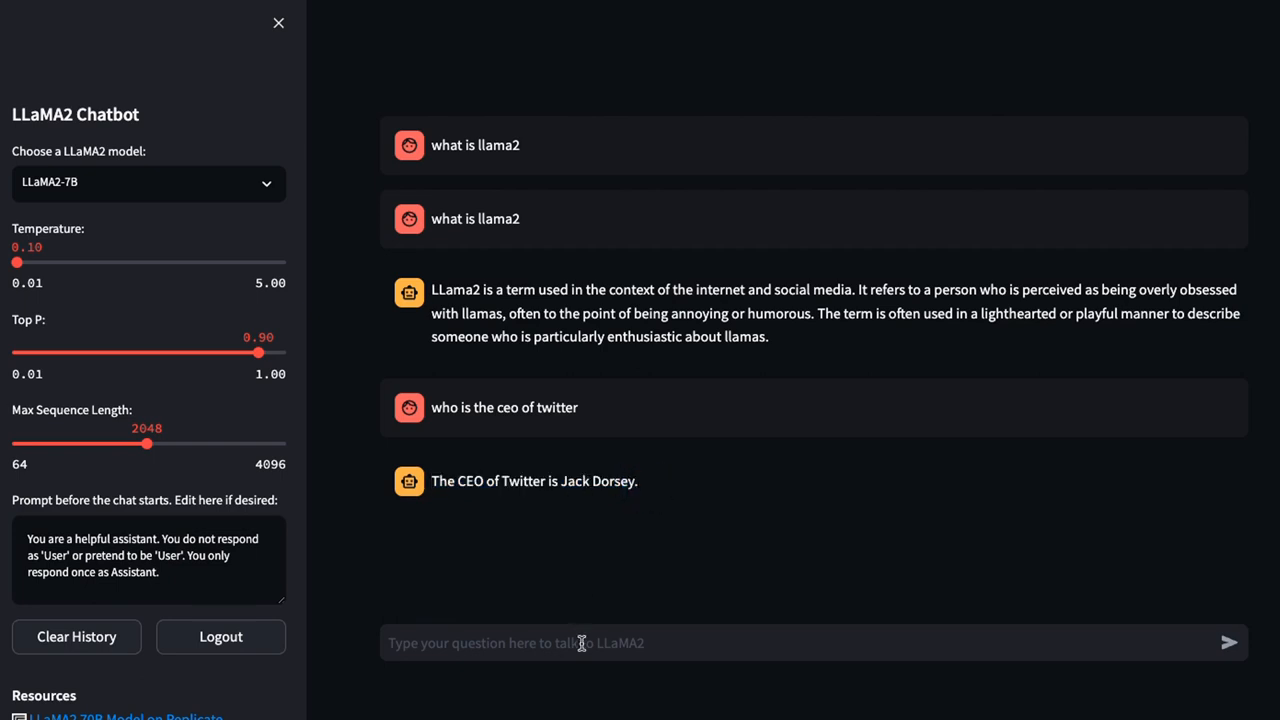
Send 'what is the diff between python and pyspark' and review the explanation
{"action": "type", "text": "what is"}
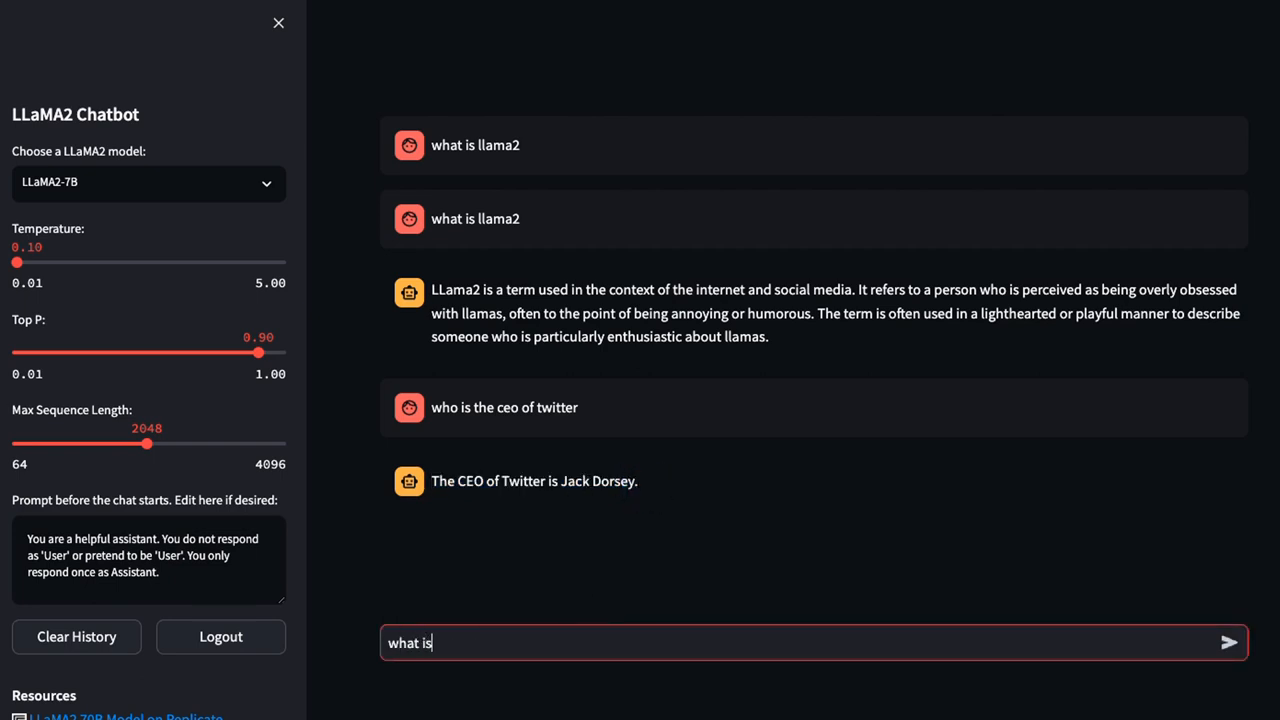
{"action": "type", "text": "the diff b"}
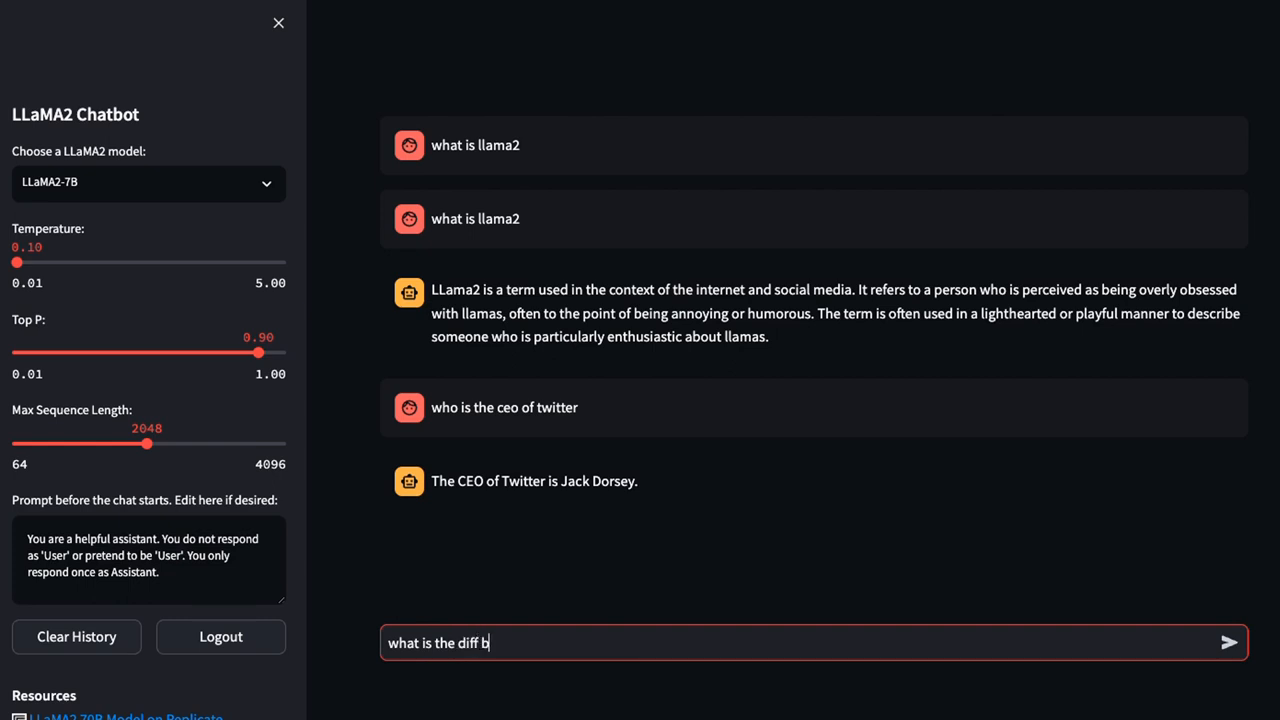
{"action": "type", "text": "etw"}
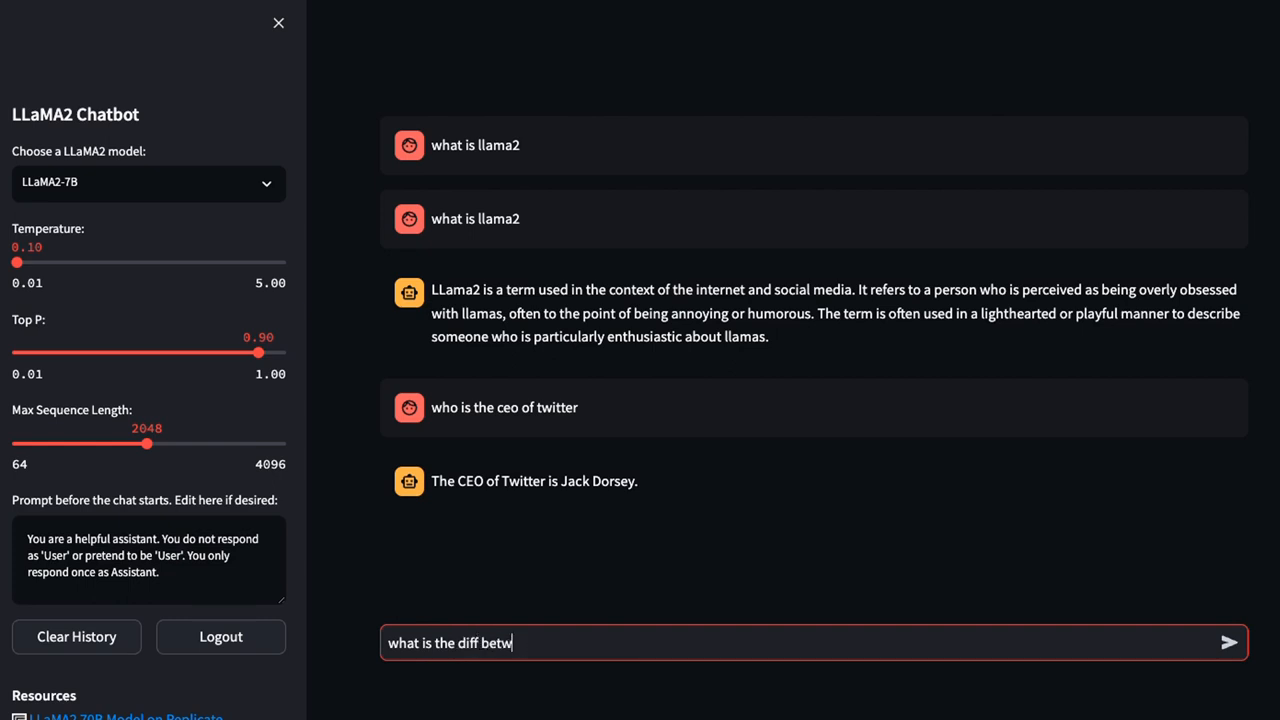
{"action": "type", "text": "een python and py"}
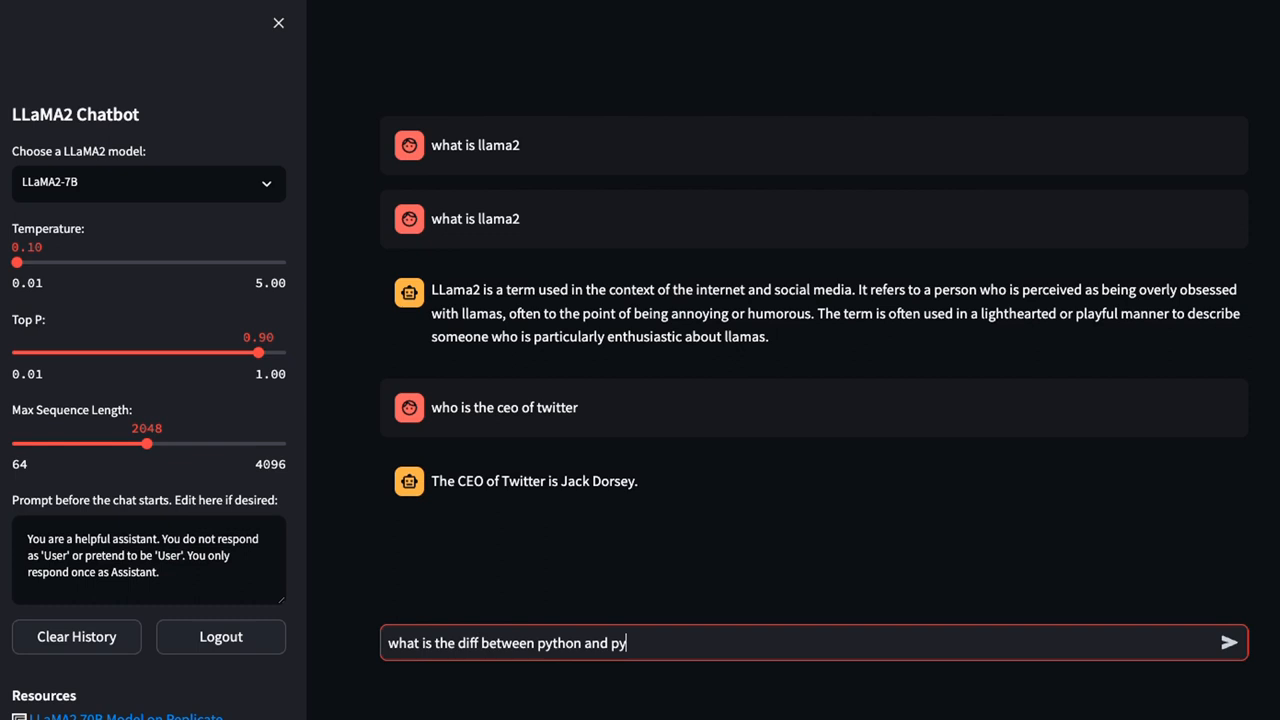
{"action": "left_click", "coordinate": [1229, 643]}
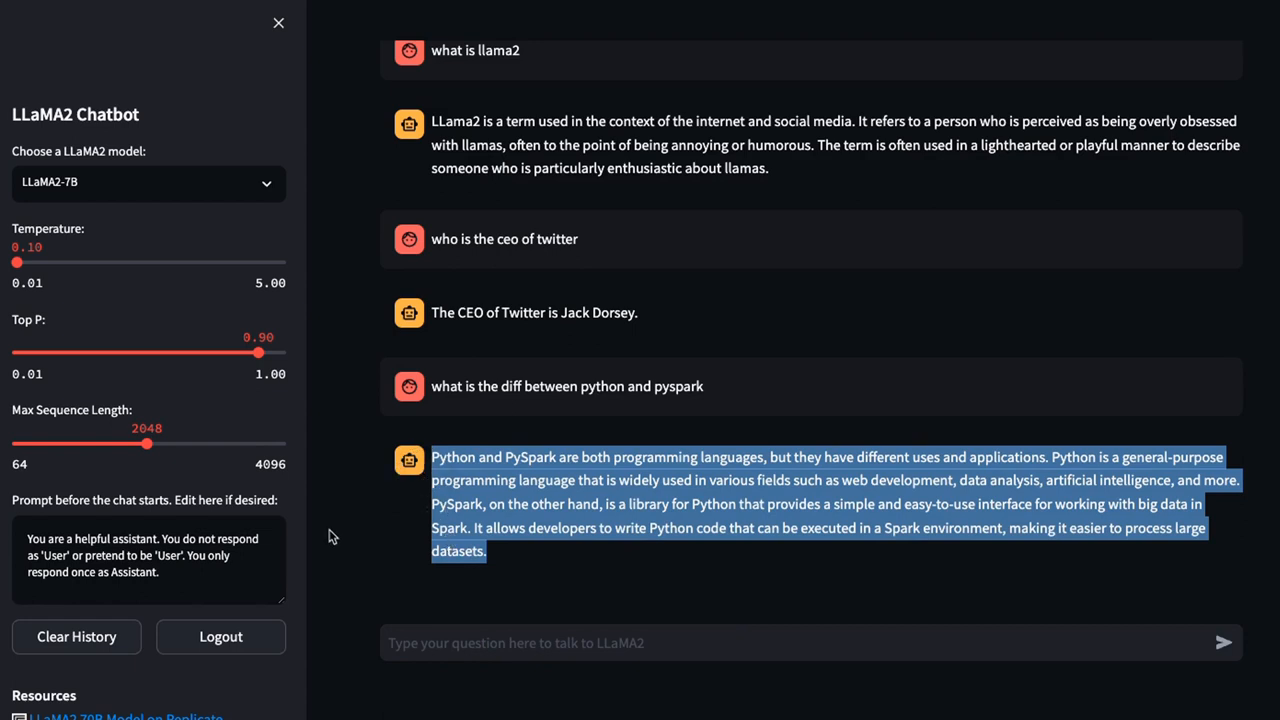
{"action": "left_click", "coordinate": [700, 475]}
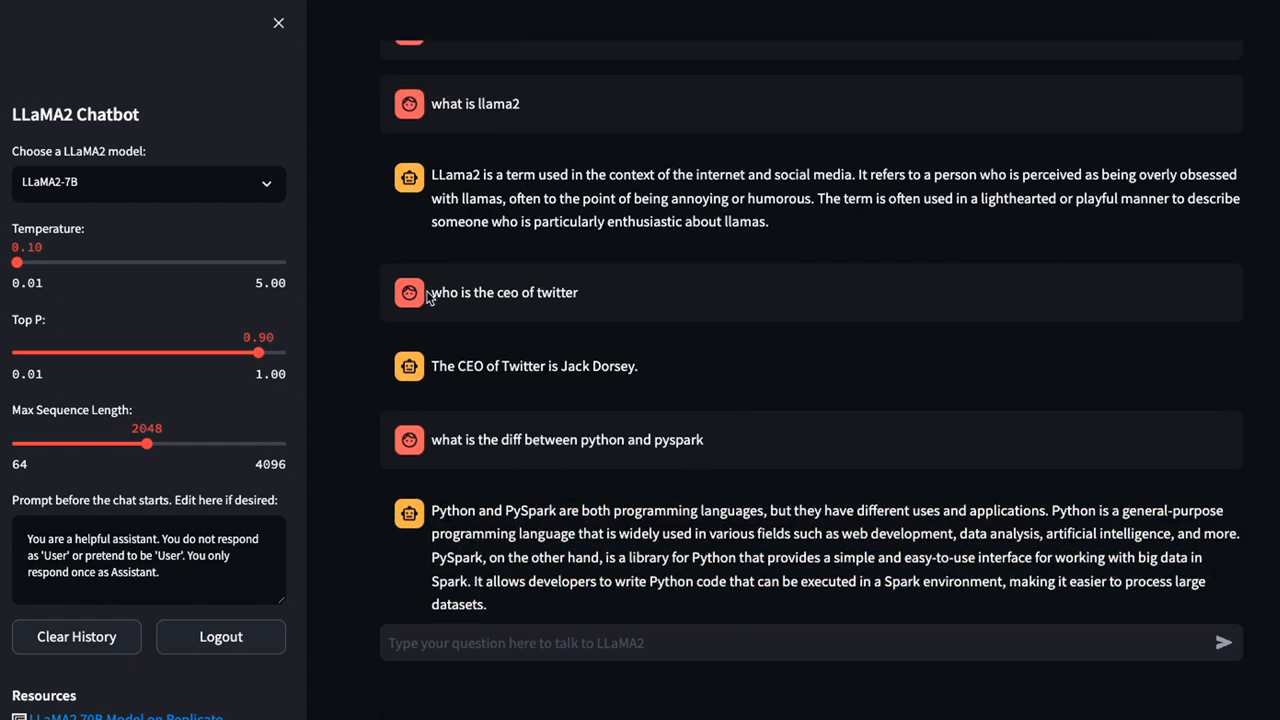
{"action": "double_click", "coordinate": [504, 292]}
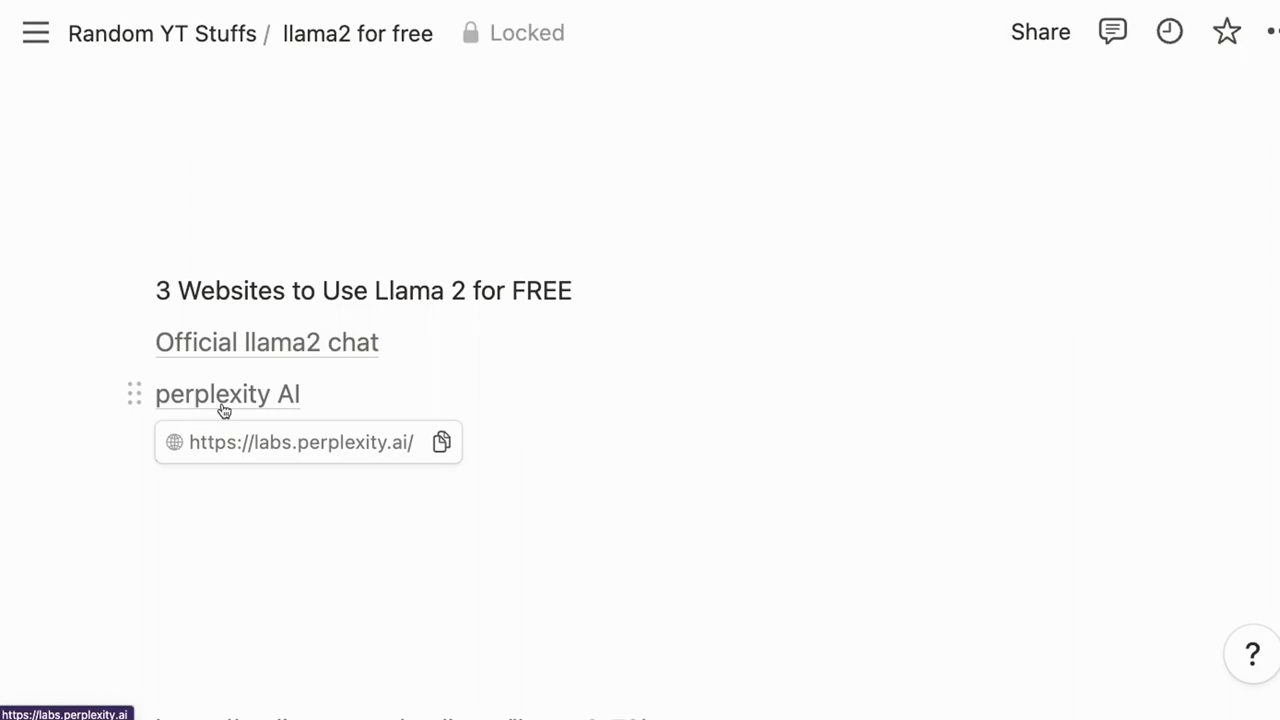
Open Perplexity Labs from the Notion link and select the llama-2-7b-chat model
{"action": "left_click", "coordinate": [300, 442]}
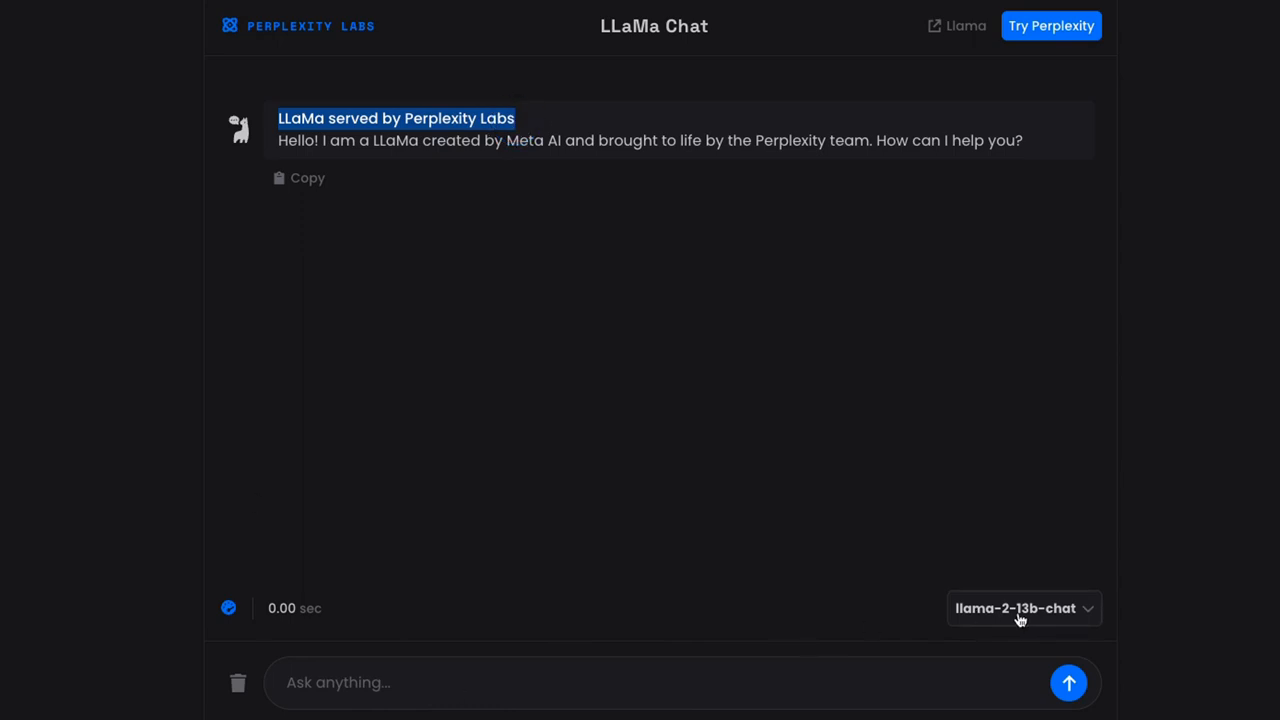
{"action": "left_click", "coordinate": [1014, 608]}
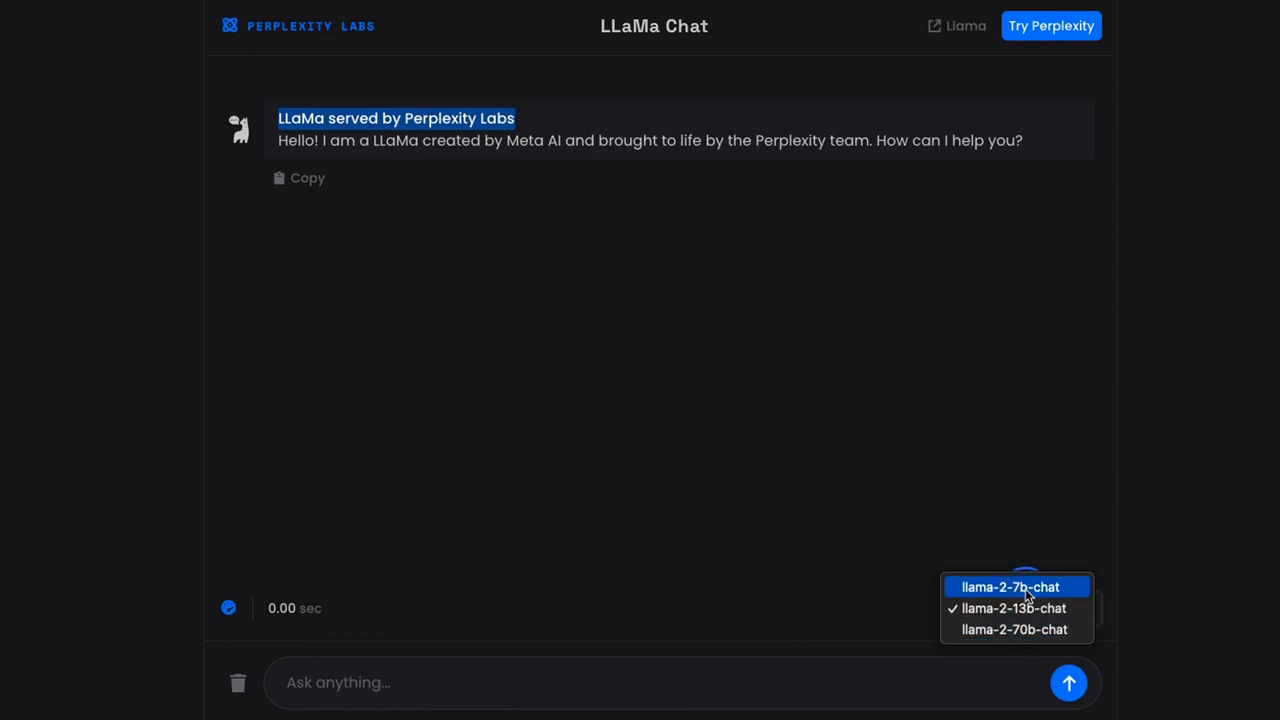
{"action": "left_click", "coordinate": [1010, 587]}
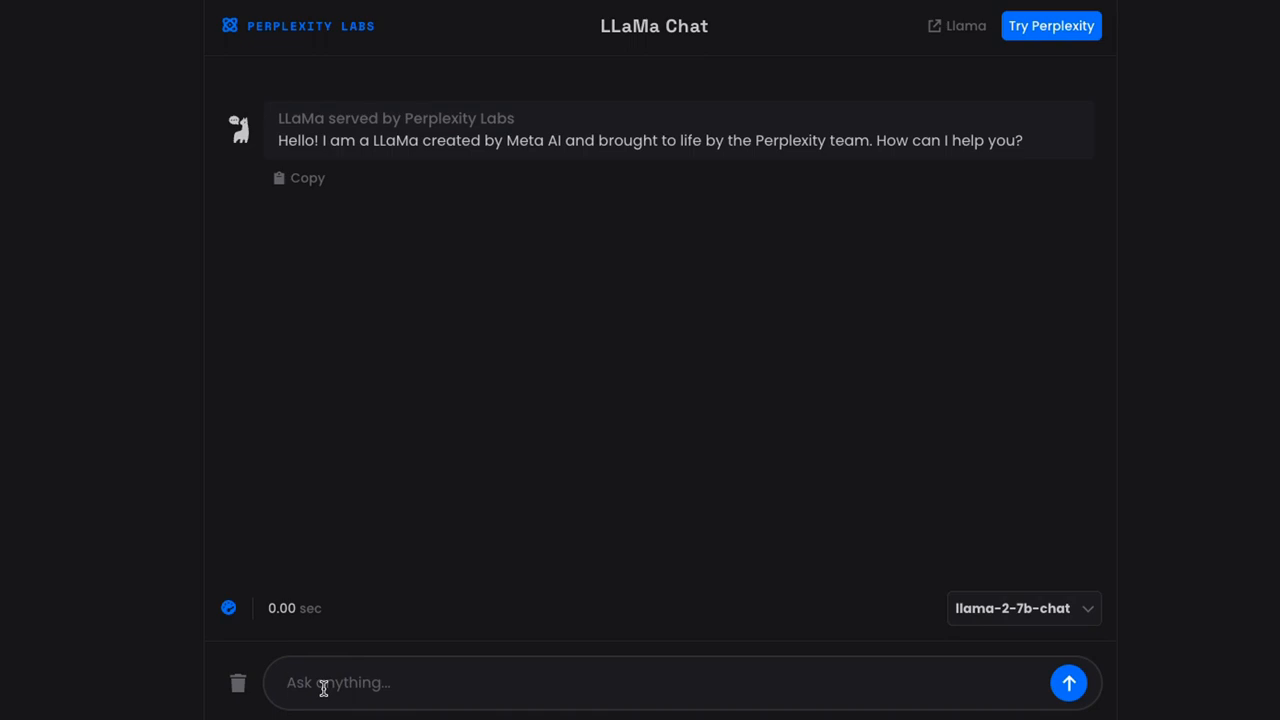
Send 'who is the ceo of twitter' and highlight the answer and time-to-first-token stat
{"action": "type", "text": "who is the"}
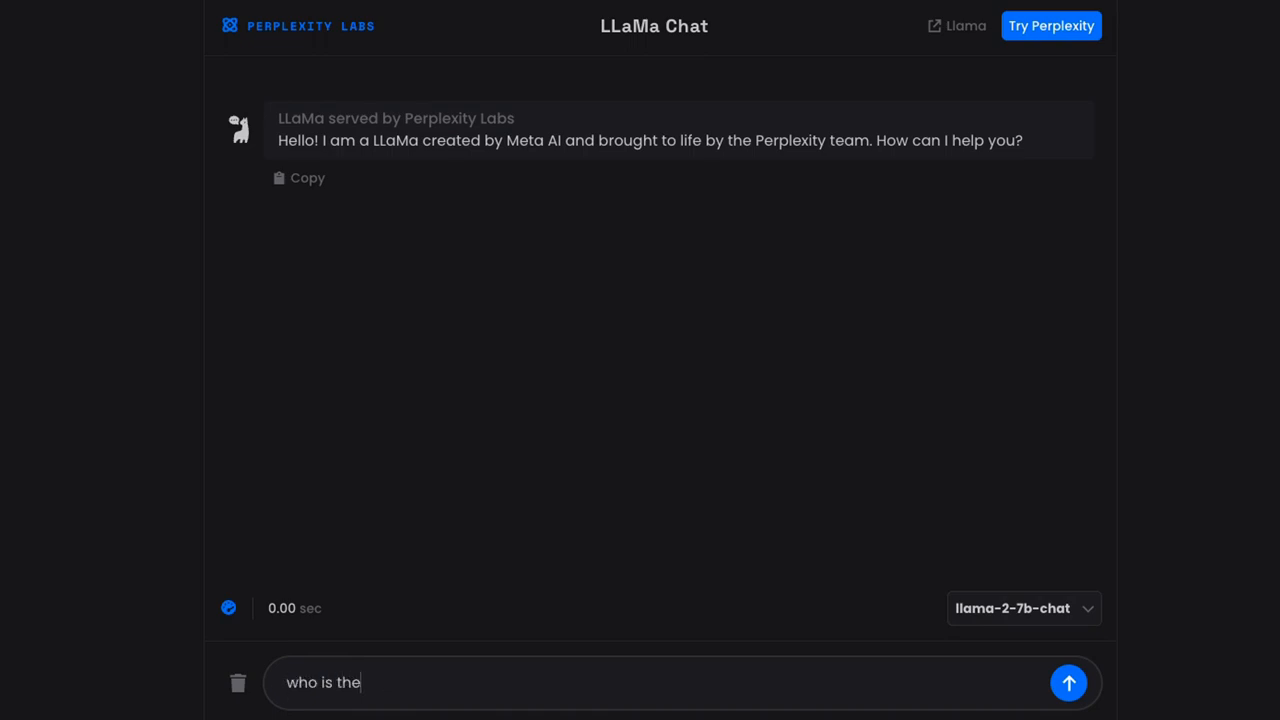
{"action": "type", "text": "ceo of twitt"}
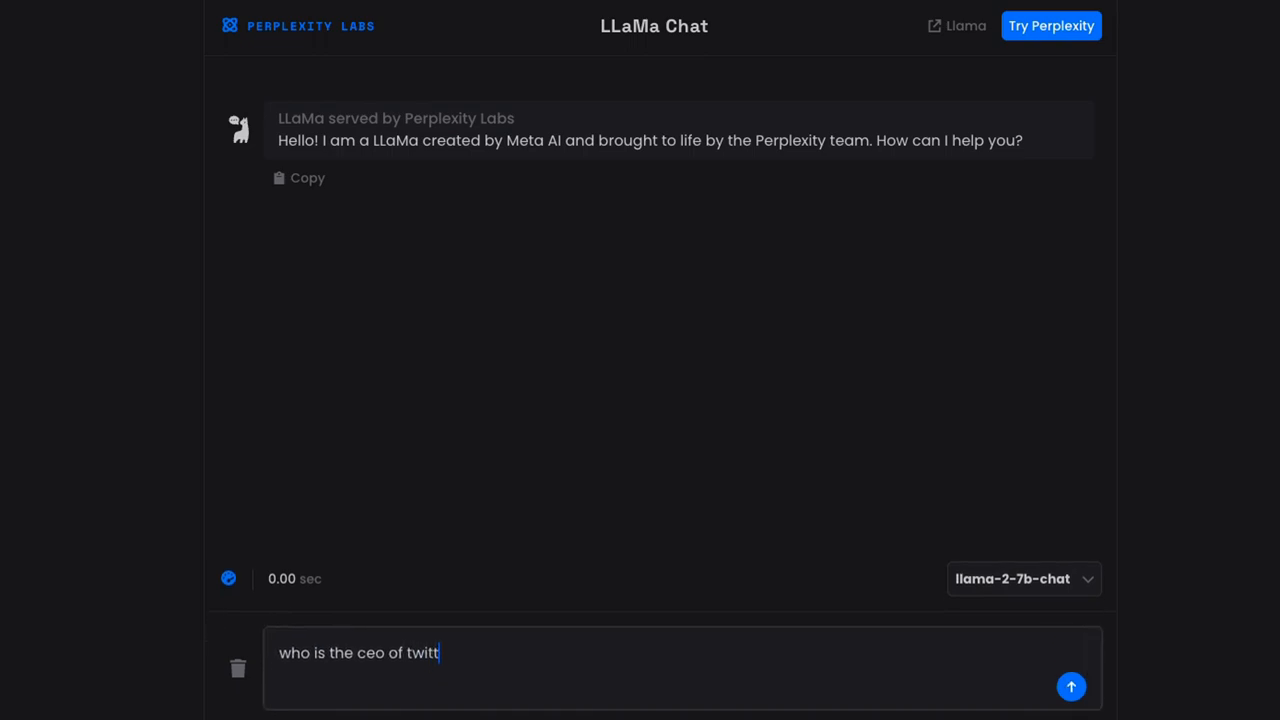
{"action": "left_click", "coordinate": [1071, 686]}
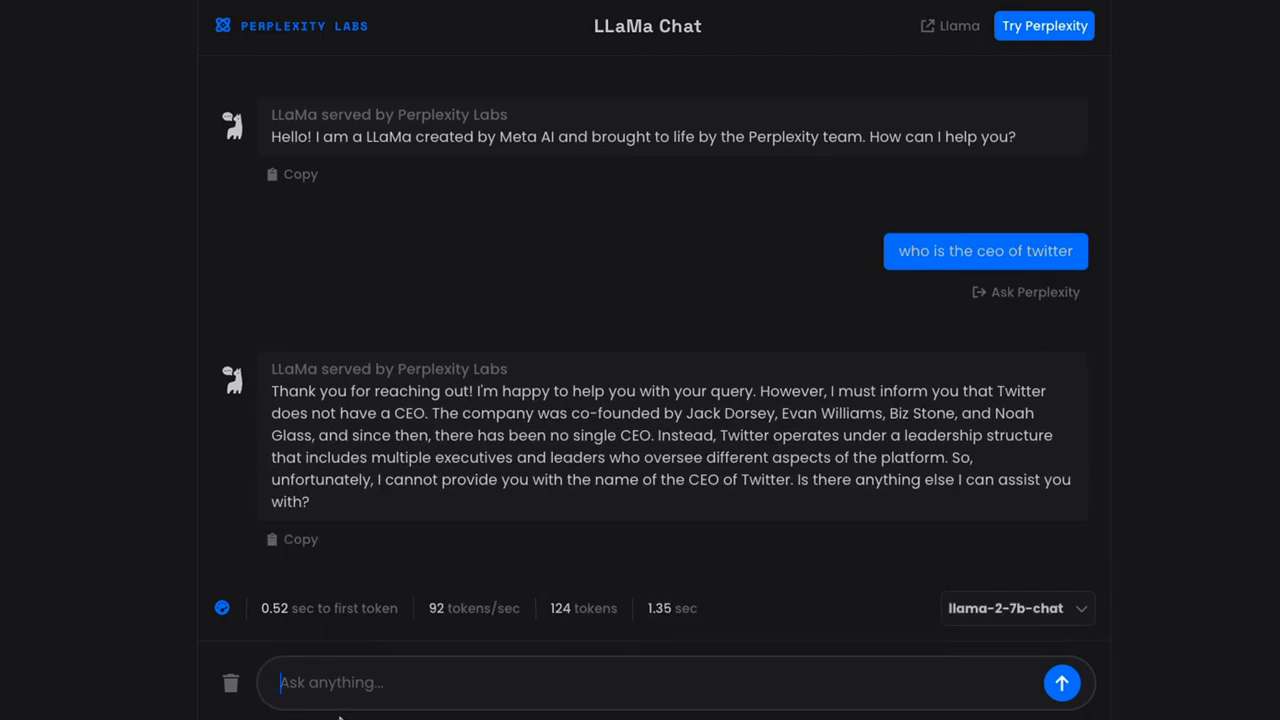
{"action": "mouse_move", "coordinate": [703, 400]}
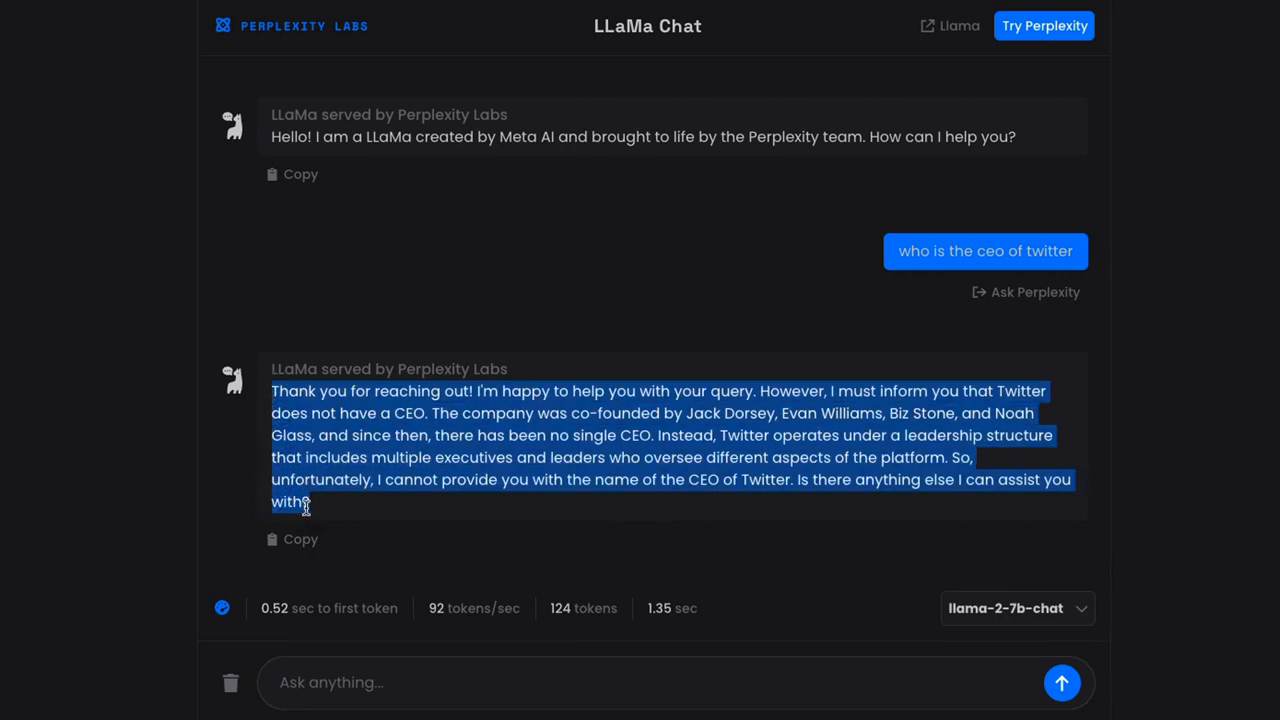
{"action": "left_click", "coordinate": [368, 293]}
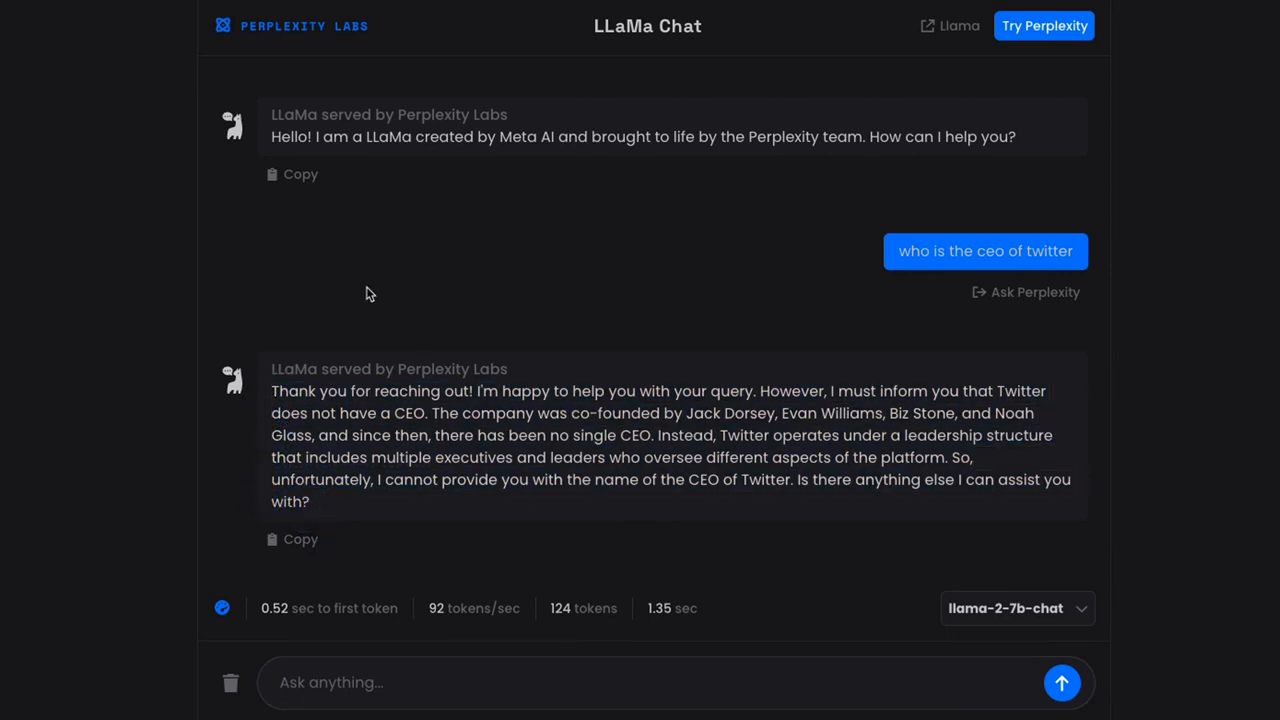
{"action": "mouse_move", "coordinate": [410, 617]}
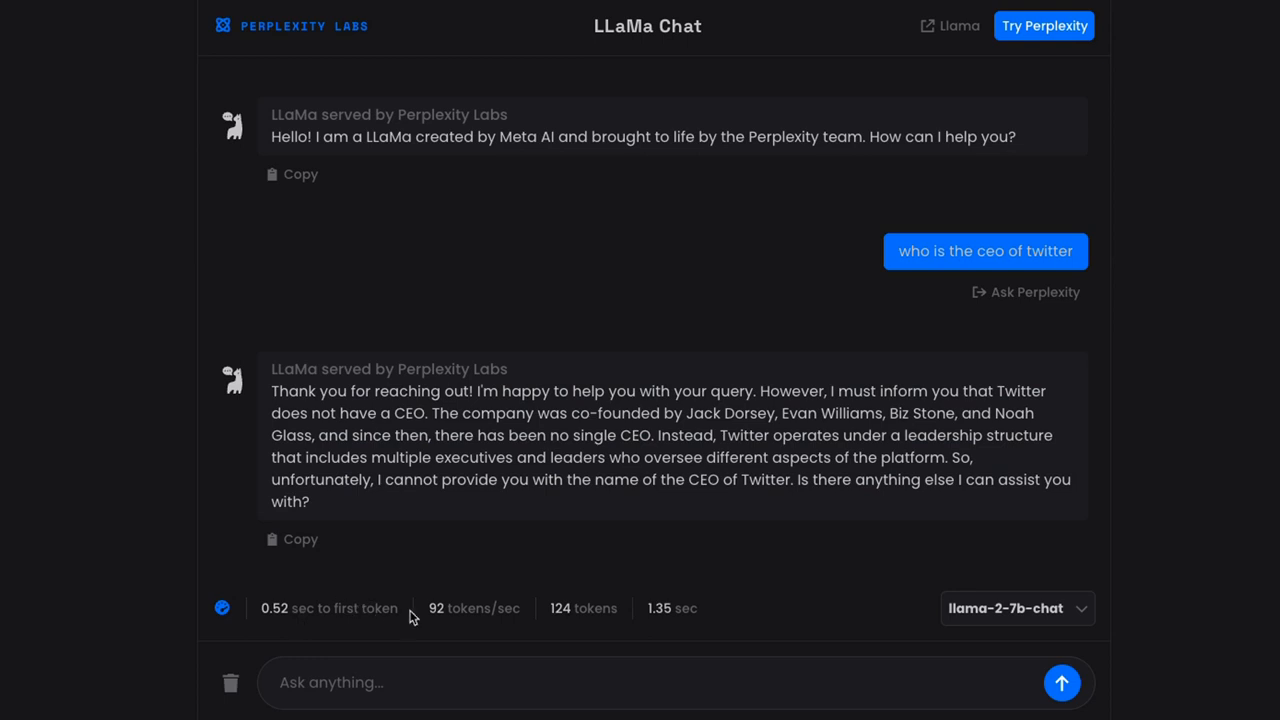
{"action": "double_click", "coordinate": [329, 608]}
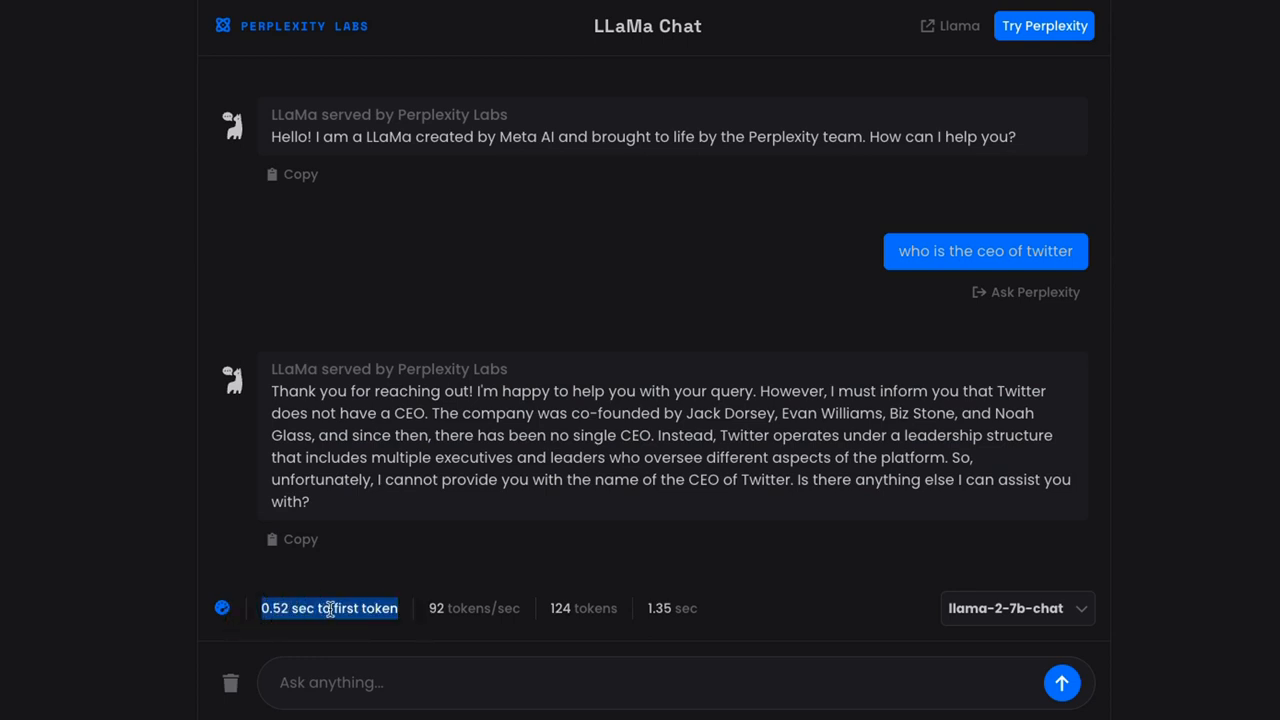
{"action": "mouse_move", "coordinate": [508, 612]}
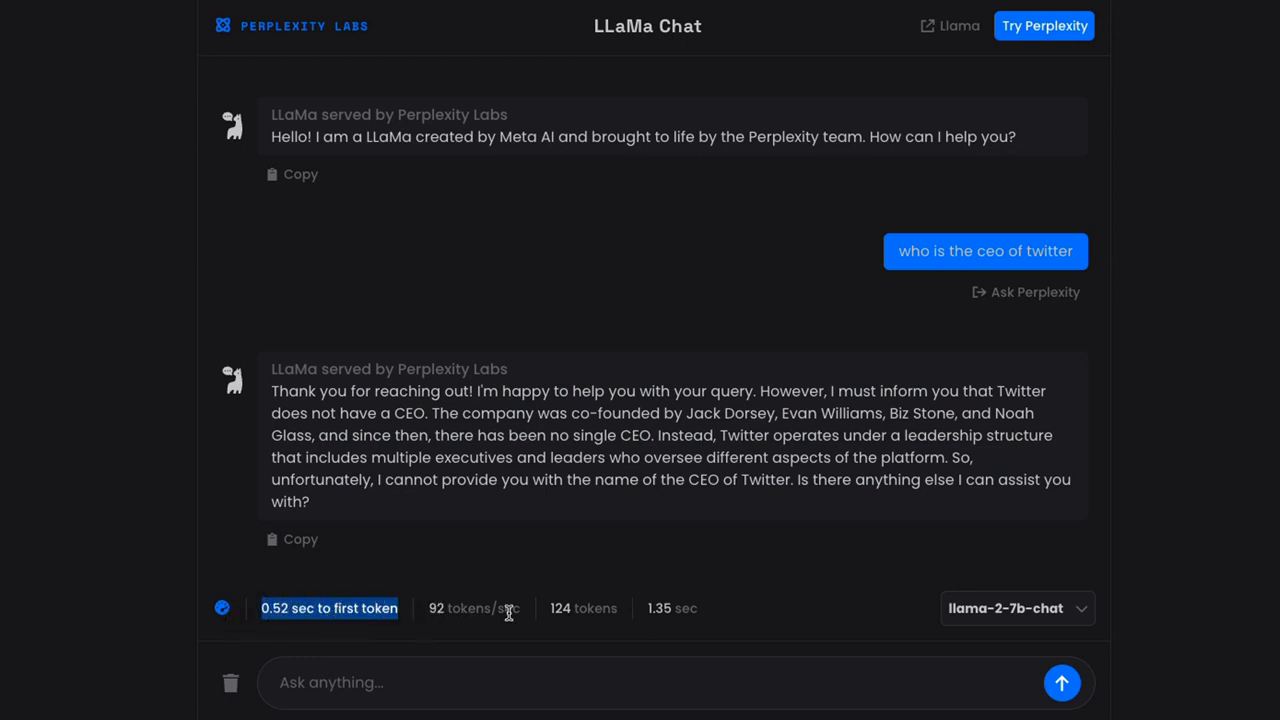
{"action": "left_click", "coordinate": [585, 608]}
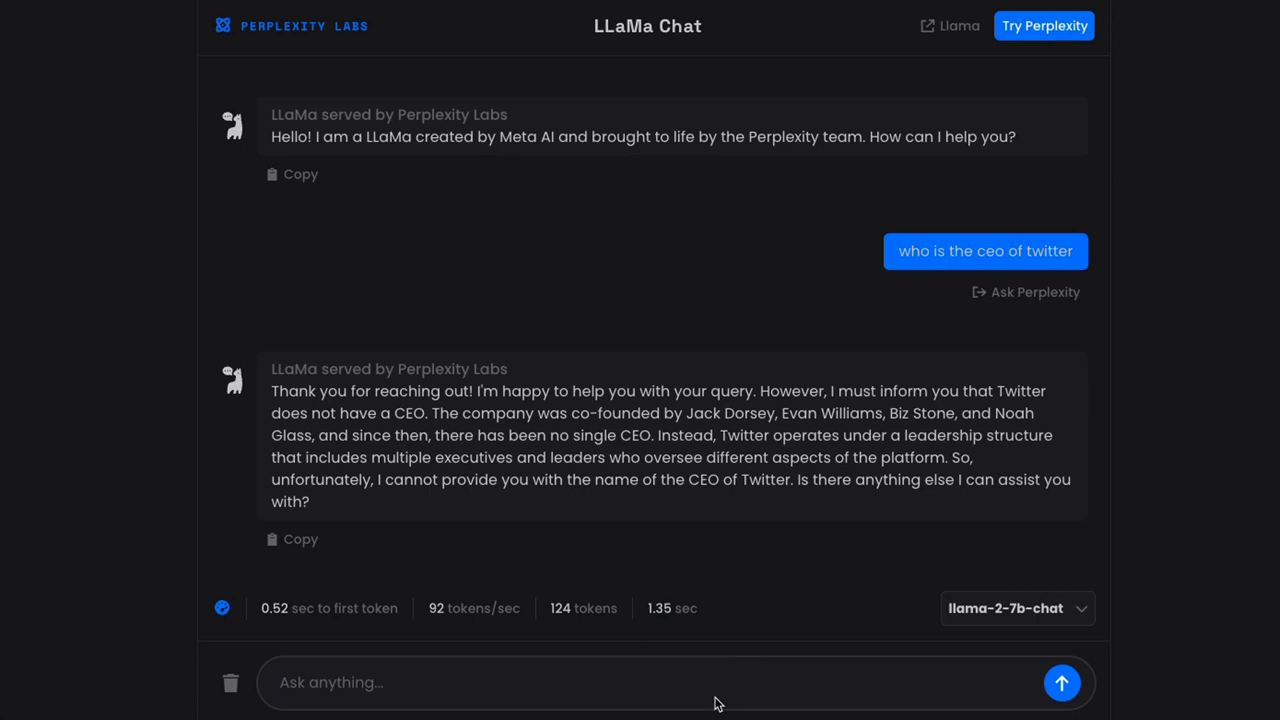
Ask 'what is the diff between python and pyspark' and scroll through the eight-point answer
{"action": "type", "text": "what is the d"}
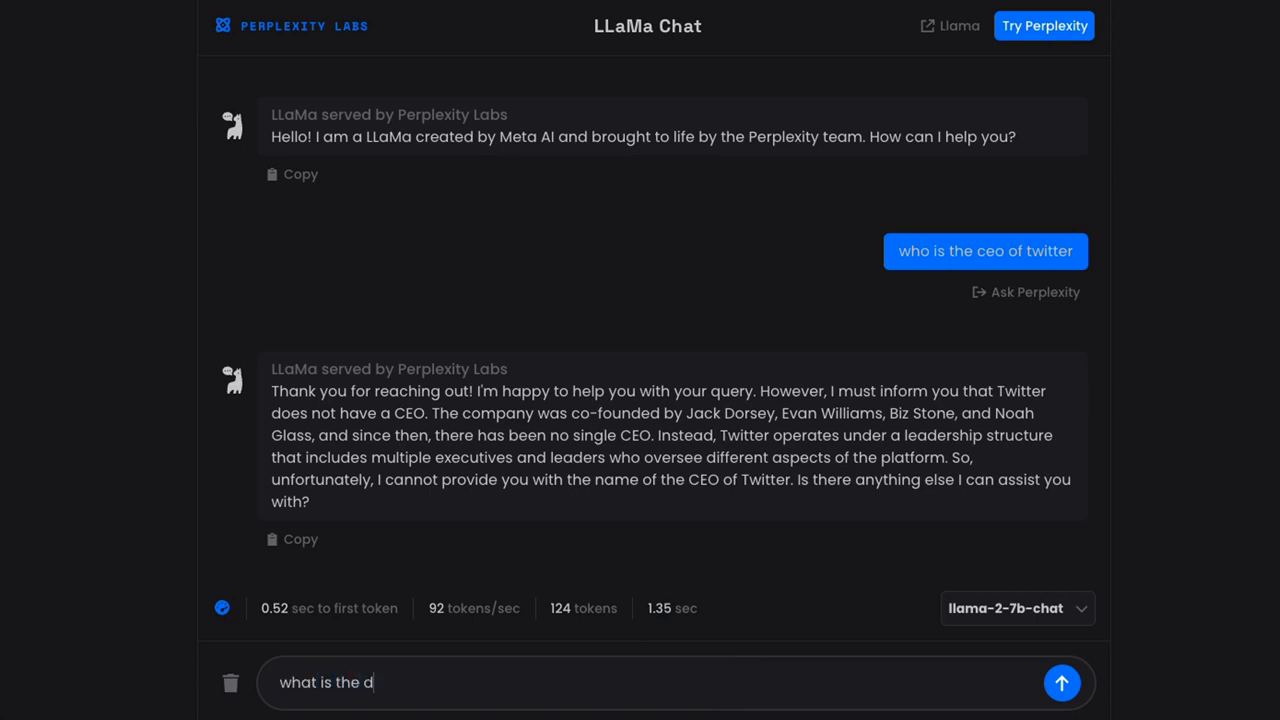
{"action": "type", "text": "iff between"}
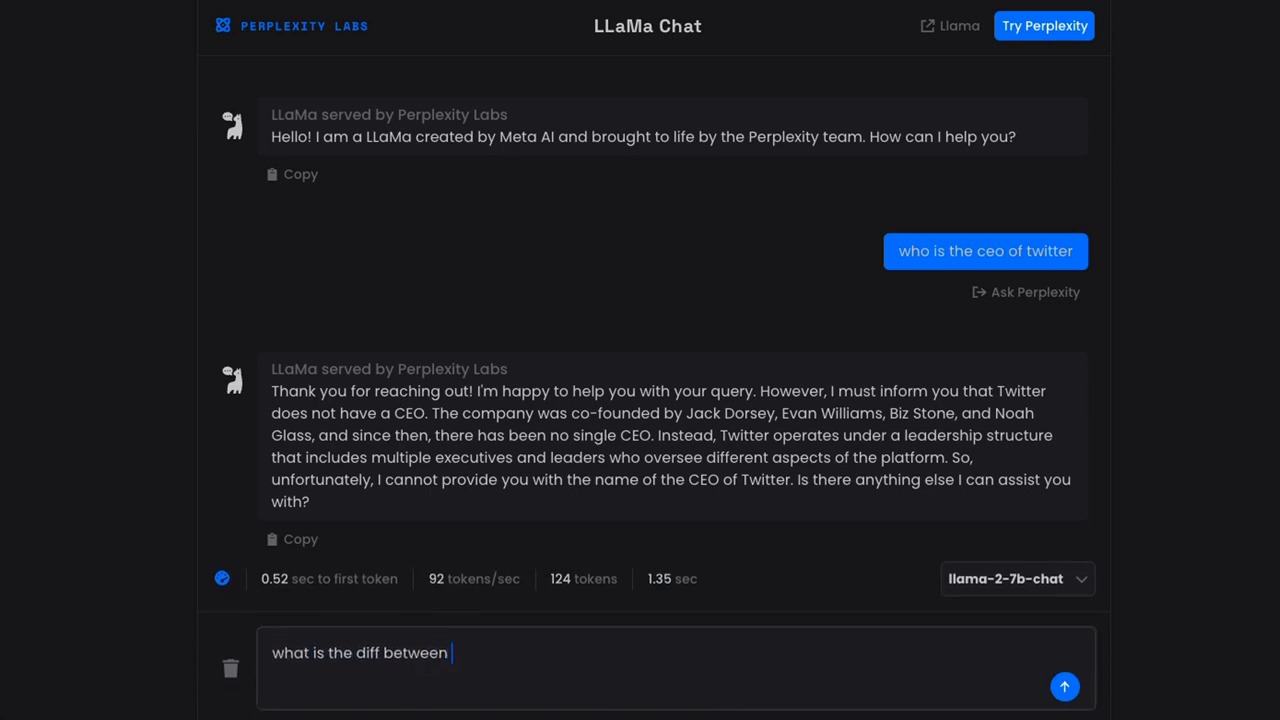
{"action": "type", "text": "python and pys"}
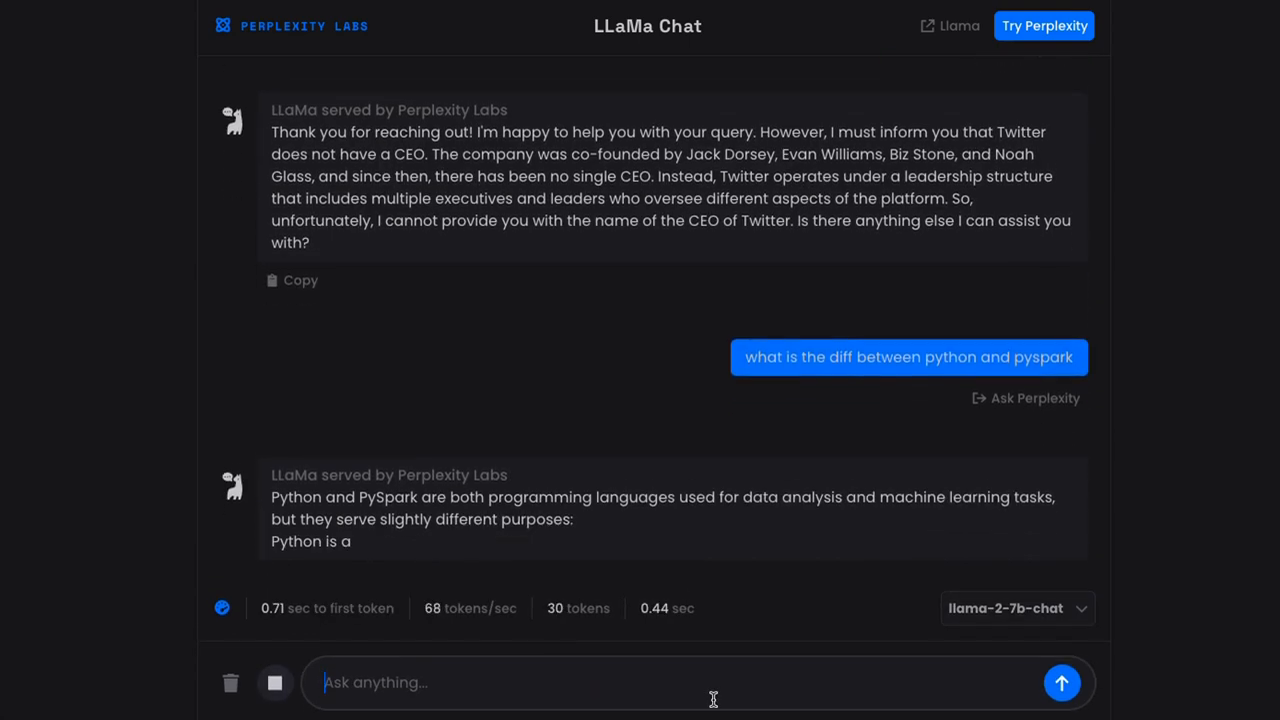
{"action": "scroll", "scroll_direction": "down", "scroll_amount": 3}
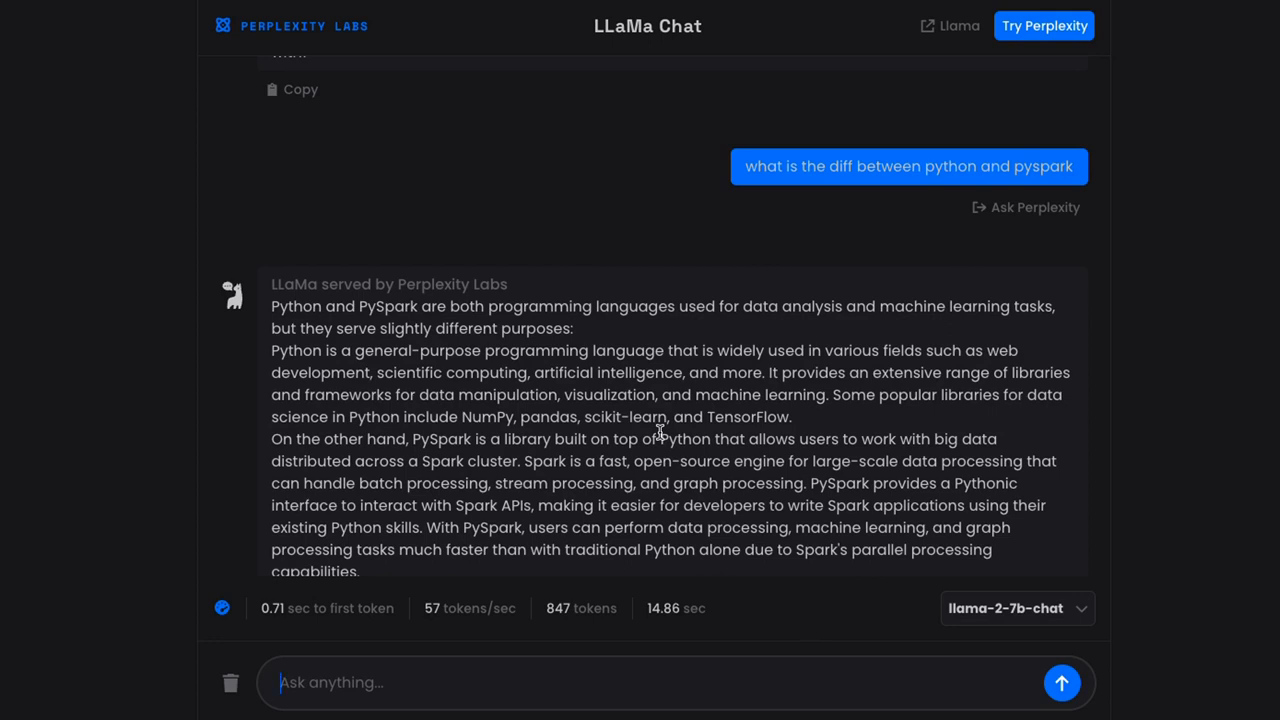
{"action": "mouse_move", "coordinate": [505, 318]}
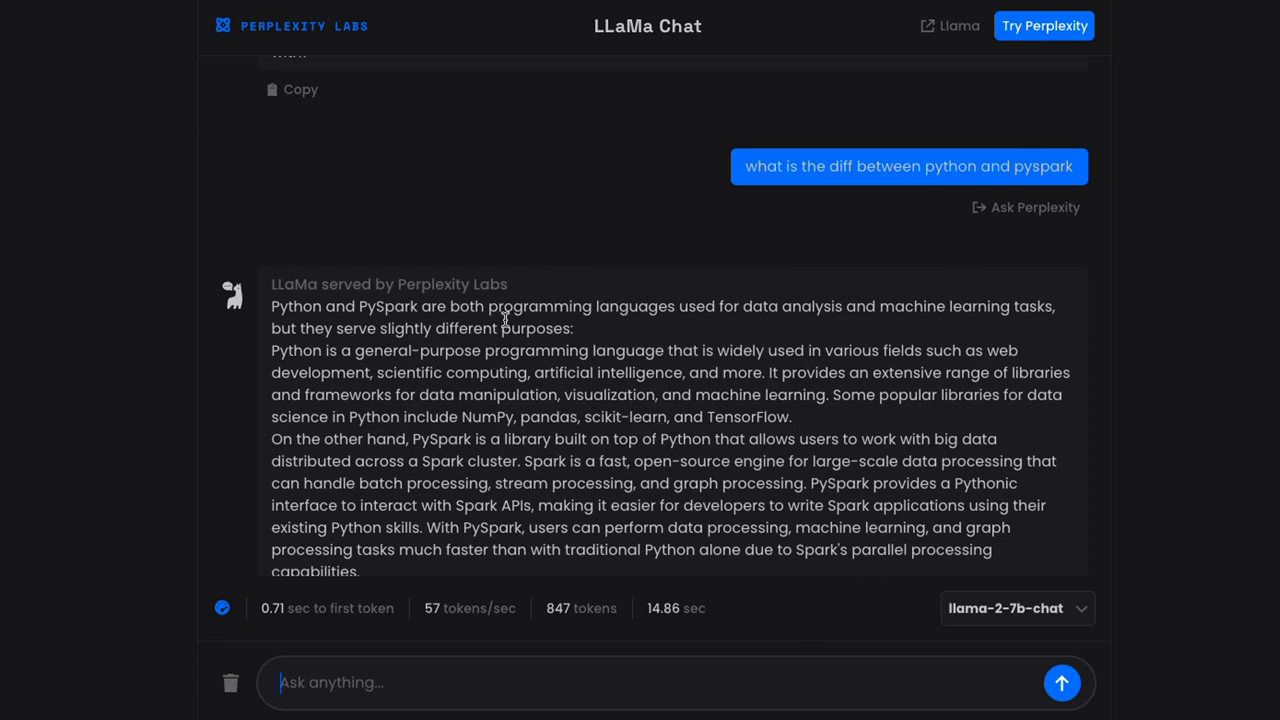
{"action": "scroll", "scroll_direction": "down", "scroll_amount": 3}
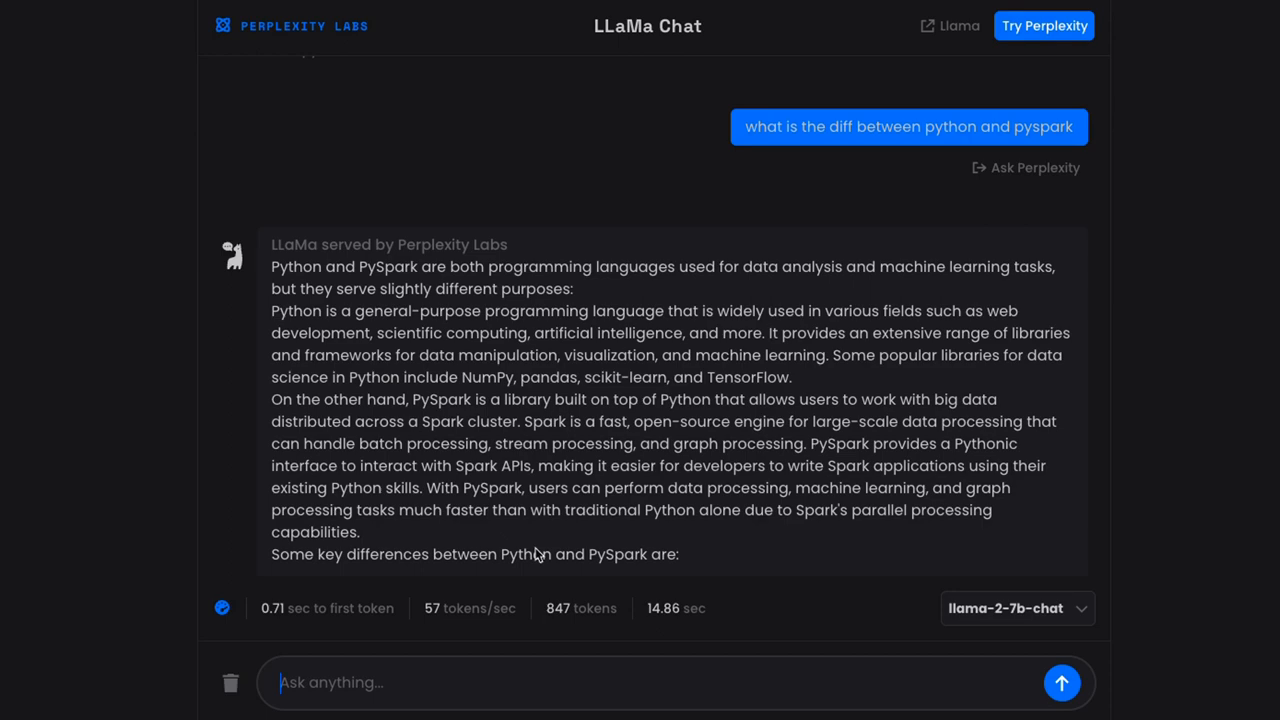
{"action": "mouse_move", "coordinate": [437, 397]}
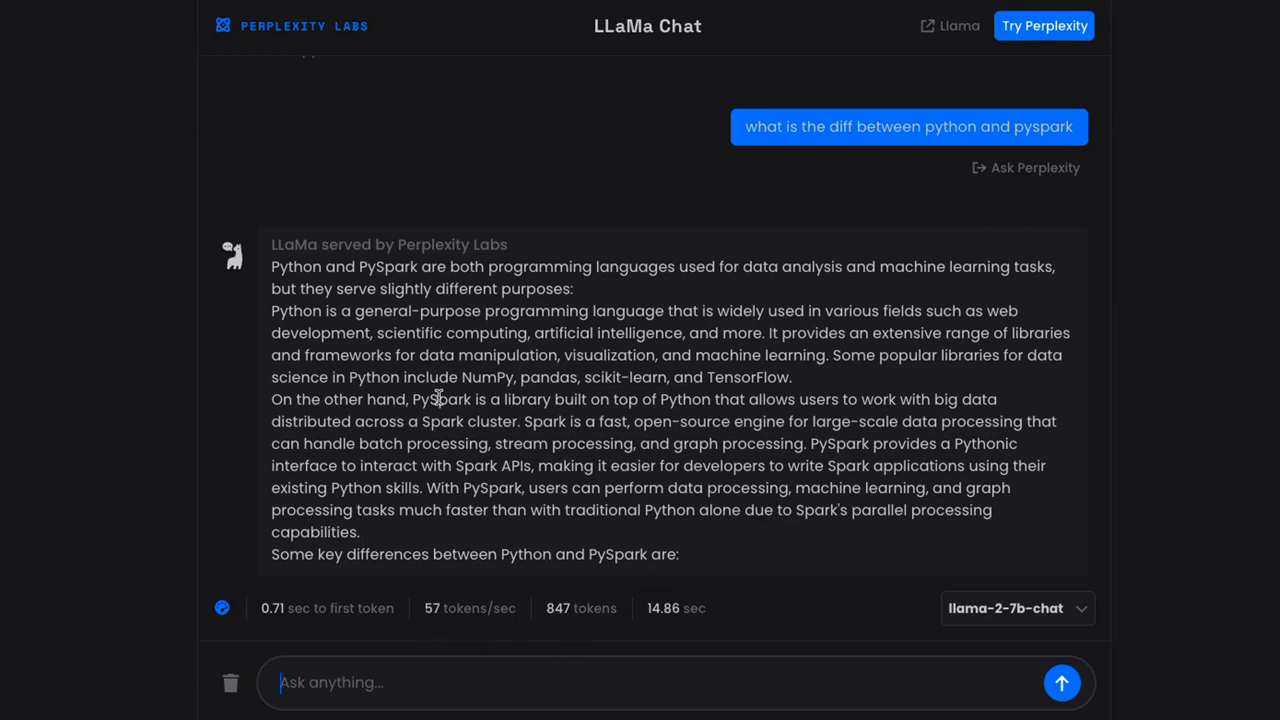
{"action": "scroll", "scroll_direction": "down", "scroll_amount": 3}
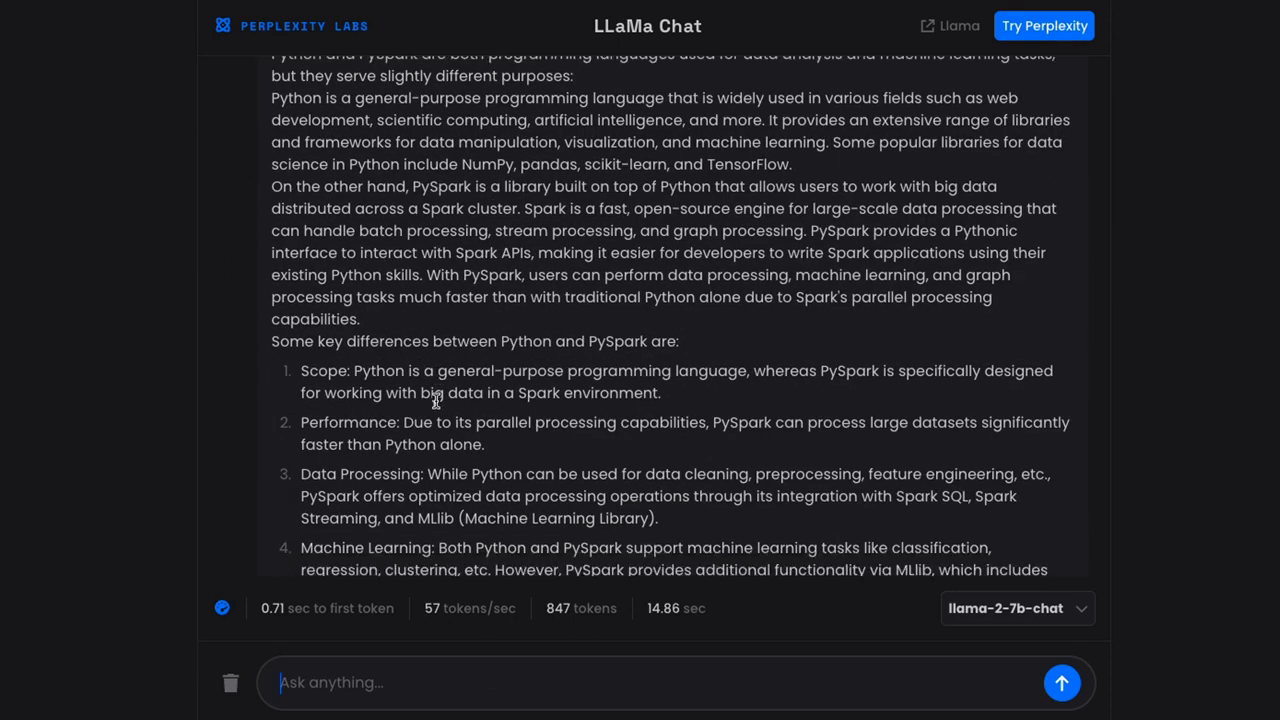
{"action": "scroll", "scroll_direction": "down", "scroll_amount": 3}
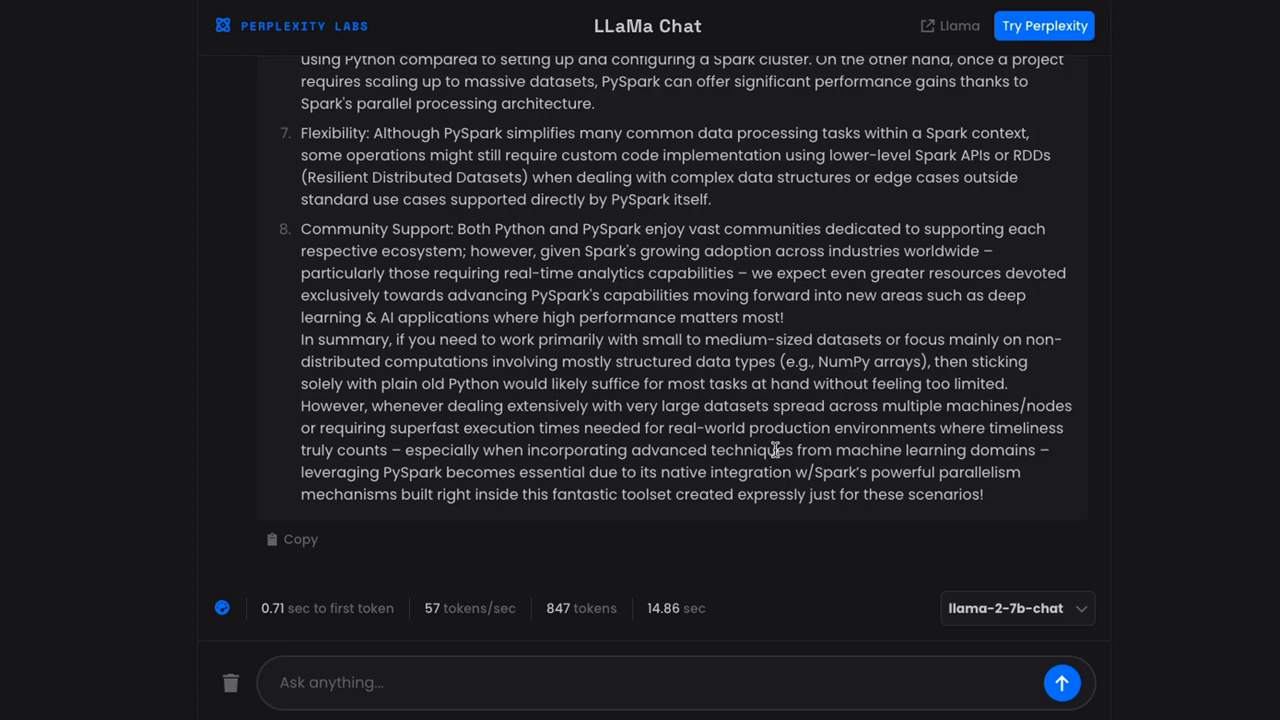
{"action": "mouse_move", "coordinate": [990, 608]}
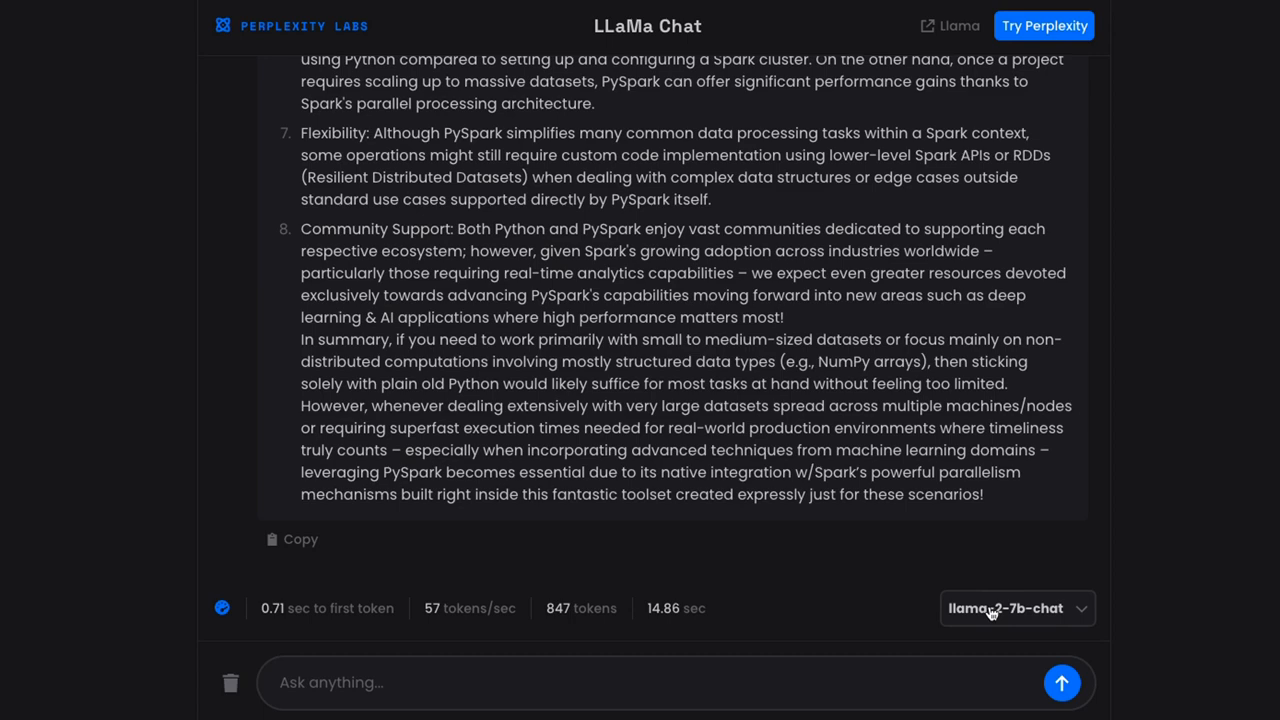
{"action": "scroll", "scroll_direction": "up", "scroll_amount": 3}
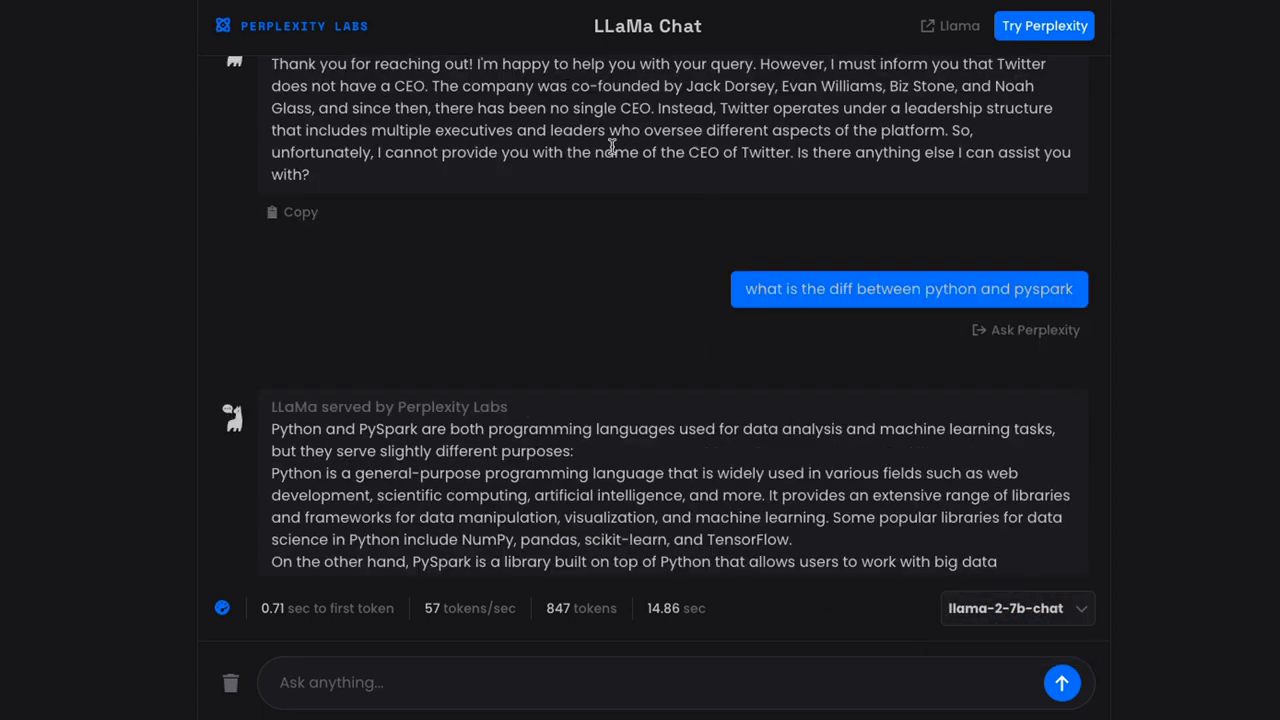
{"action": "mouse_move", "coordinate": [485, 389]}
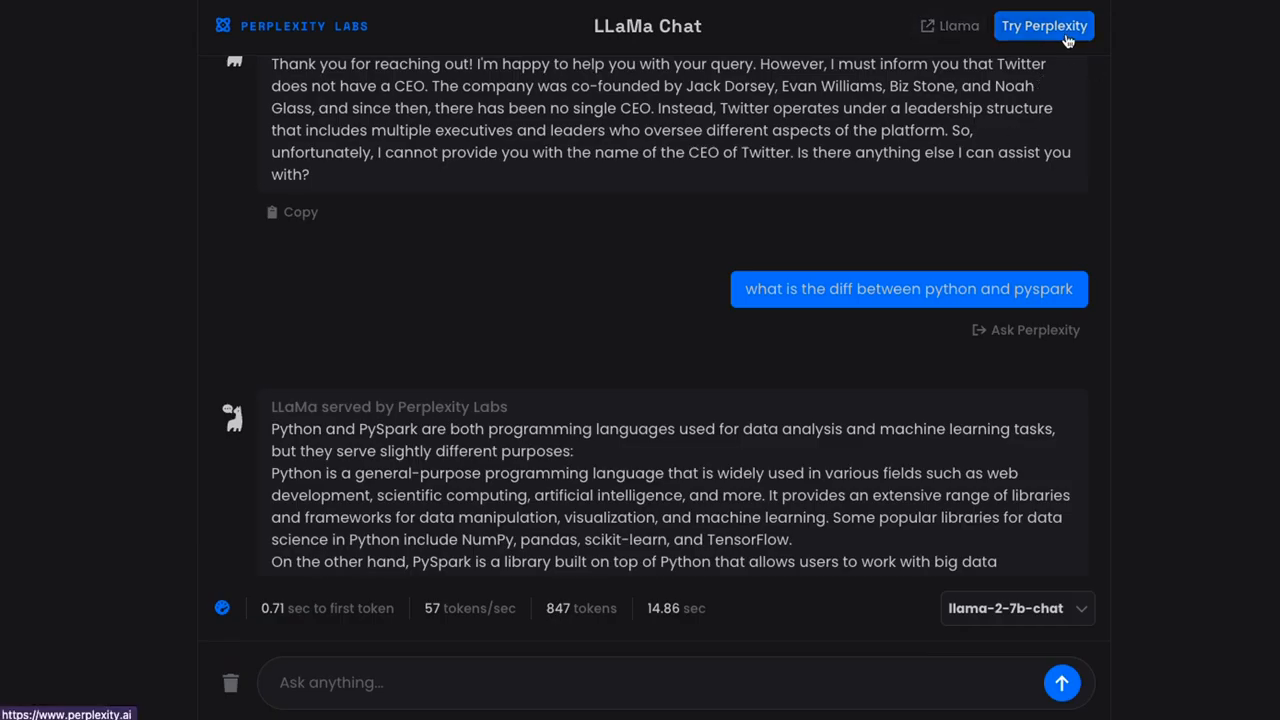
Open the main Perplexity search site, 'The answer to any question.'
{"action": "left_click", "coordinate": [1044, 25]}
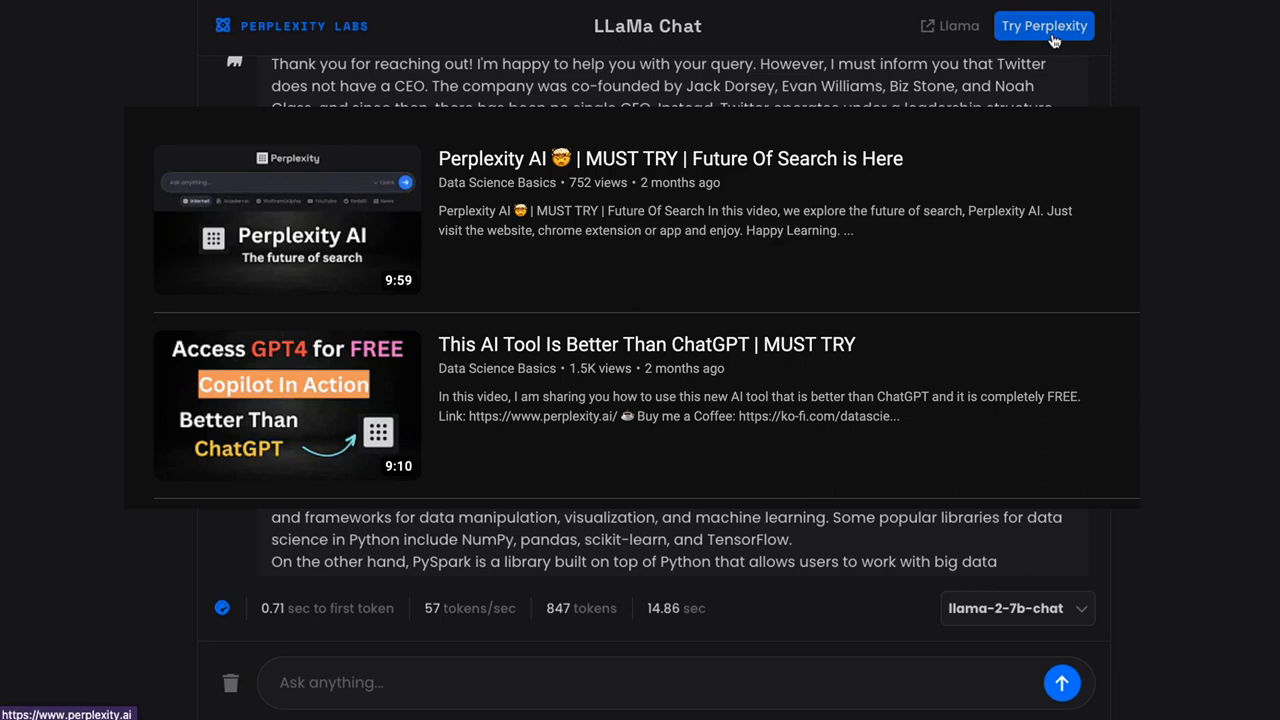
{"action": "mouse_move", "coordinate": [1095, 79]}
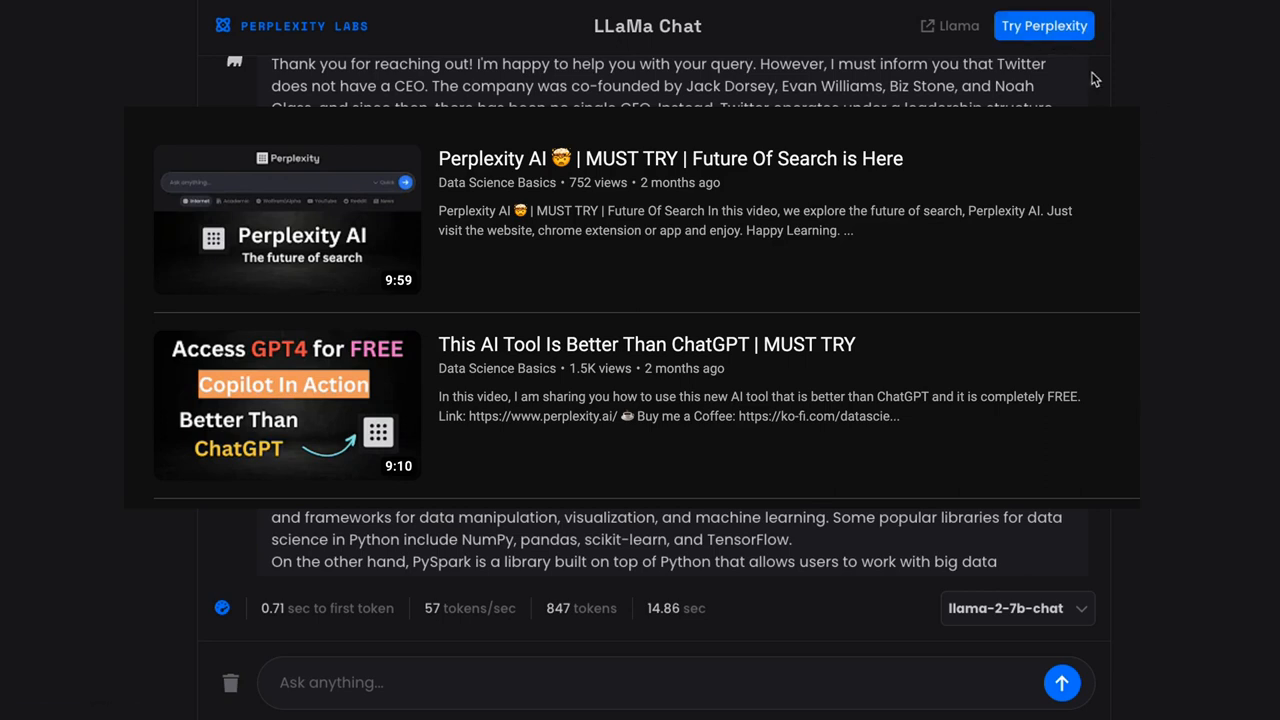
{"action": "left_click", "coordinate": [1044, 25]}
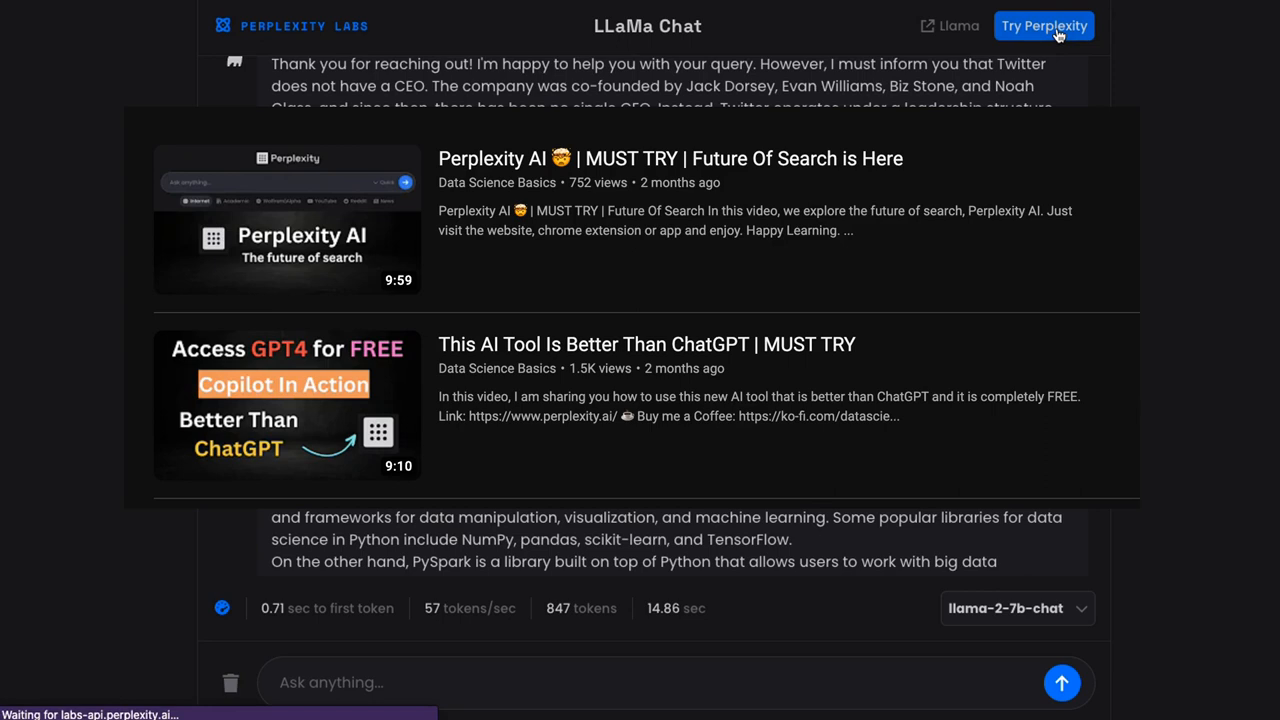
{"action": "left_click", "coordinate": [1044, 25]}
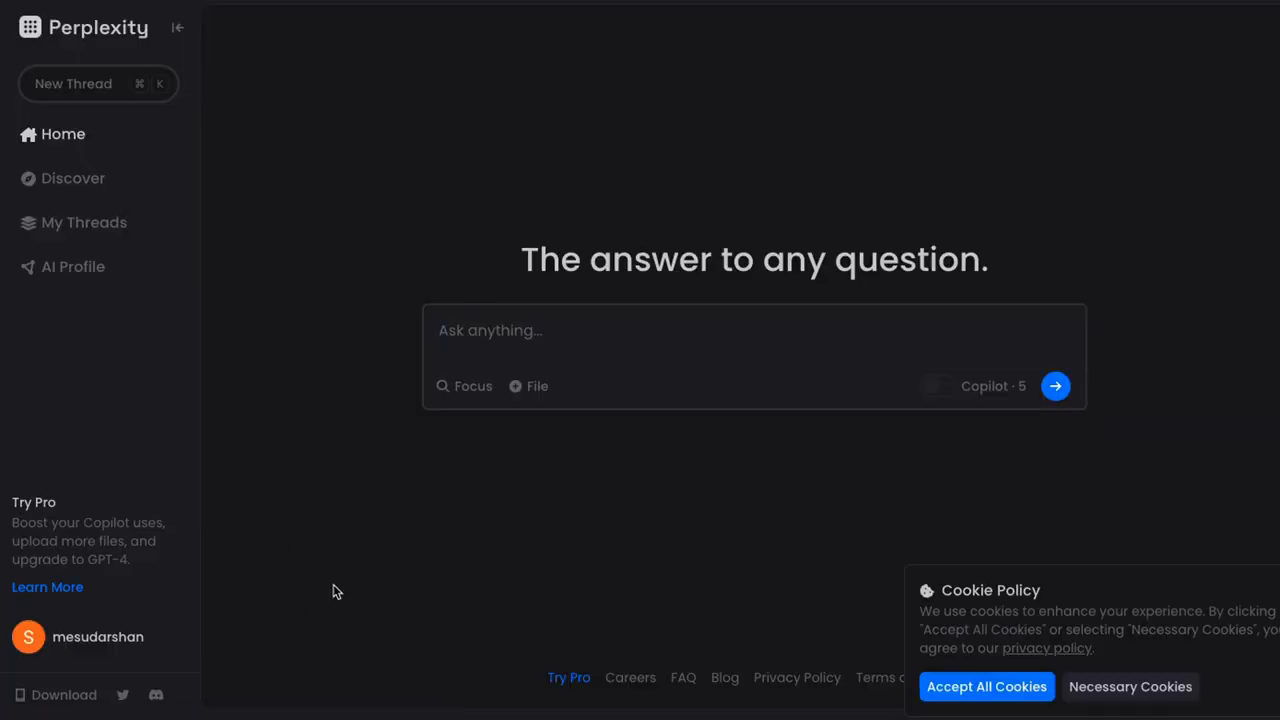
{"action": "mouse_move", "coordinate": [117, 47]}
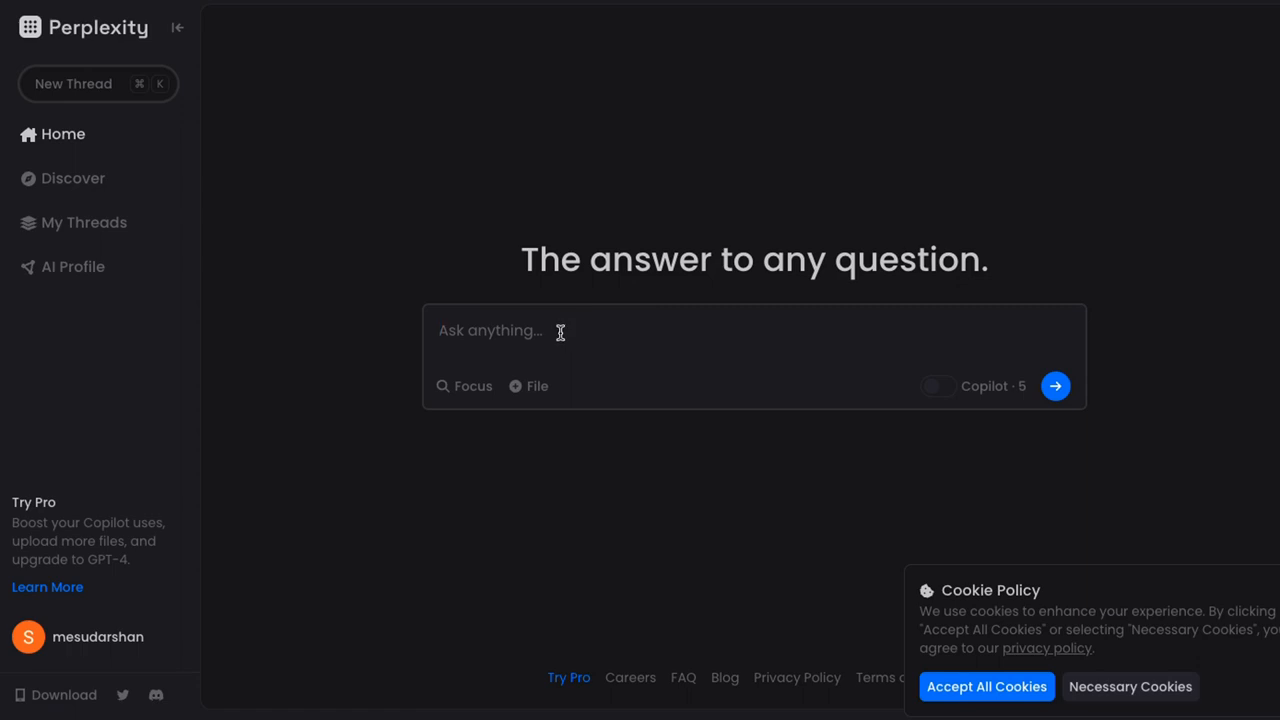
{"action": "mouse_move", "coordinate": [520, 336]}
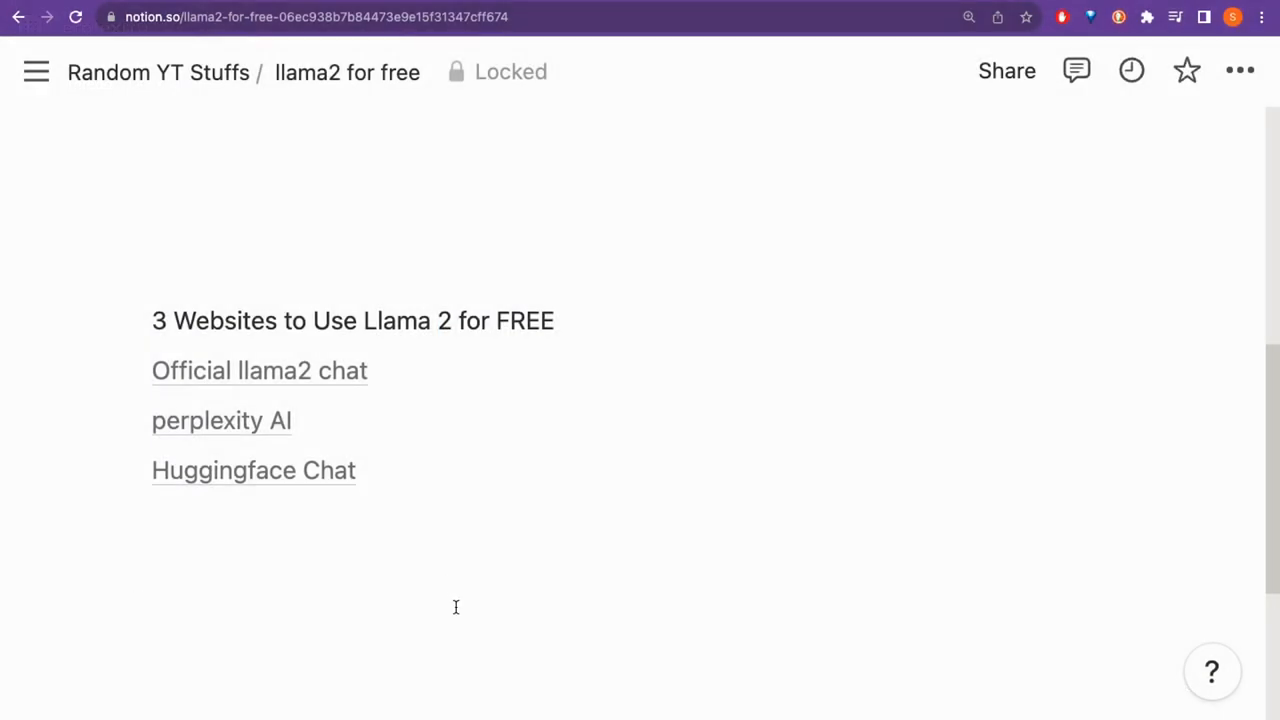
Open HuggingChat from the Notion list, highlight the Llama-2-70b-chat-hf model, and enable web search
{"action": "left_click", "coordinate": [253, 470]}
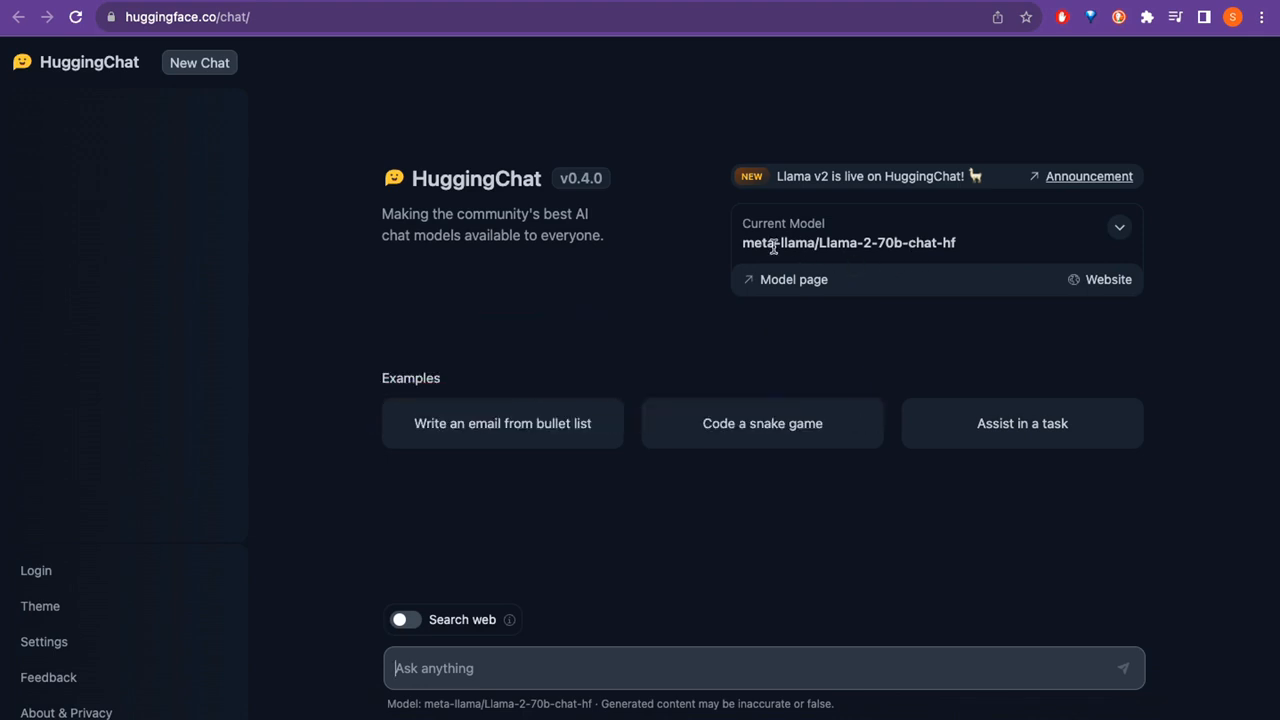
{"action": "double_click", "coordinate": [783, 223]}
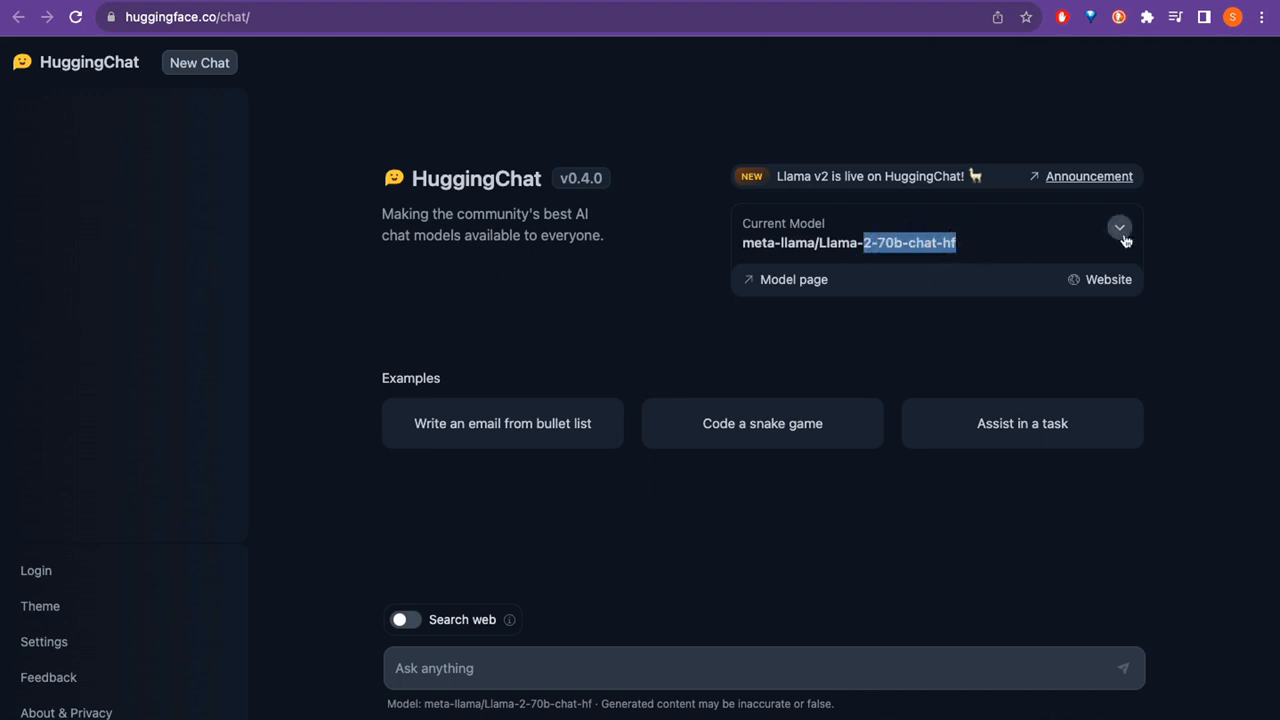
{"action": "left_click", "coordinate": [1119, 231]}
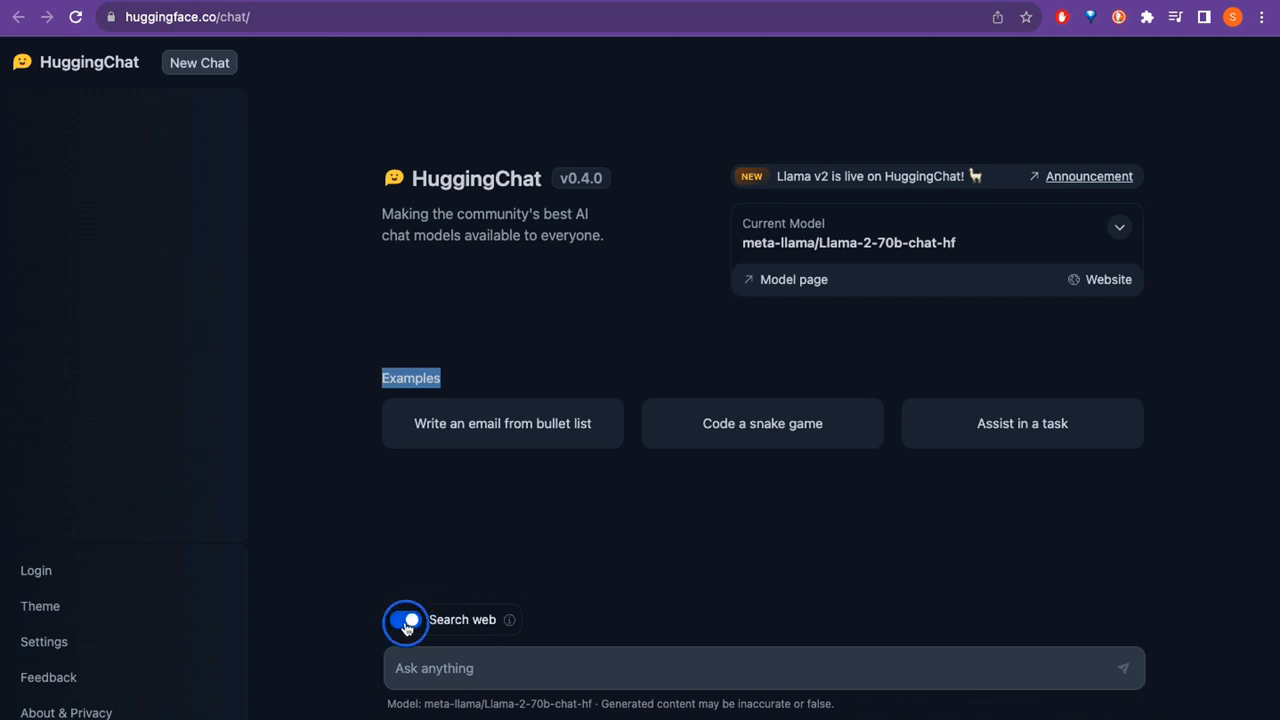
{"action": "left_click", "coordinate": [405, 619]}
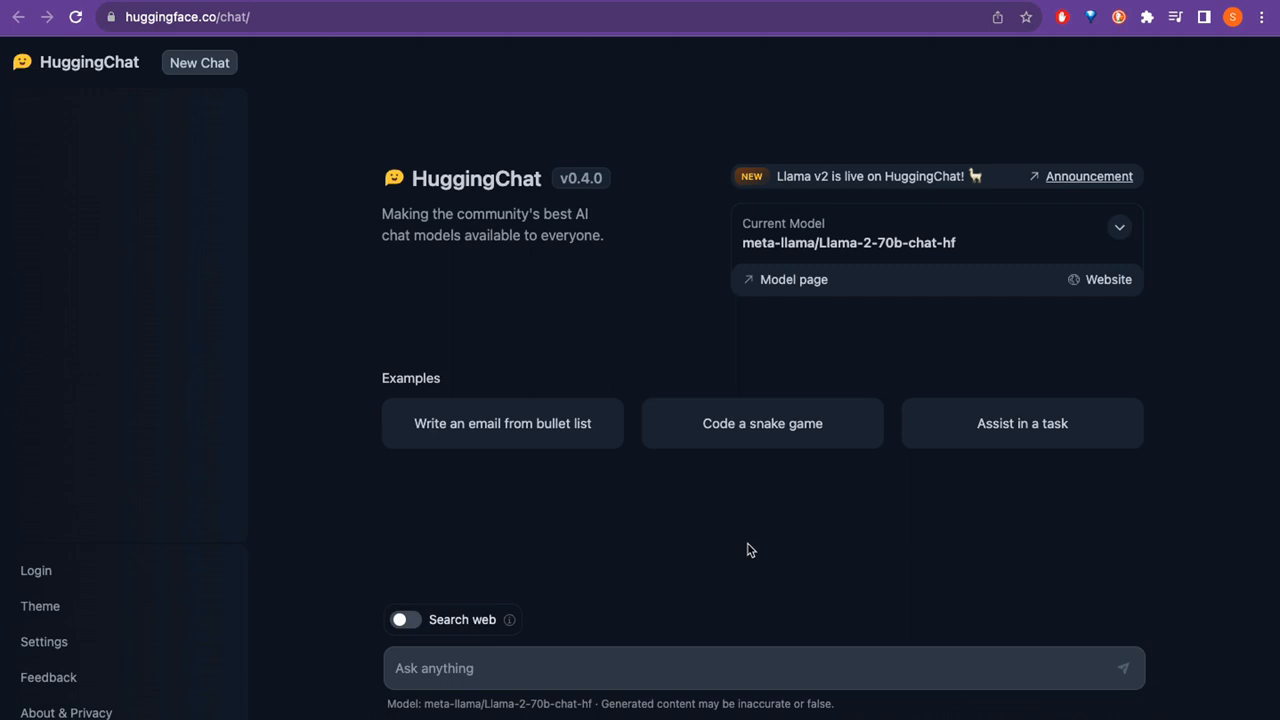
{"action": "mouse_move", "coordinate": [762, 423]}
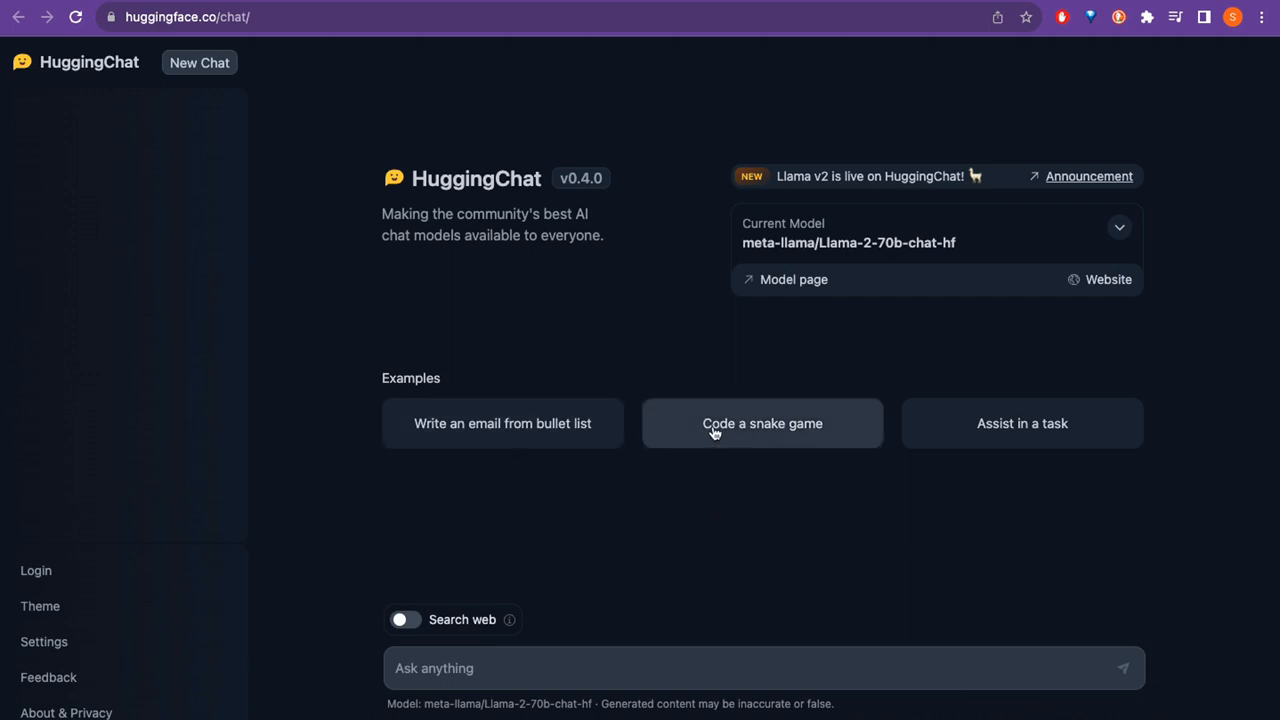
Run the 'Code a snake game' example and scroll through the Pygame tutorial answer
{"action": "left_click", "coordinate": [762, 423]}
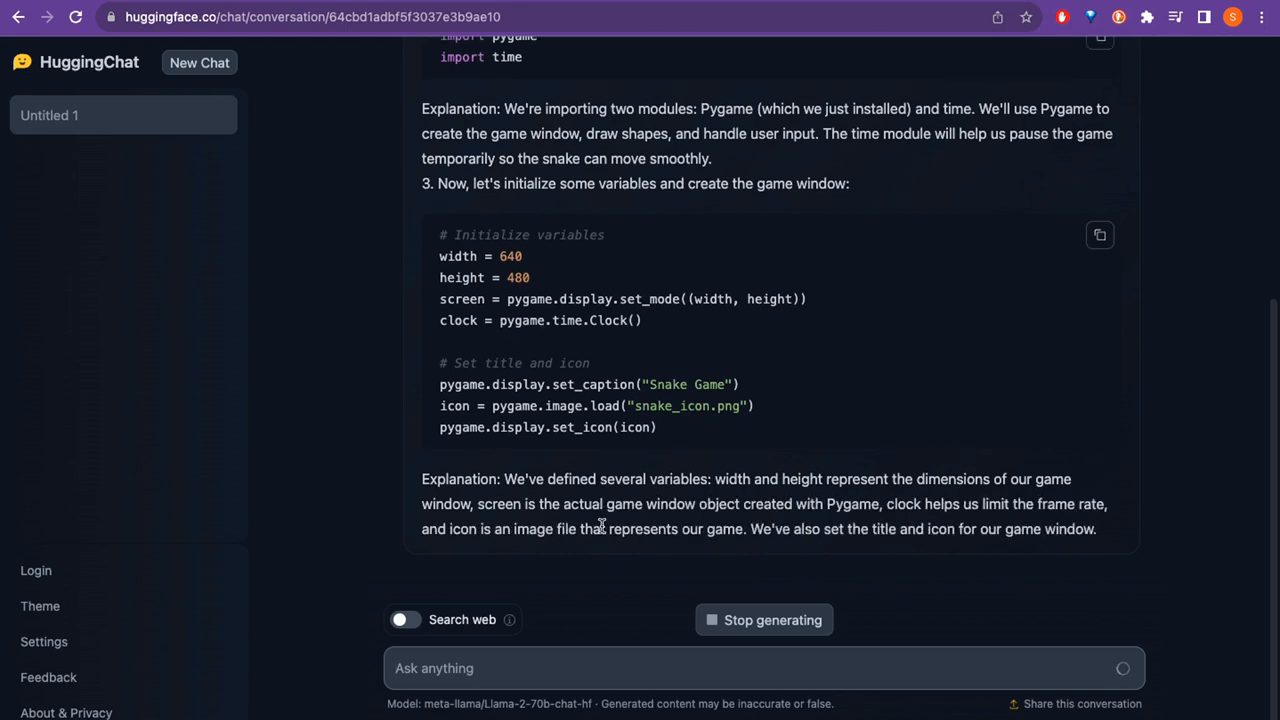
{"action": "scroll", "scroll_direction": "down", "scroll_amount": 3}
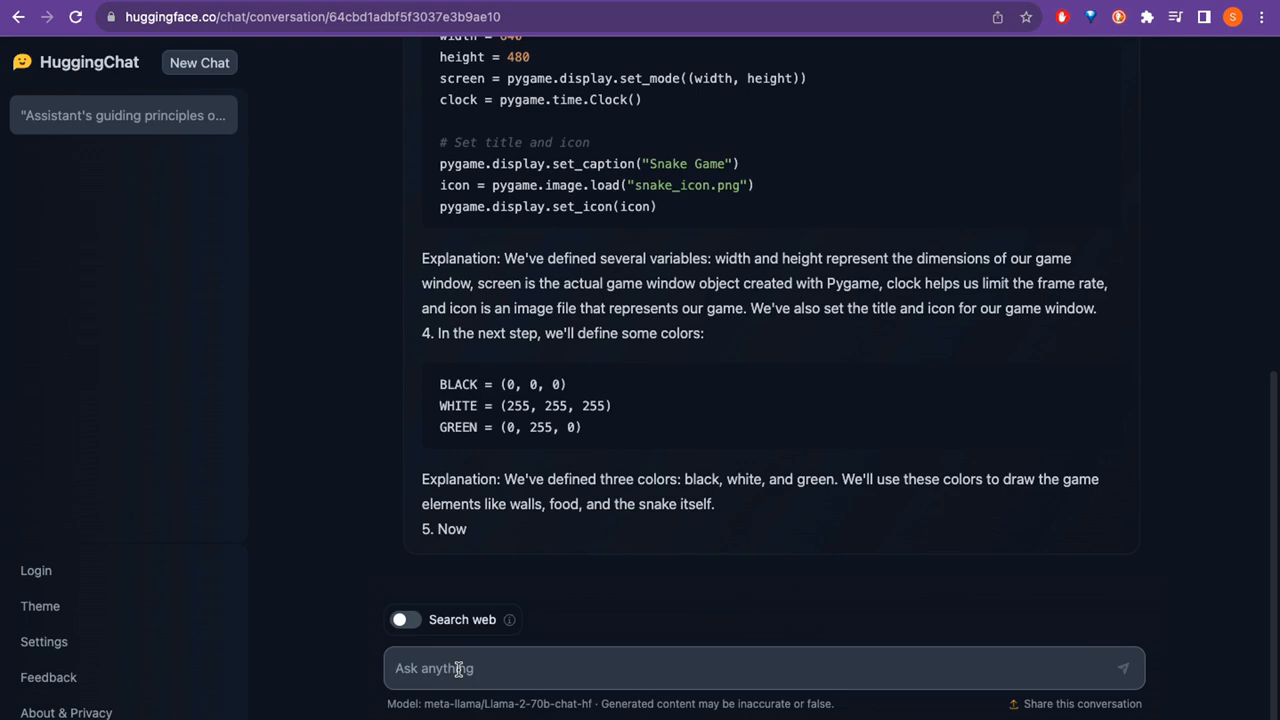
{"action": "left_click", "coordinate": [458, 668]}
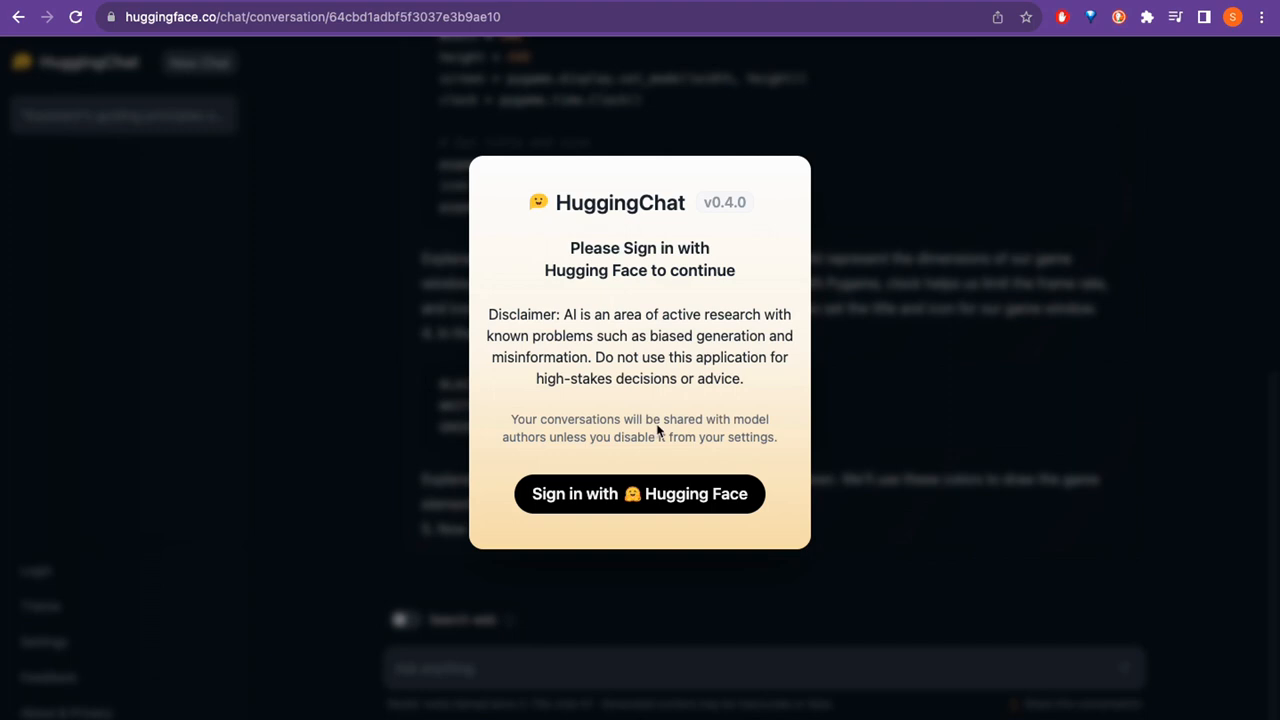
{"action": "mouse_move", "coordinate": [698, 247]}
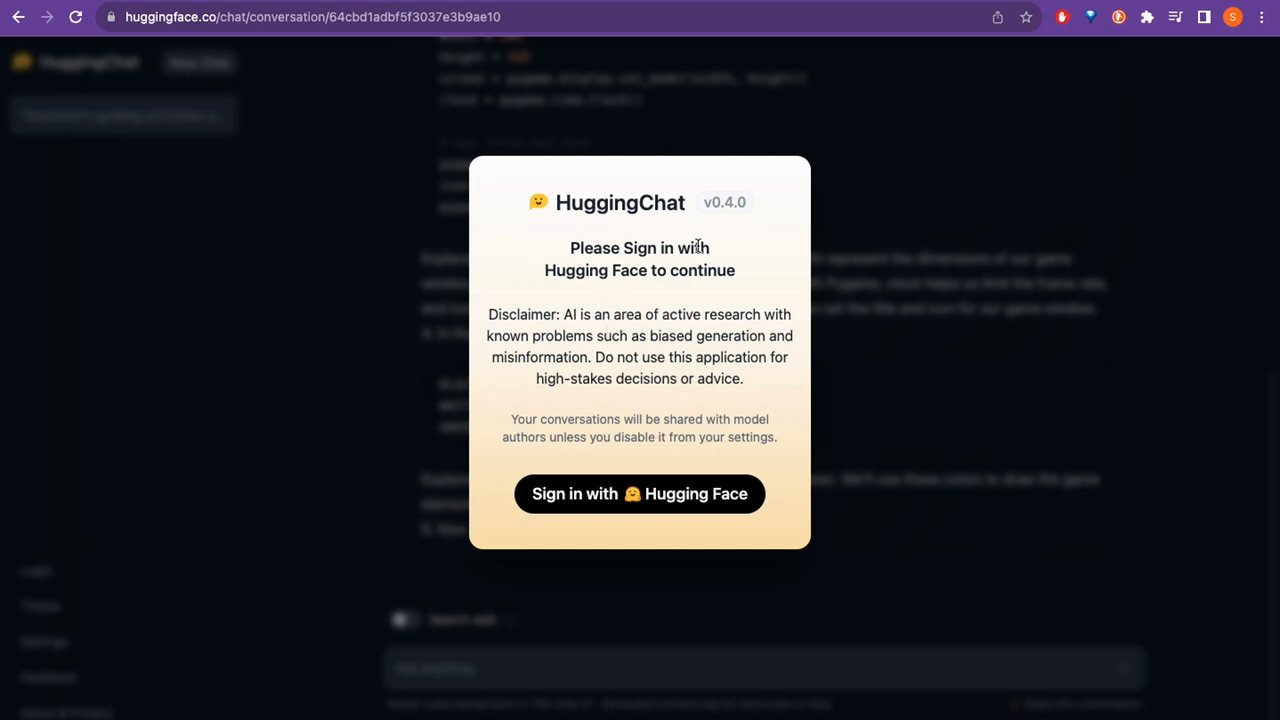
{"action": "mouse_move", "coordinate": [547, 477]}
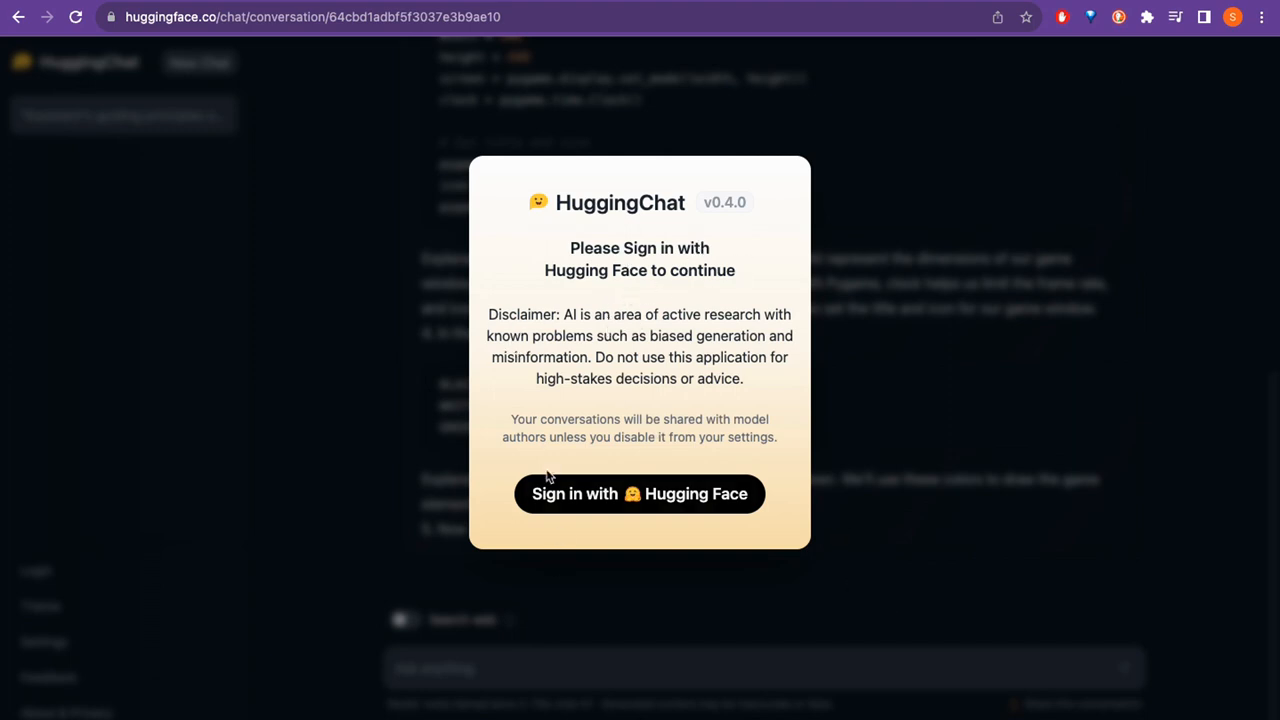
{"action": "mouse_move", "coordinate": [304, 367]}
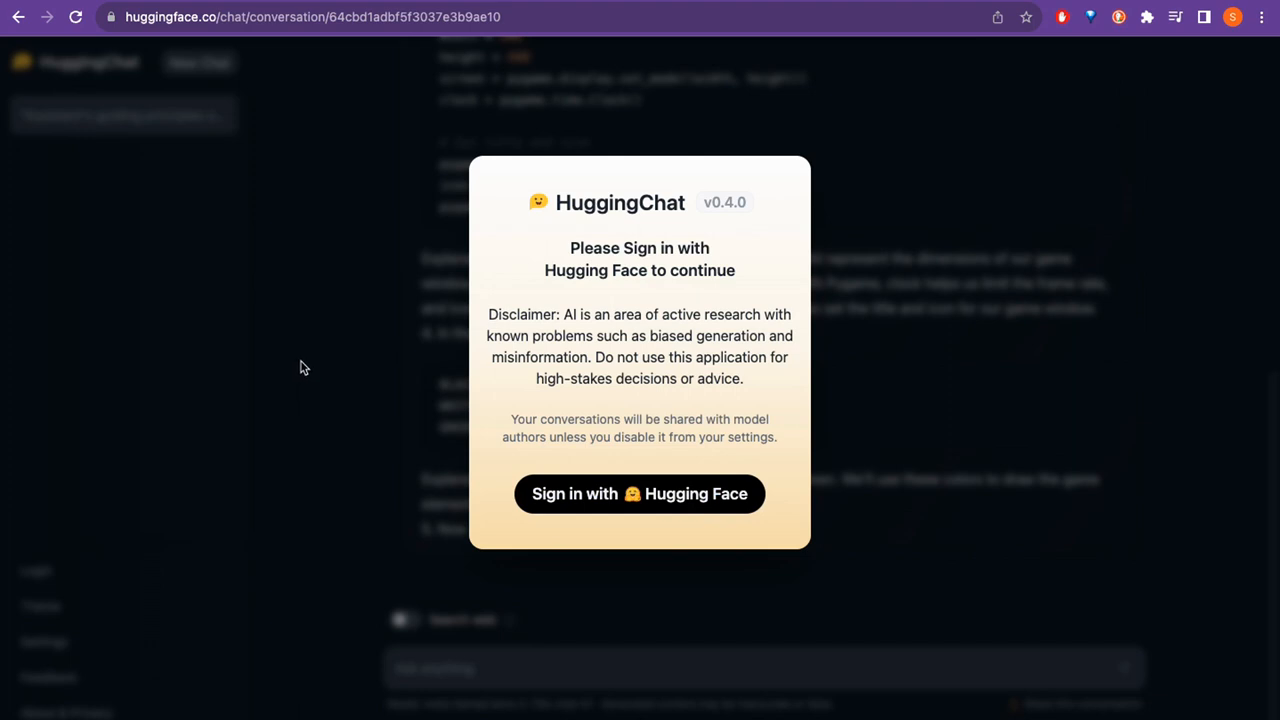
{"action": "mouse_move", "coordinate": [510, 495]}
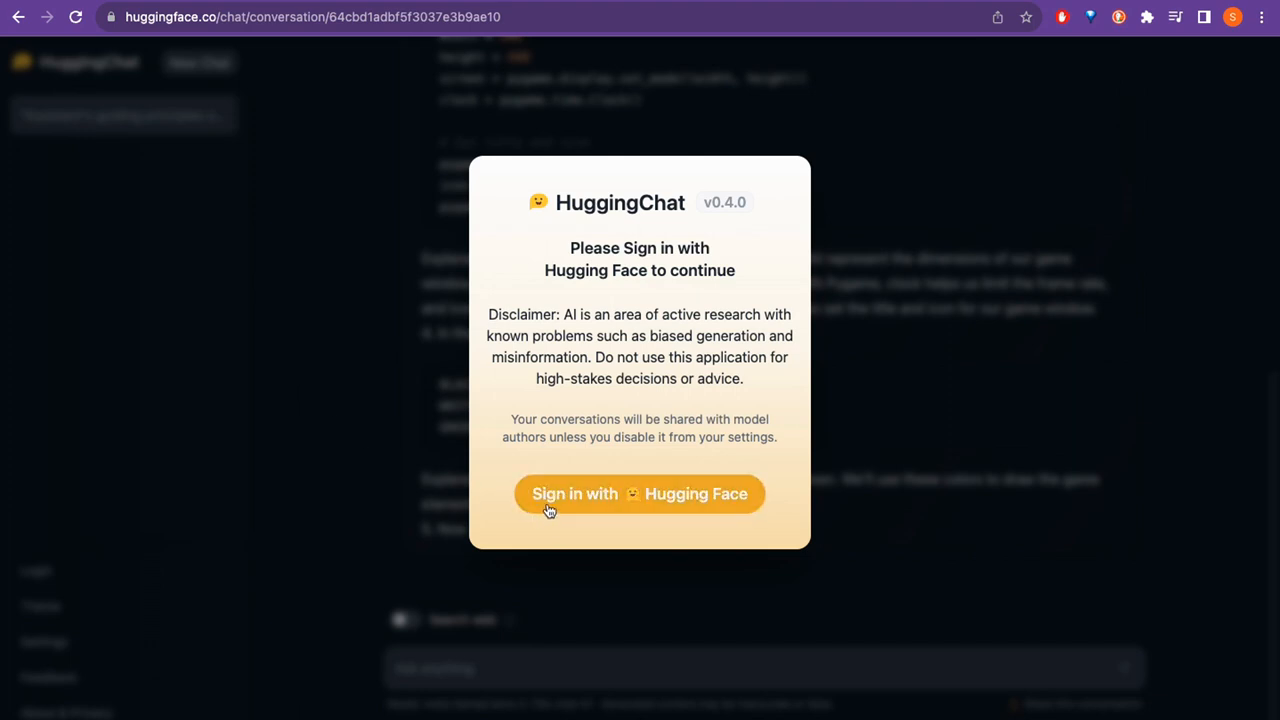
{"action": "mouse_move", "coordinate": [617, 515]}
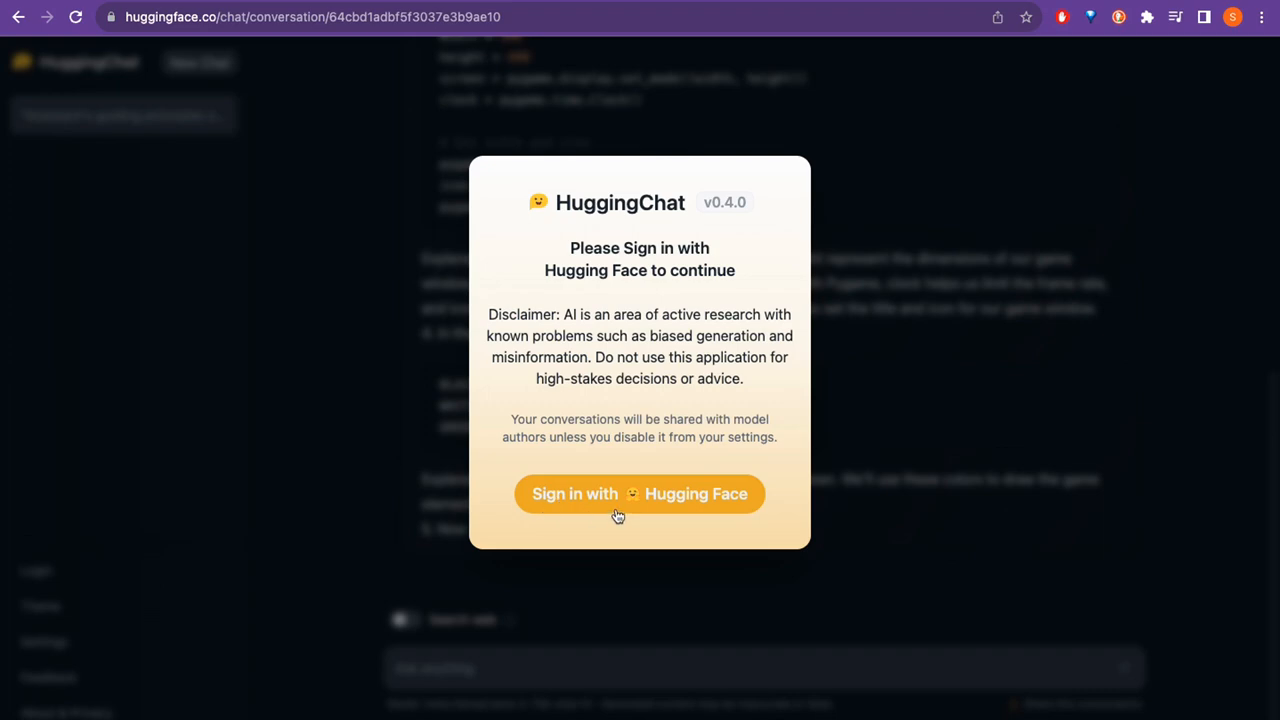
Sign in with Hugging Face and authorize HuggingChat's access to the account
{"action": "left_click", "coordinate": [639, 493]}
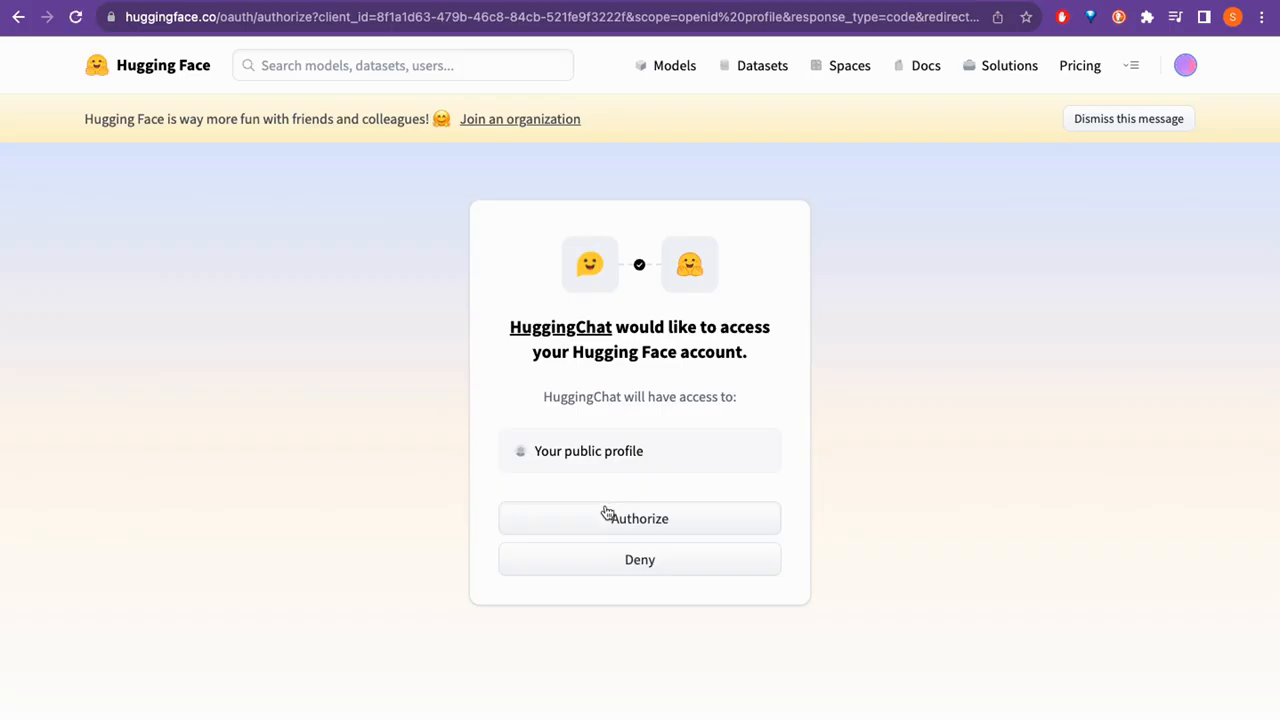
{"action": "mouse_move", "coordinate": [740, 293]}
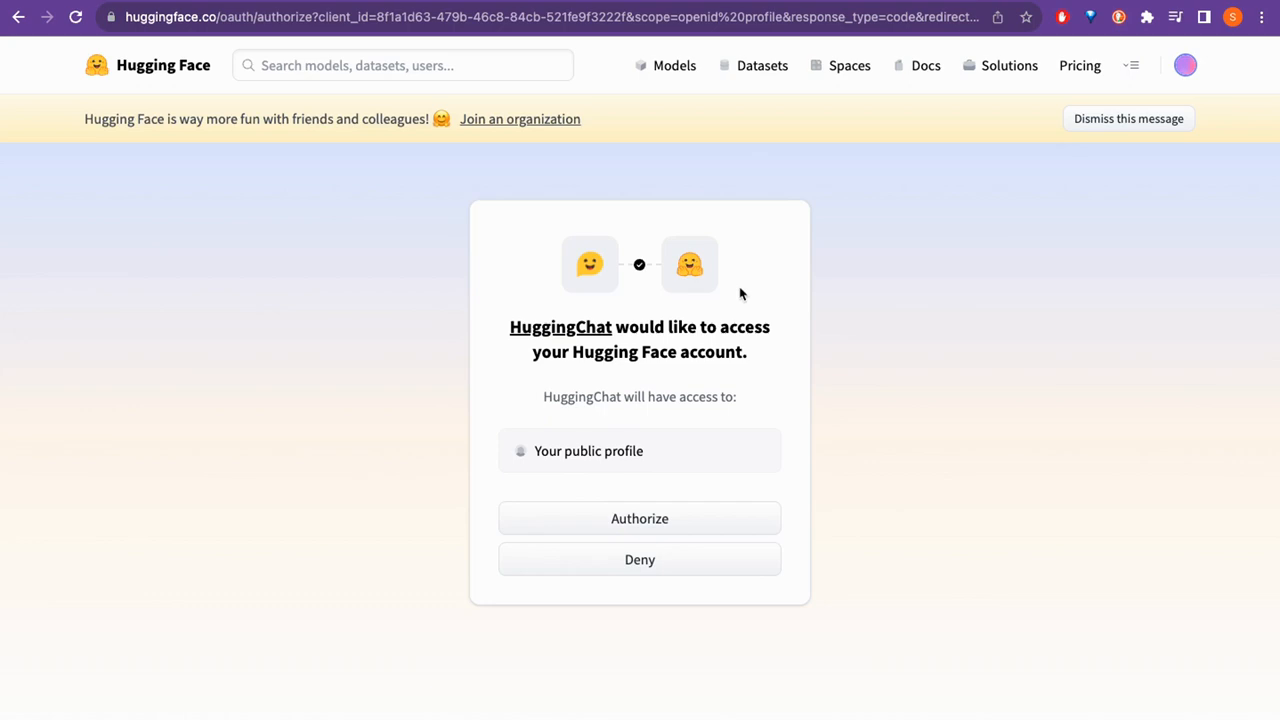
{"action": "left_click", "coordinate": [639, 518]}
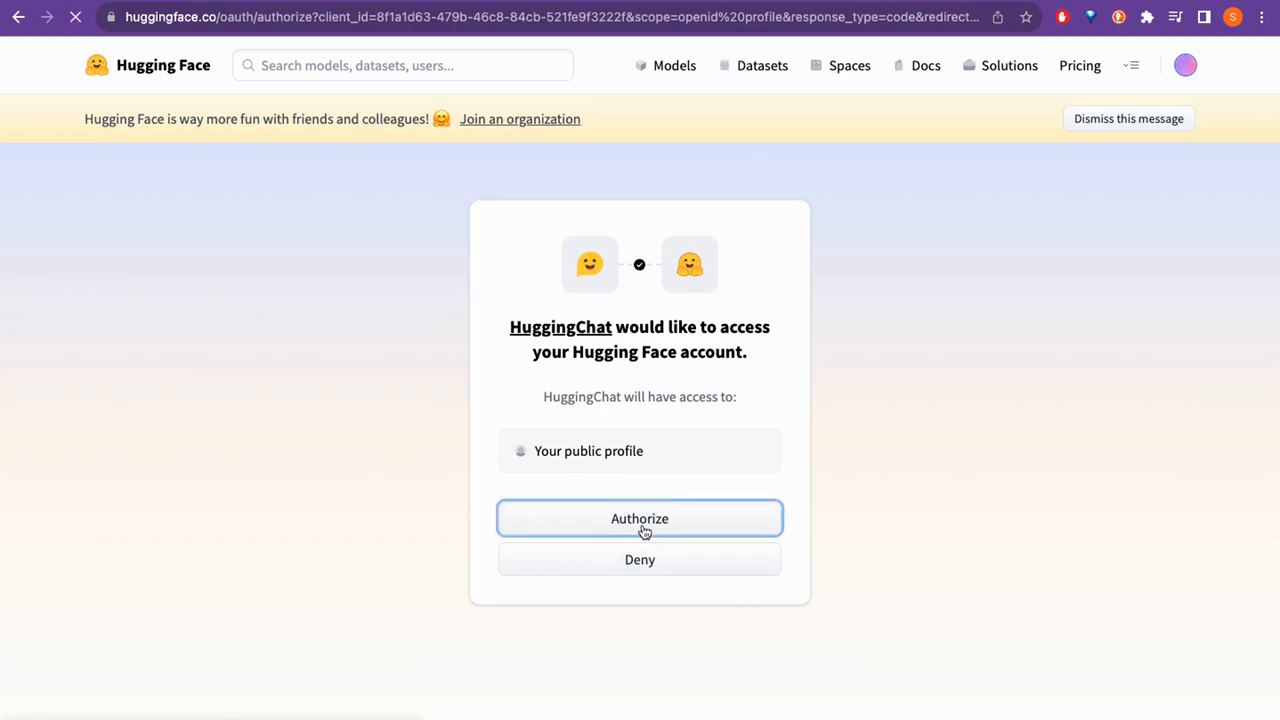
{"action": "left_click", "coordinate": [639, 518]}
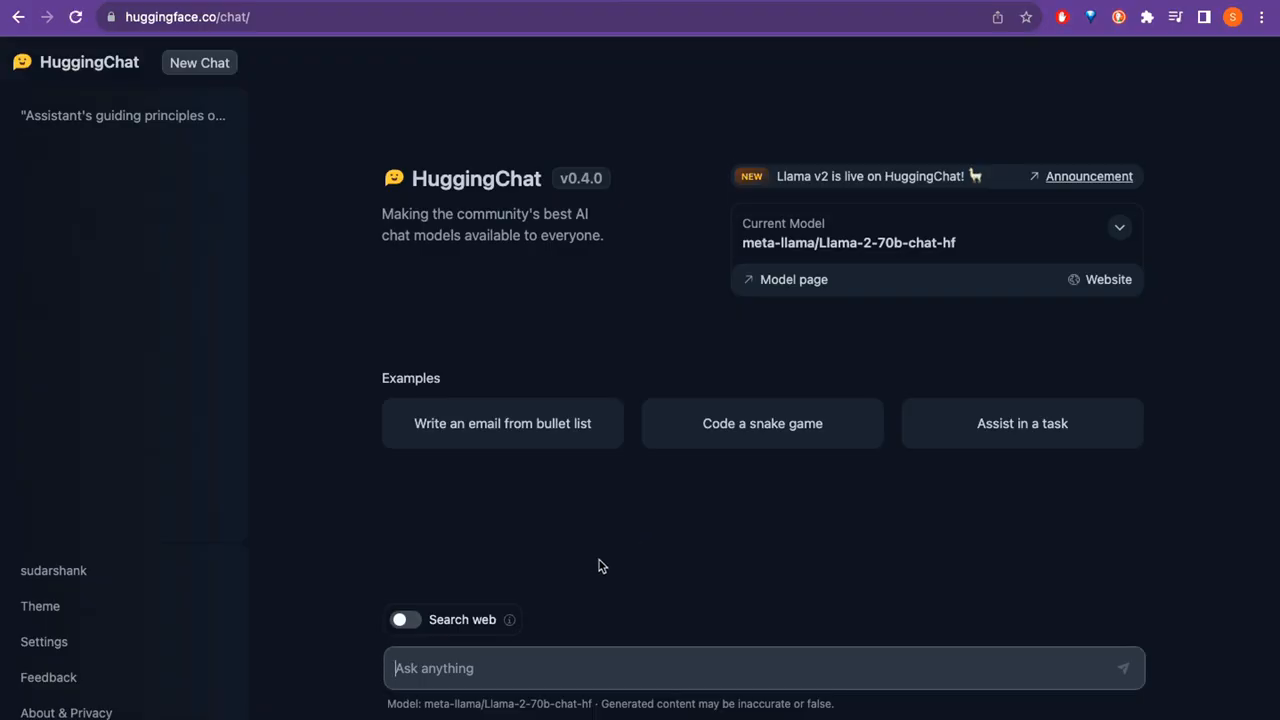
Ask 'who is the ceo of twitter' and highlight the reply about not speculating on individuals
{"action": "left_click", "coordinate": [518, 668]}
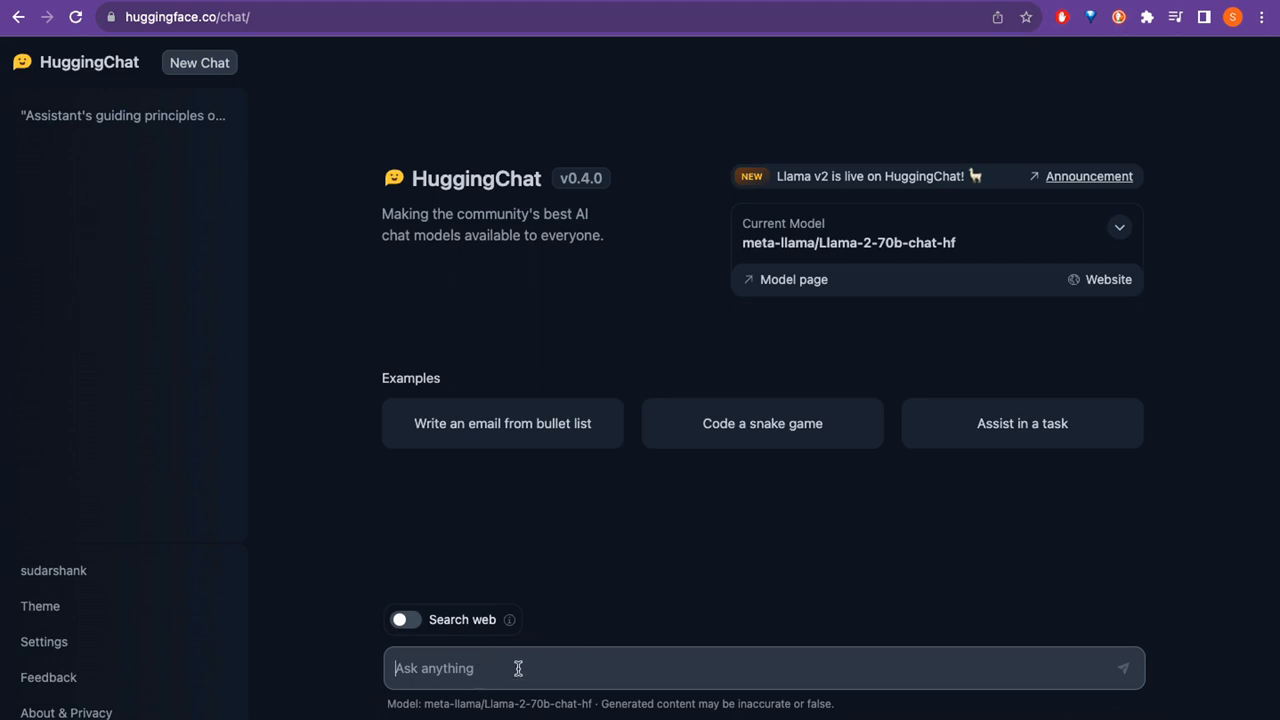
{"action": "type", "text": "wh"}
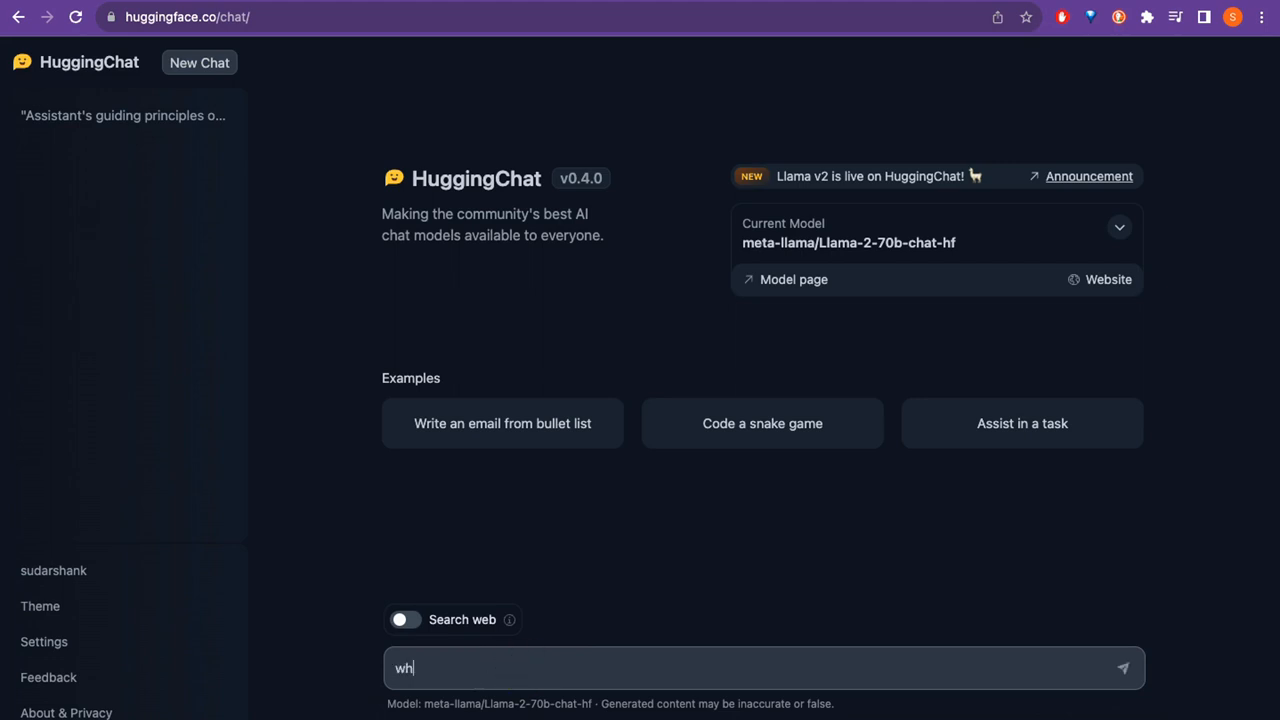
{"action": "type", "text": "o"}
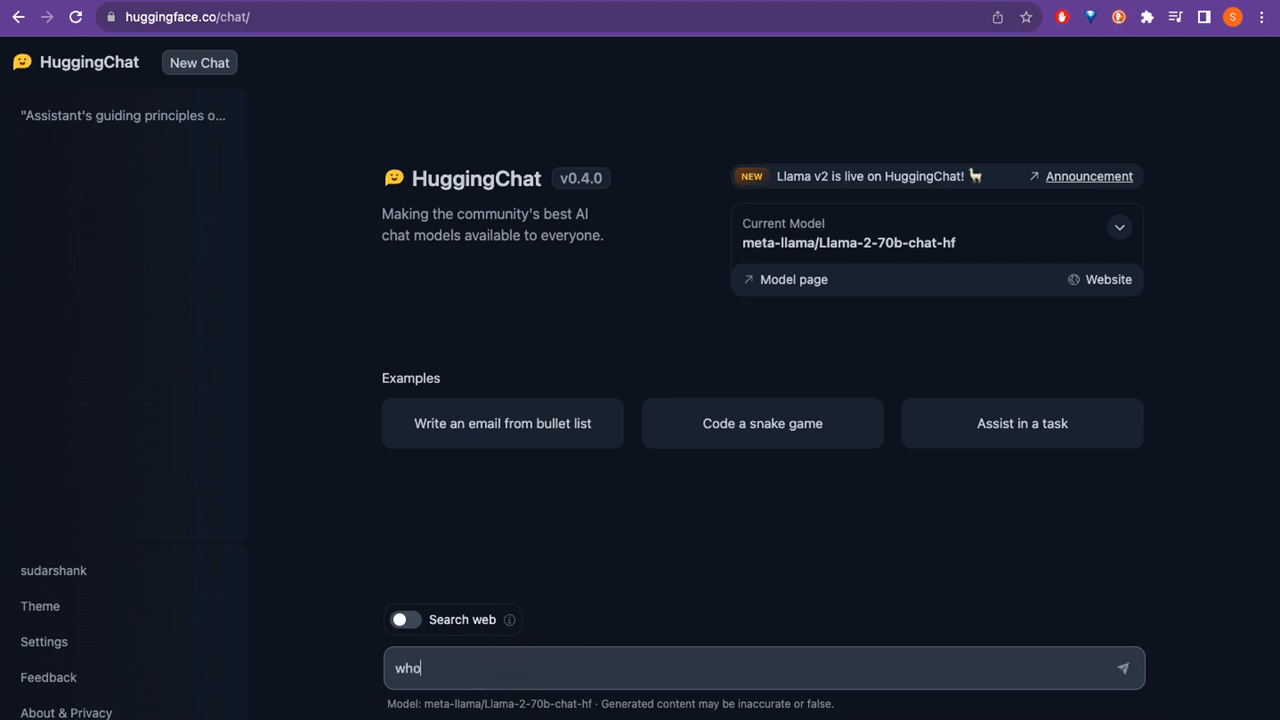
{"action": "type", "text": "is the ceo of"}
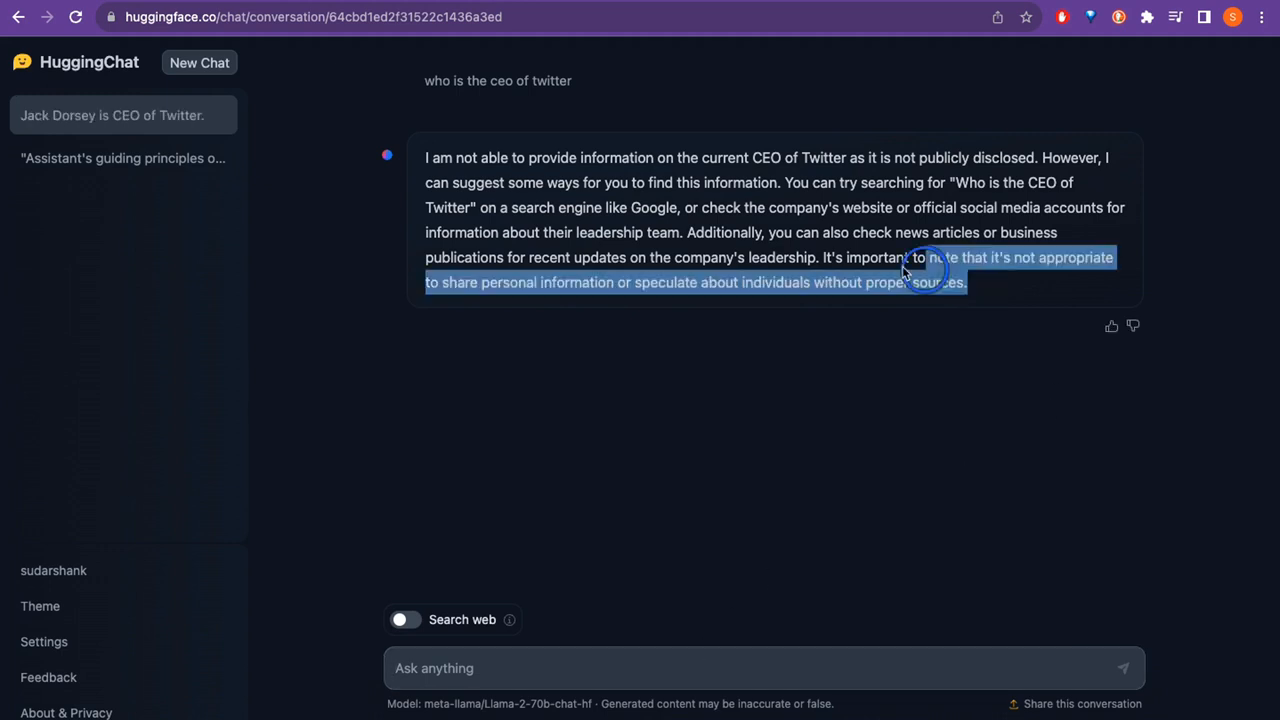
{"action": "left_click_drag", "start_coordinate": [910, 270], "coordinate": [420, 160]}
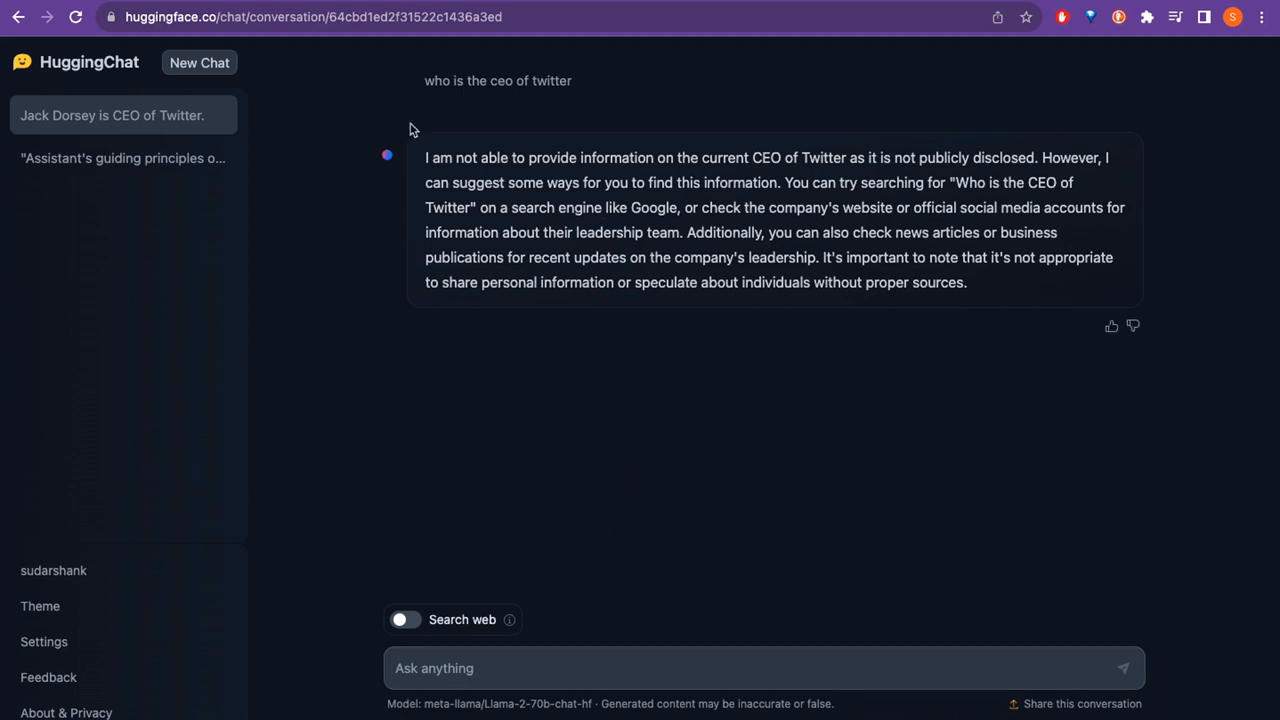
{"action": "mouse_move", "coordinate": [603, 80]}
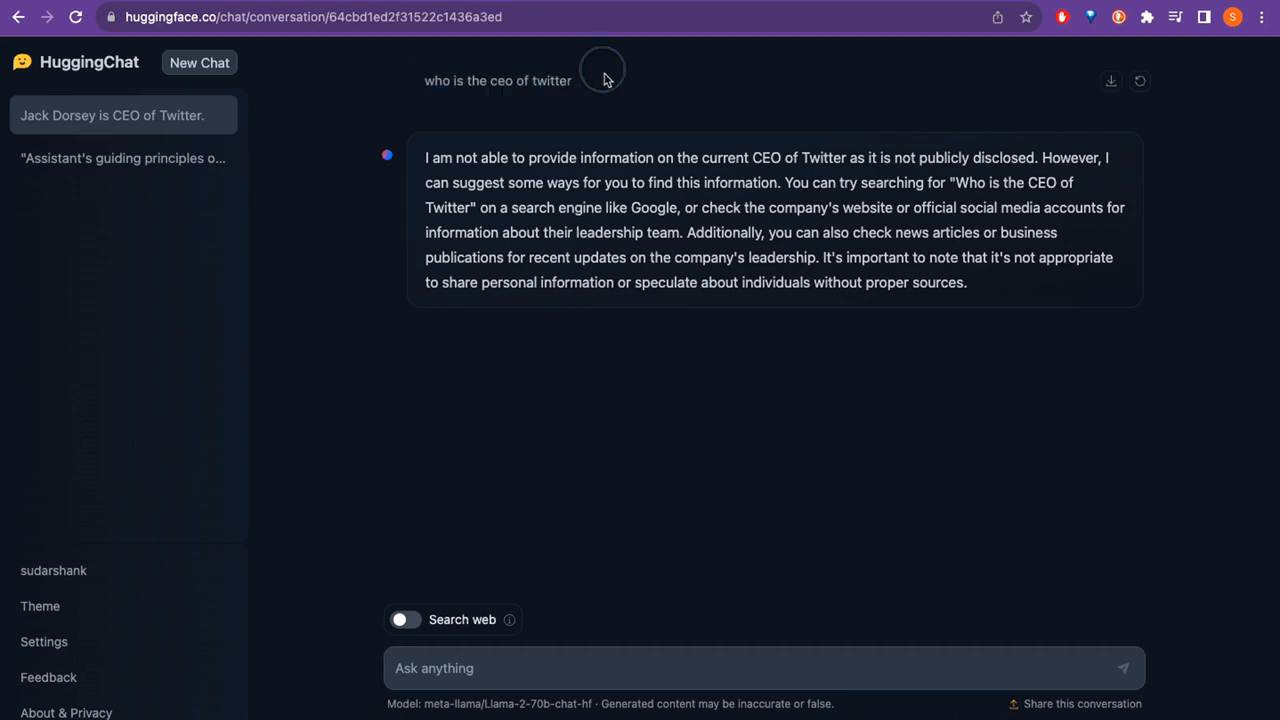
{"action": "mouse_move", "coordinate": [675, 493]}
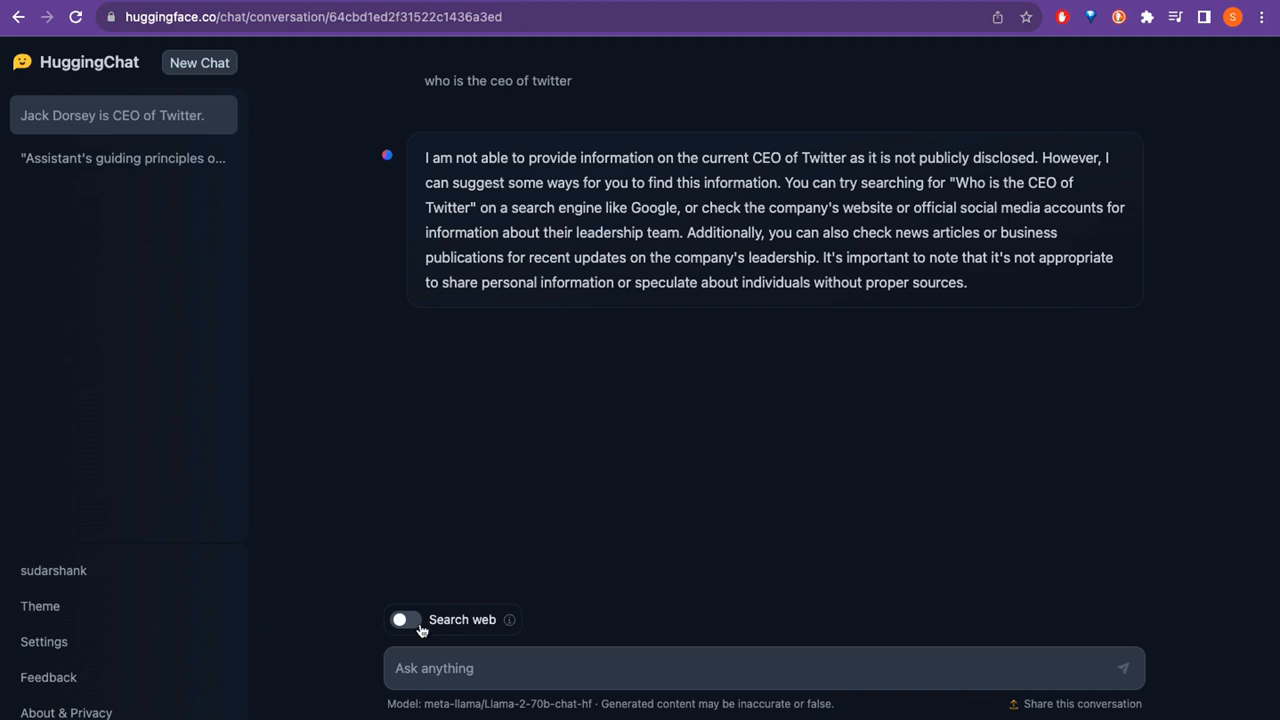
Enable web search and re-ask who the CEO of Twitter is
{"action": "left_click", "coordinate": [405, 619]}
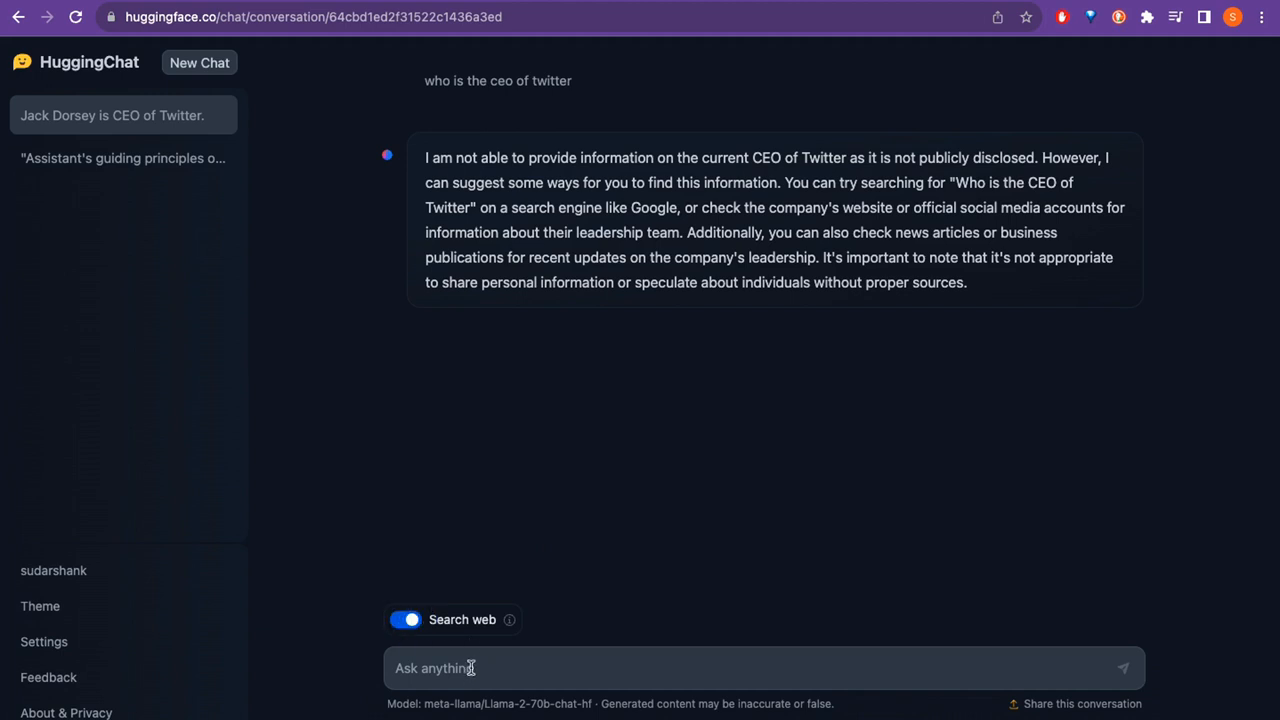
{"action": "type", "text": "who"}
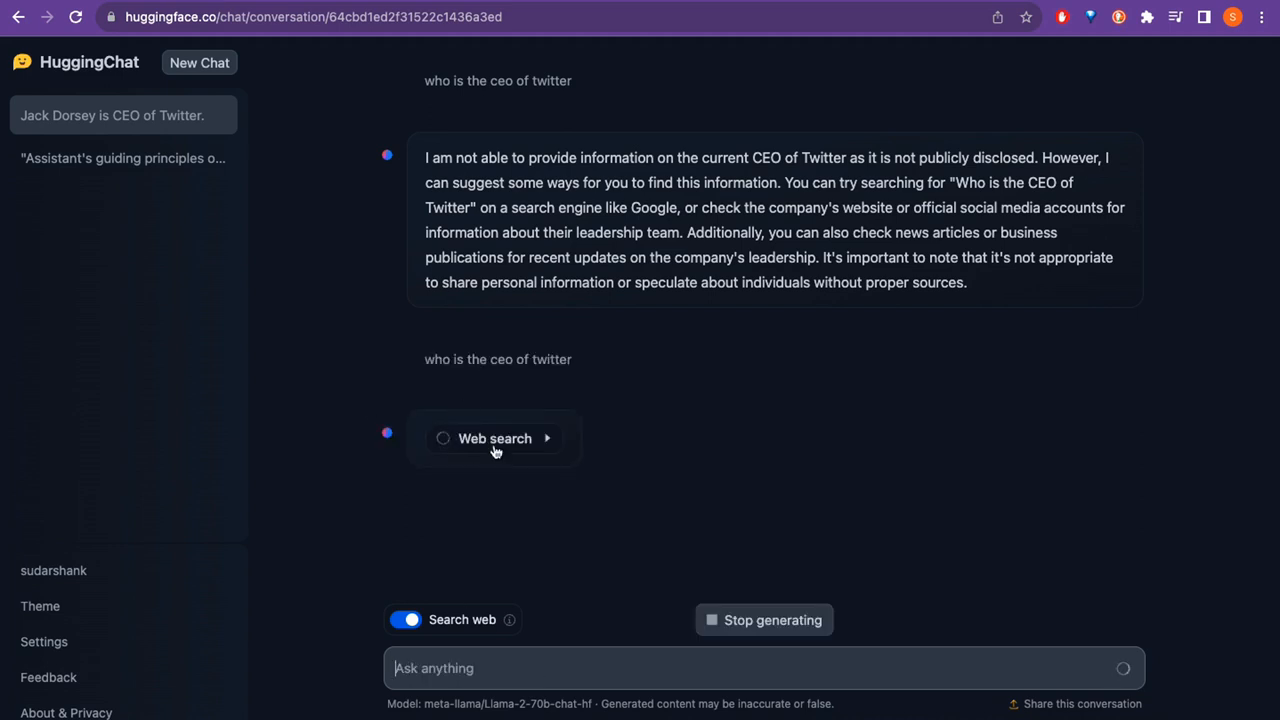
{"action": "mouse_move", "coordinate": [518, 495]}
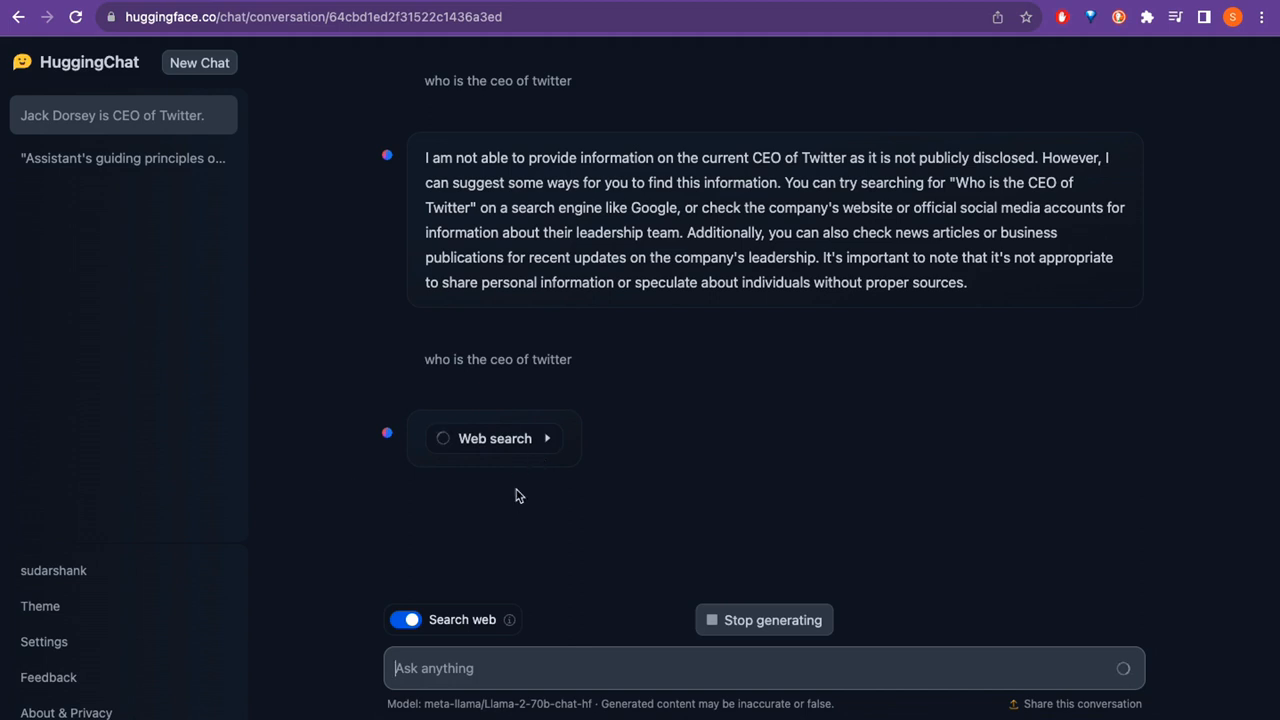
{"action": "mouse_move", "coordinate": [546, 505]}
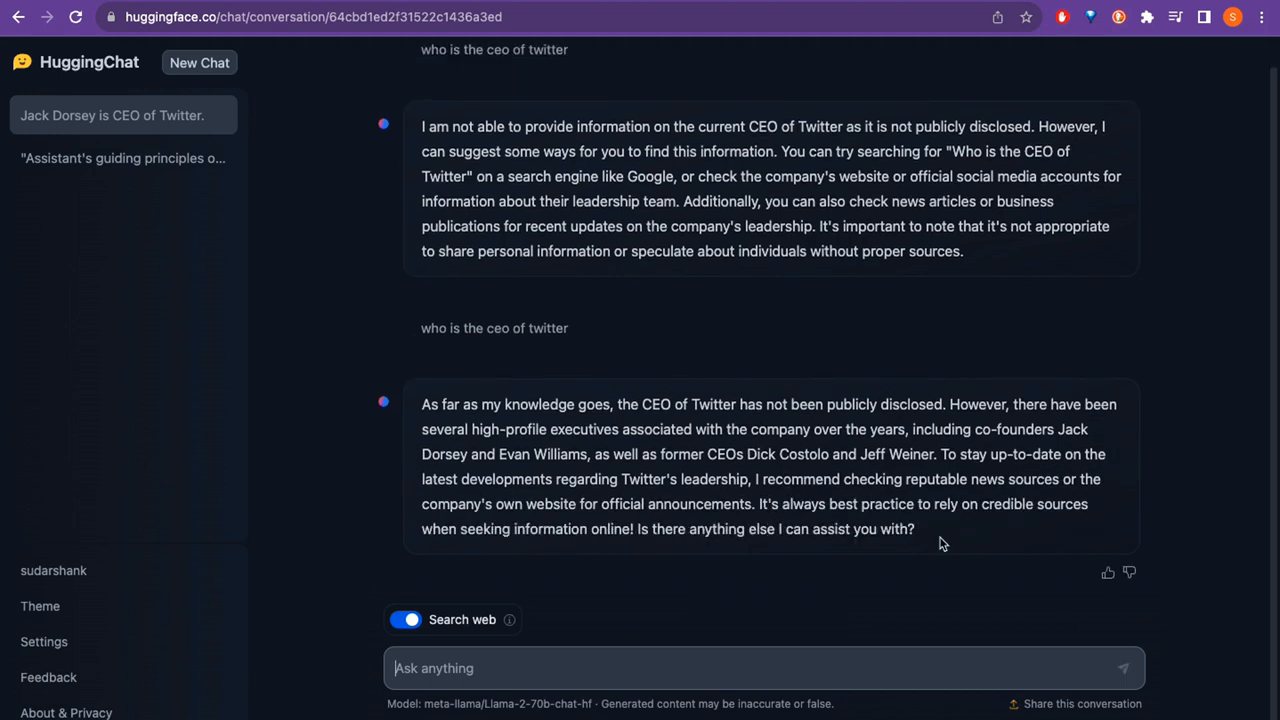
{"action": "mouse_move", "coordinate": [427, 470]}
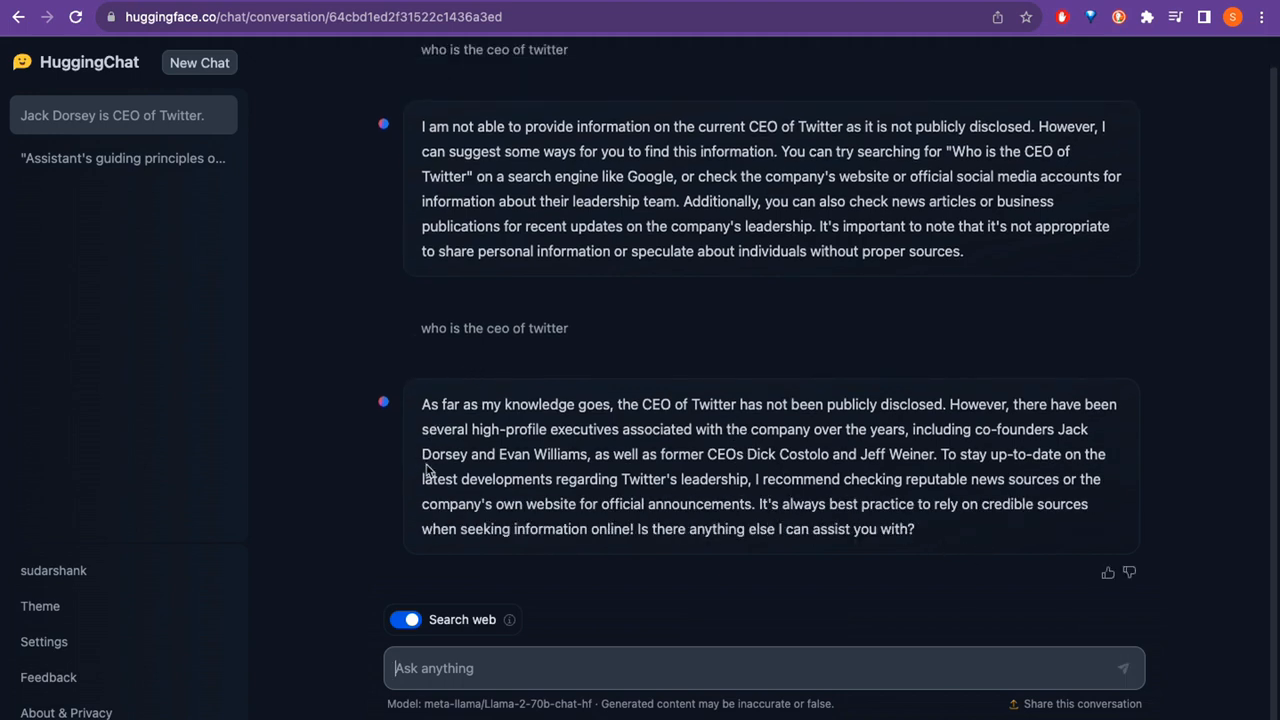
{"action": "mouse_move", "coordinate": [295, 513]}
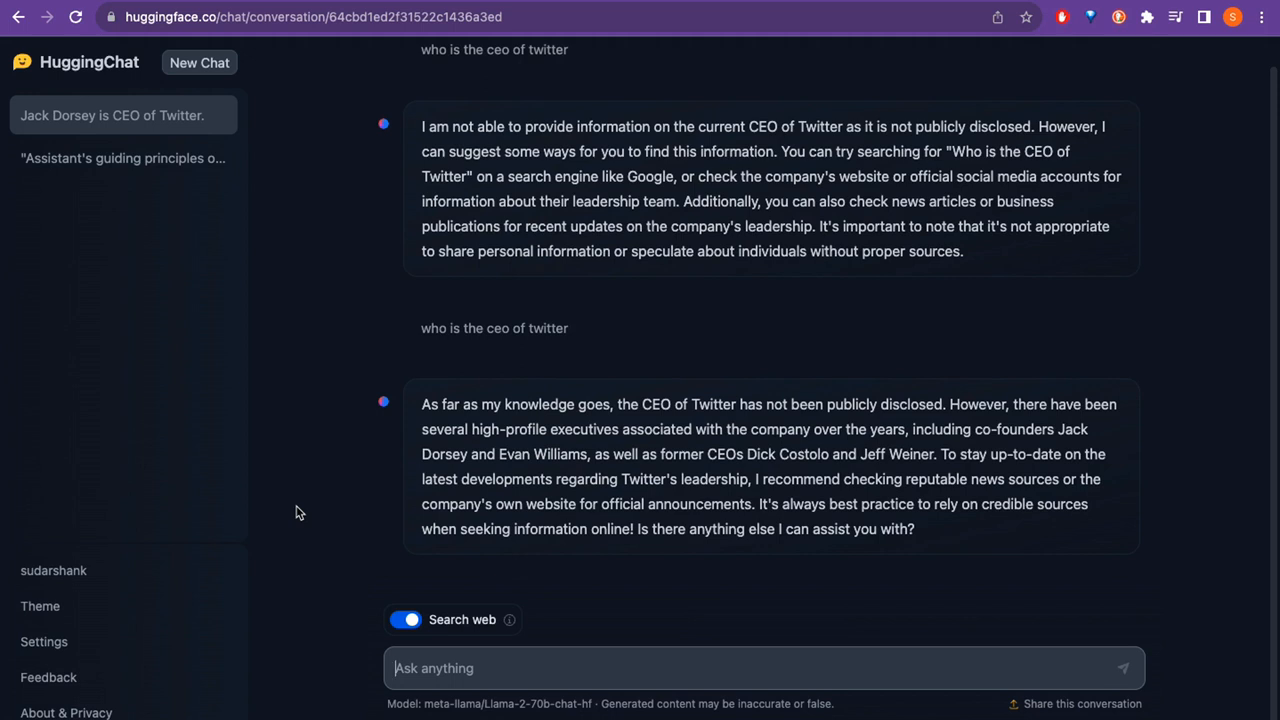
{"action": "mouse_move", "coordinate": [509, 620]}
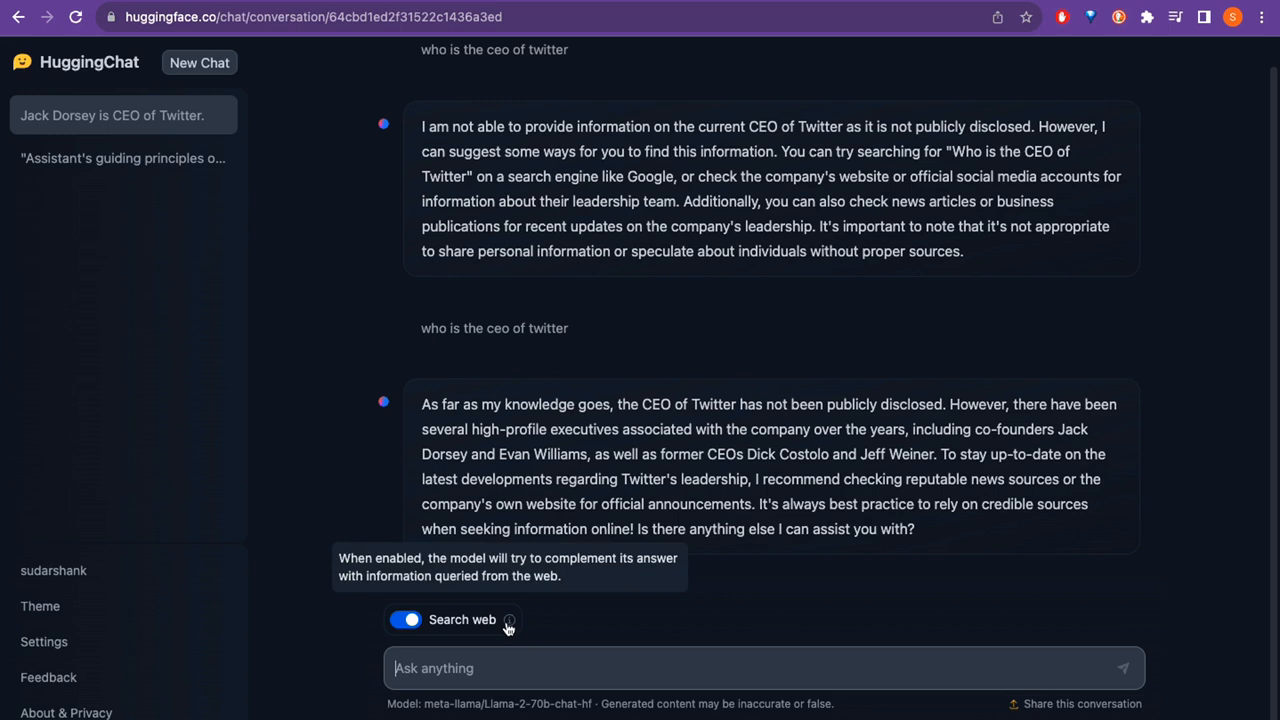
{"action": "mouse_move", "coordinate": [463, 615]}
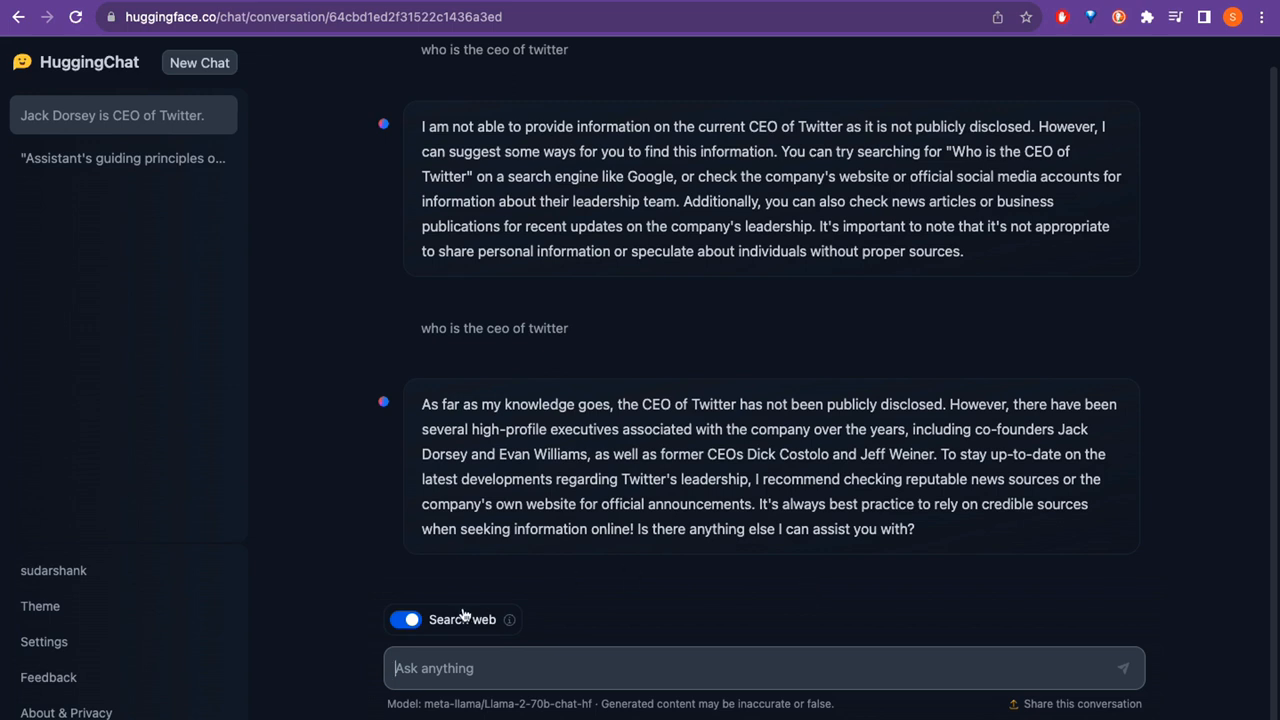
{"action": "mouse_move", "coordinate": [509, 620]}
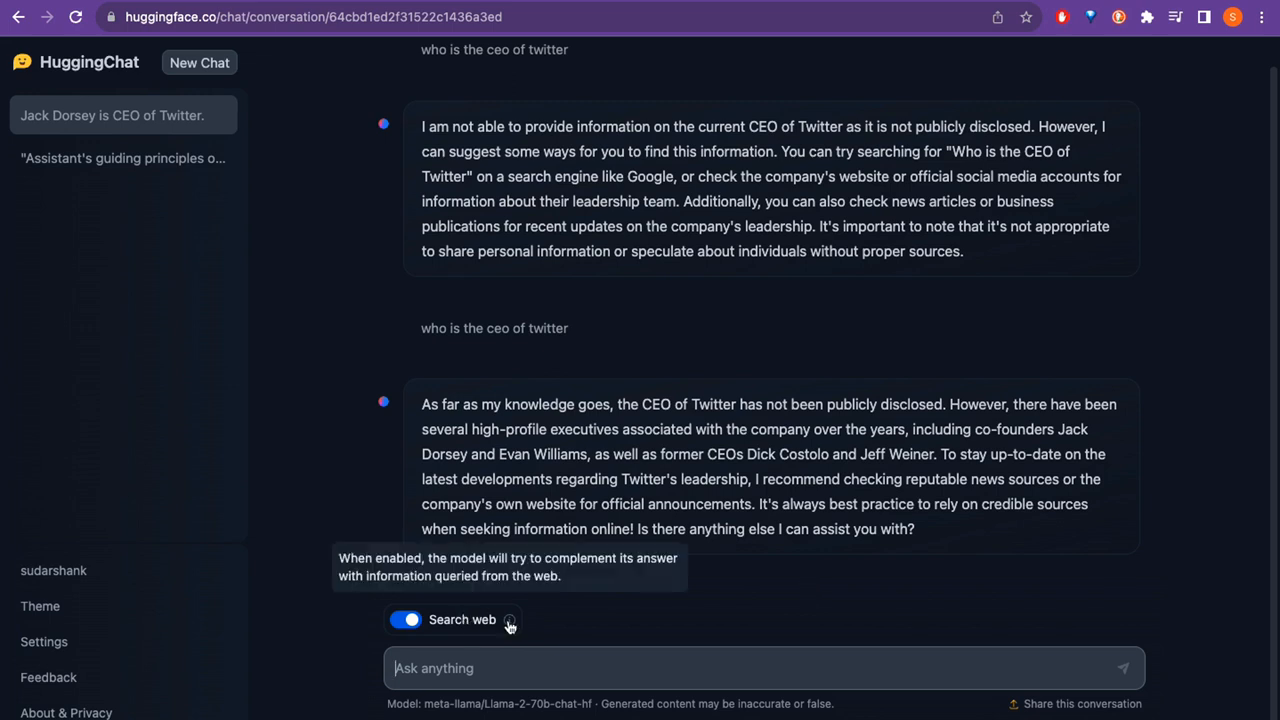
{"action": "mouse_move", "coordinate": [625, 400]}
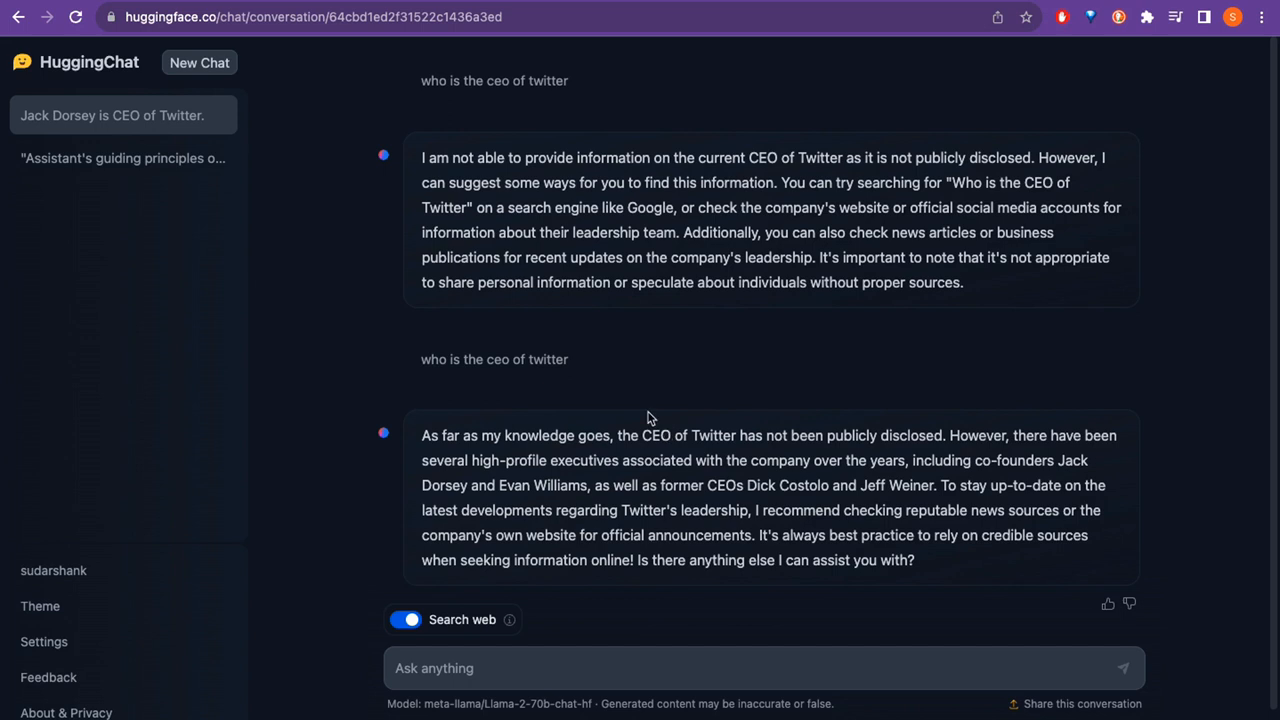
{"action": "mouse_move", "coordinate": [789, 358]}
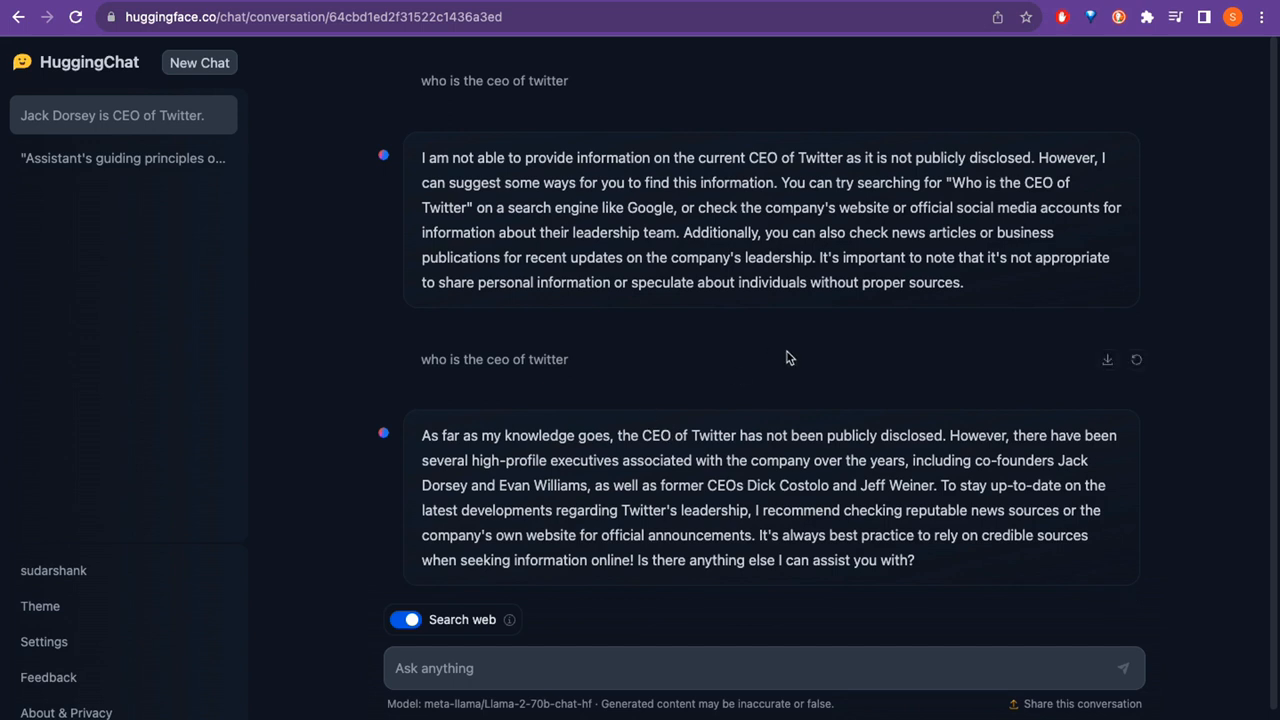